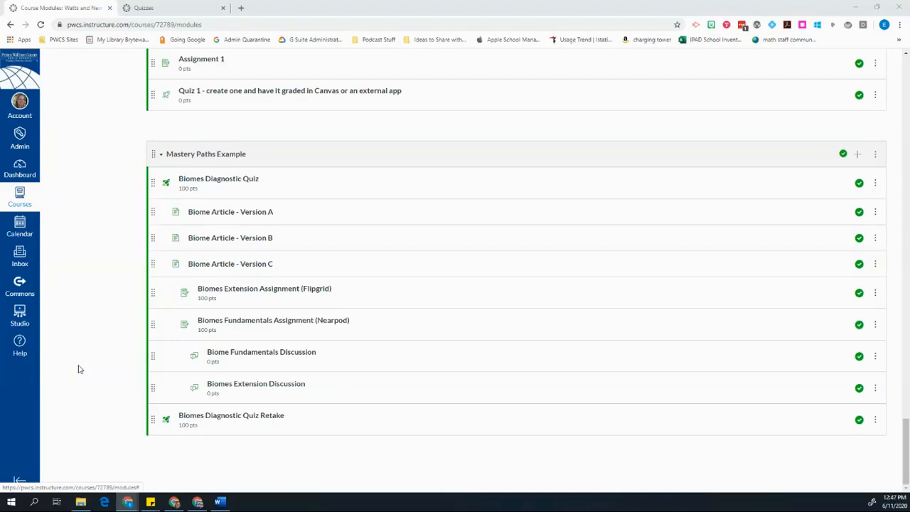
{"action": "mouse_move", "coordinate": [43, 364]}
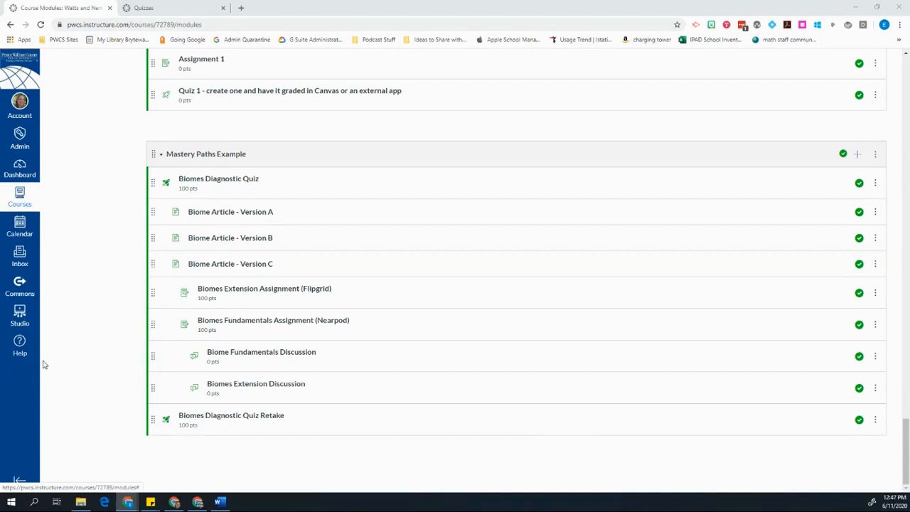
{"action": "mouse_move", "coordinate": [47, 362]}
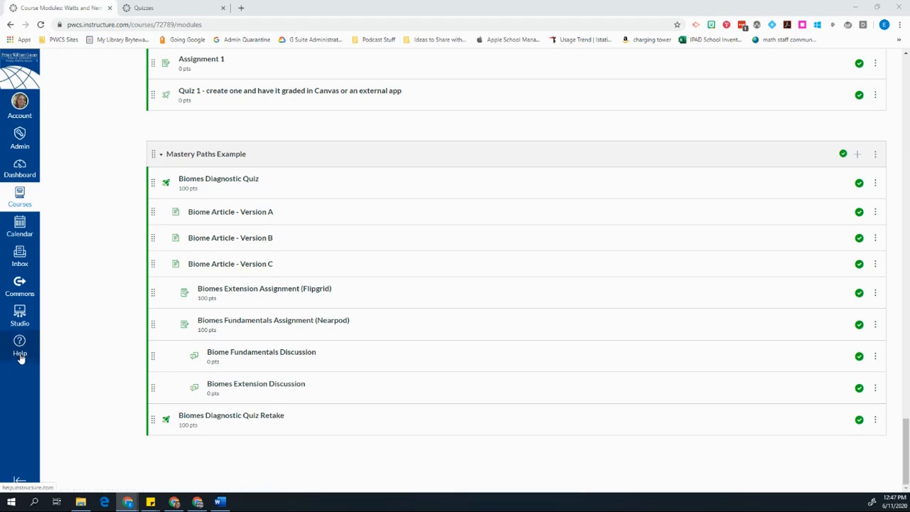
{"action": "mouse_move", "coordinate": [71, 348]}
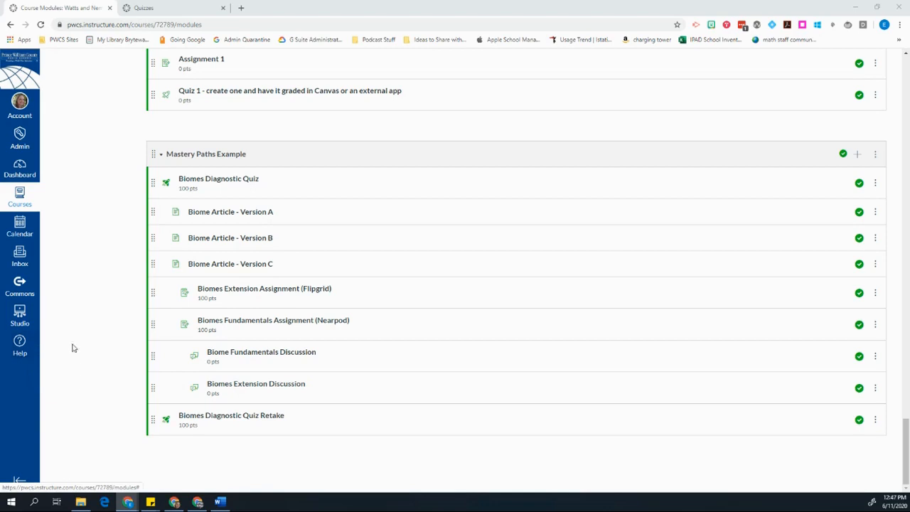
{"action": "mouse_move", "coordinate": [184, 184]}
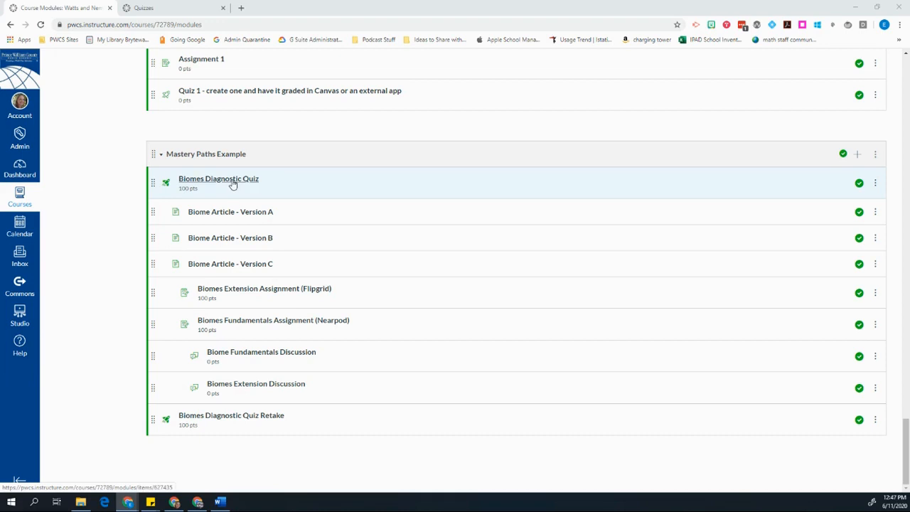
{"action": "mouse_move", "coordinate": [166, 183]}
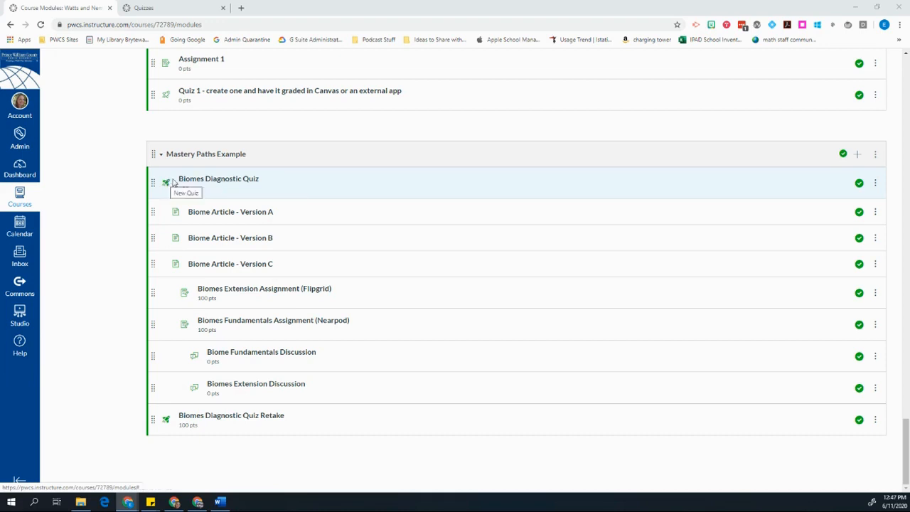
{"action": "mouse_move", "coordinate": [214, 187]}
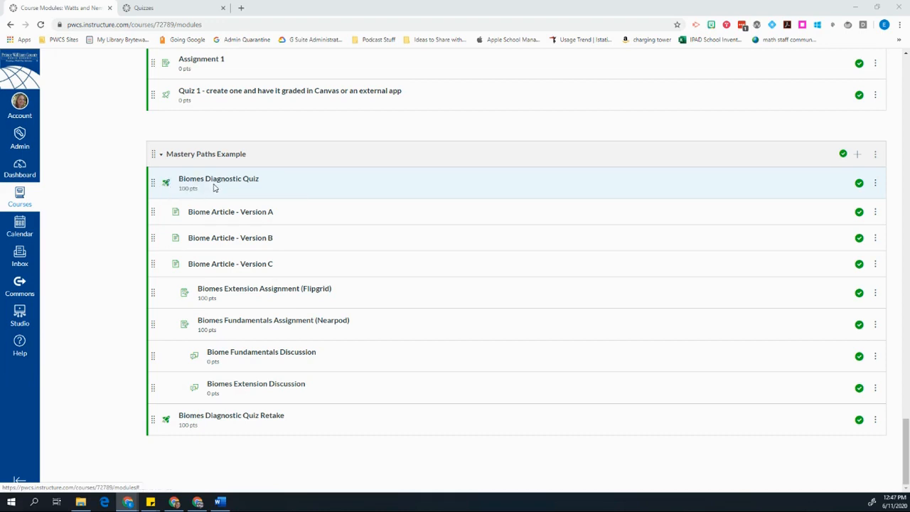
{"action": "mouse_move", "coordinate": [214, 205]}
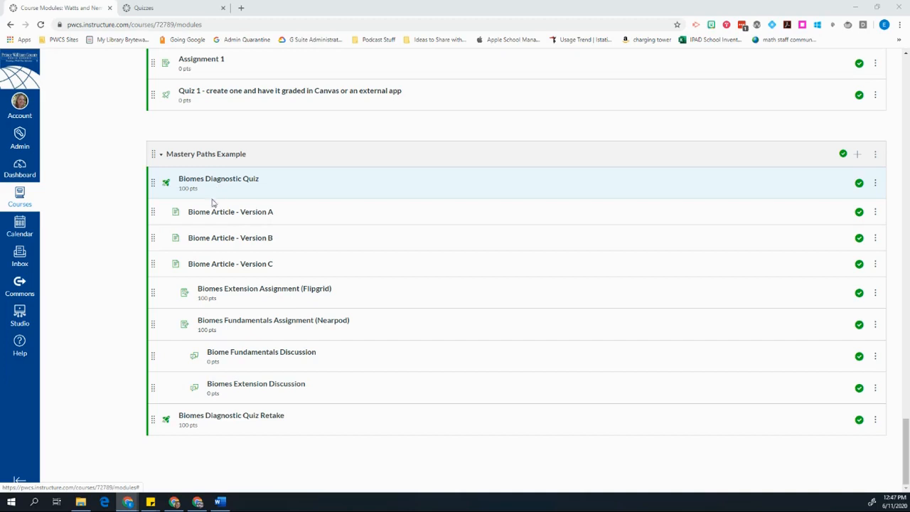
{"action": "mouse_move", "coordinate": [230, 211]}
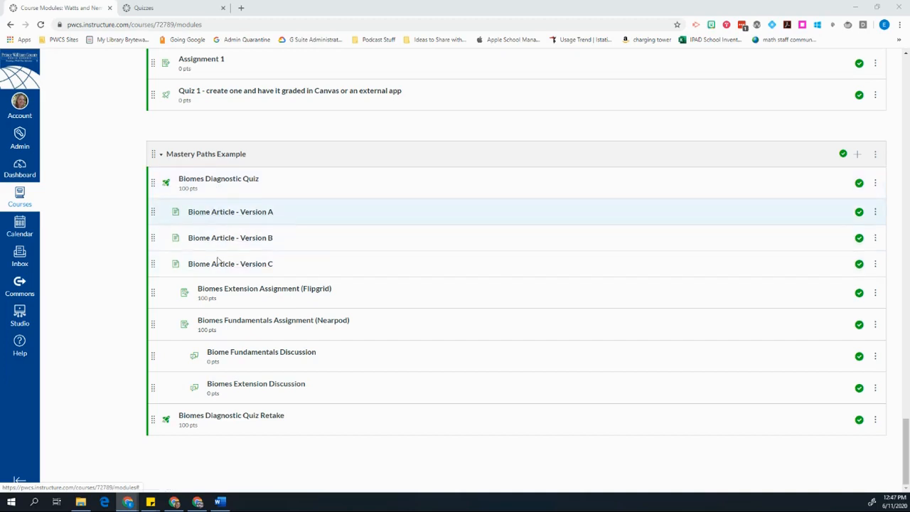
{"action": "mouse_move", "coordinate": [273, 293]}
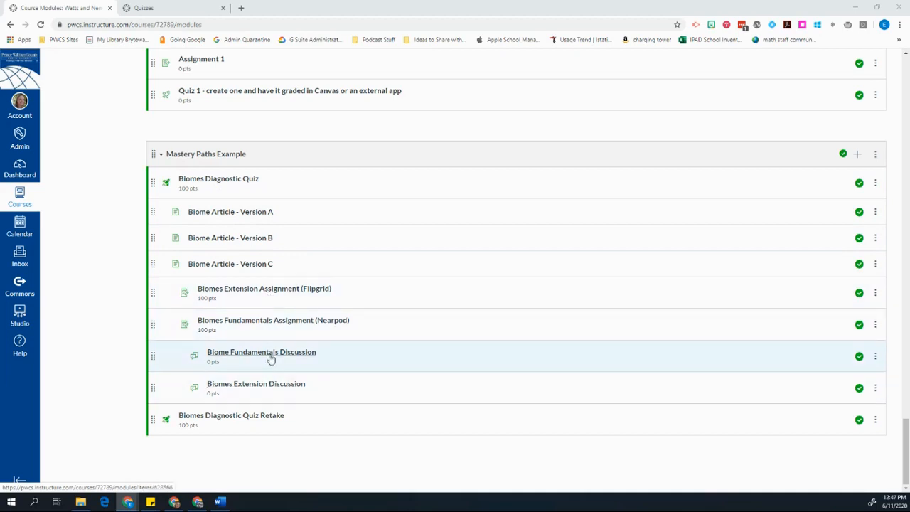
{"action": "mouse_move", "coordinate": [274, 387]}
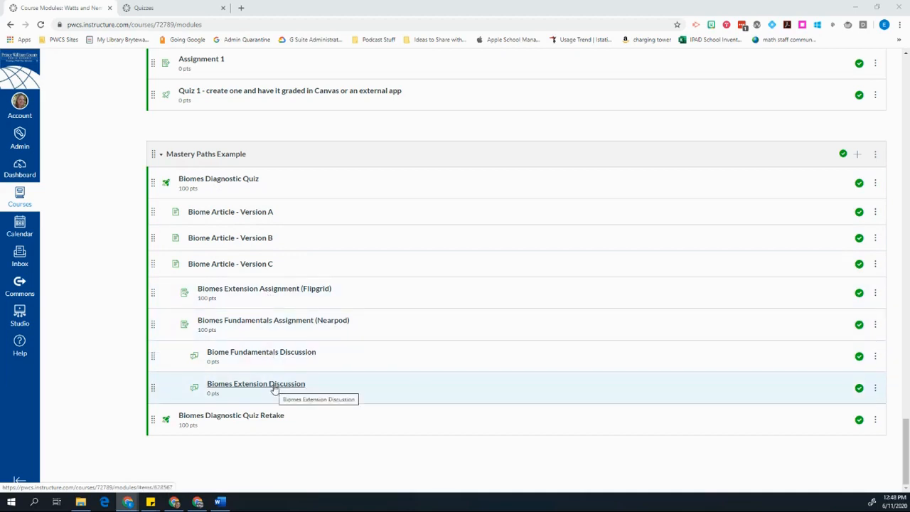
{"action": "mouse_move", "coordinate": [277, 390]}
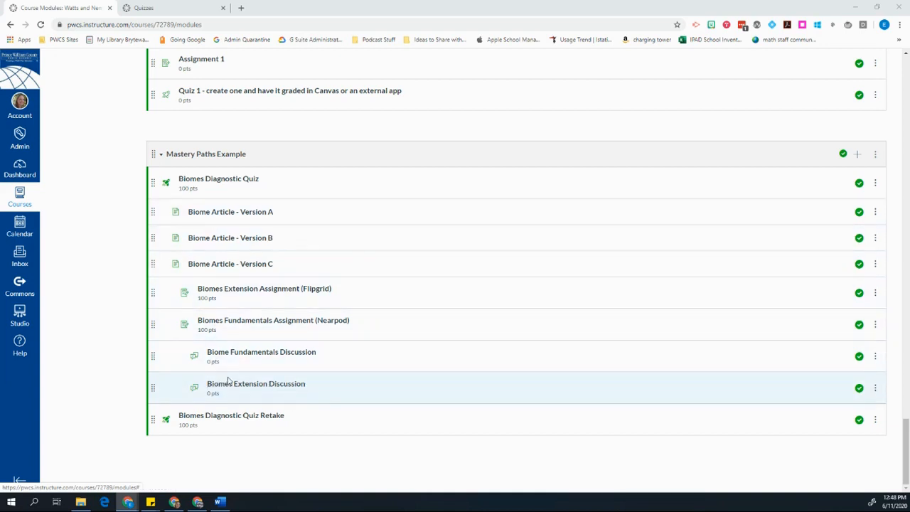
{"action": "mouse_move", "coordinate": [235, 211]}
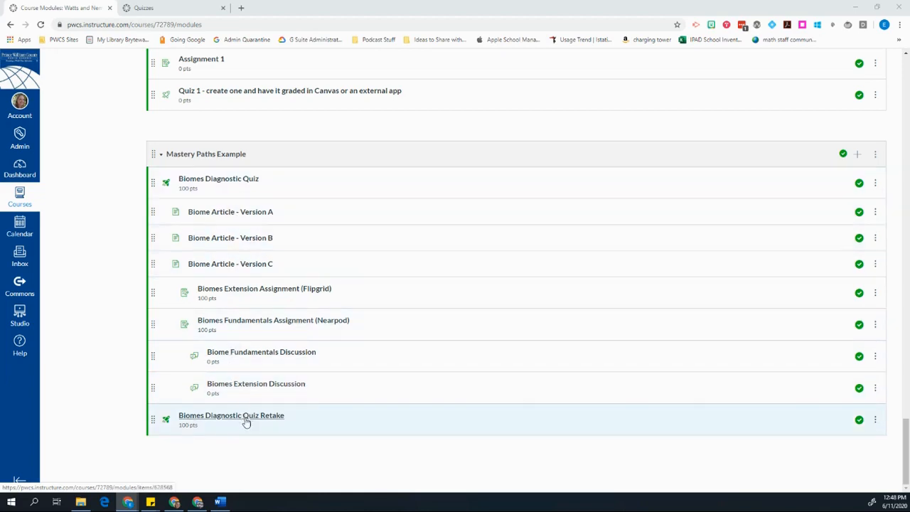
{"action": "mouse_move", "coordinate": [246, 420]}
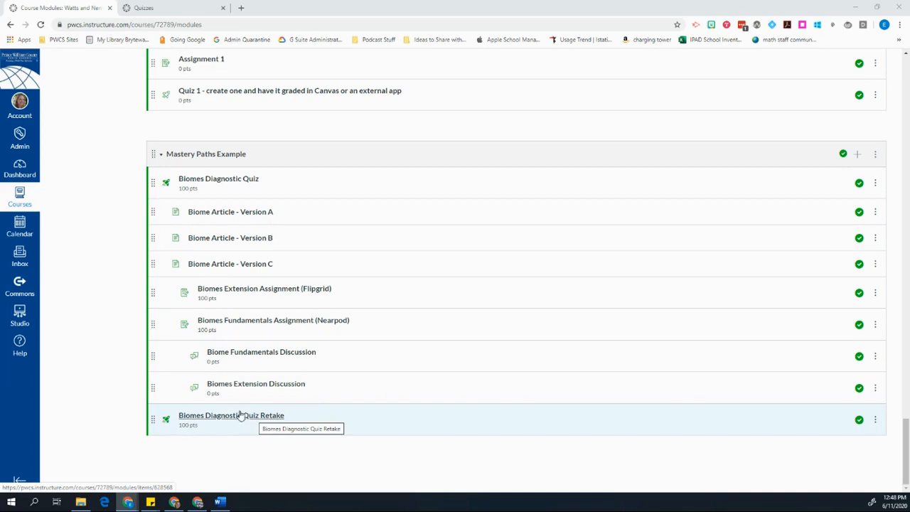
{"action": "mouse_move", "coordinate": [212, 363]}
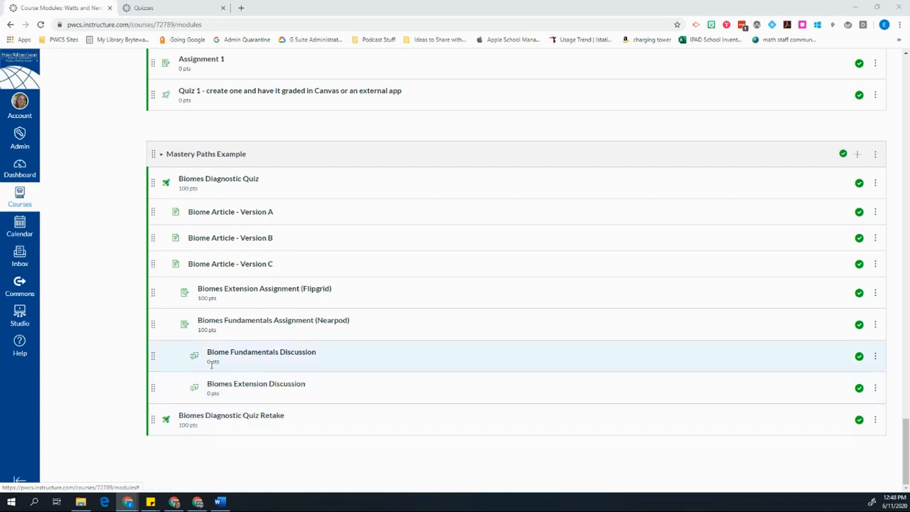
{"action": "mouse_move", "coordinate": [221, 364]}
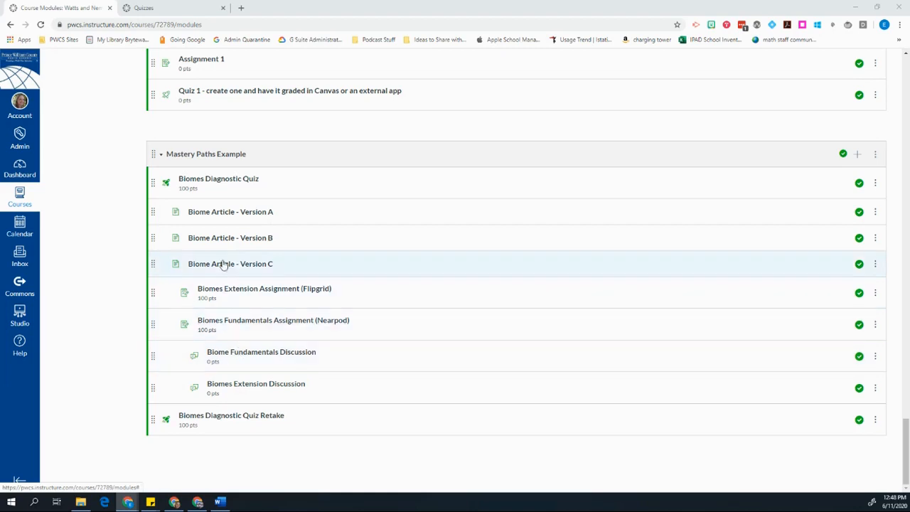
{"action": "mouse_move", "coordinate": [237, 273]}
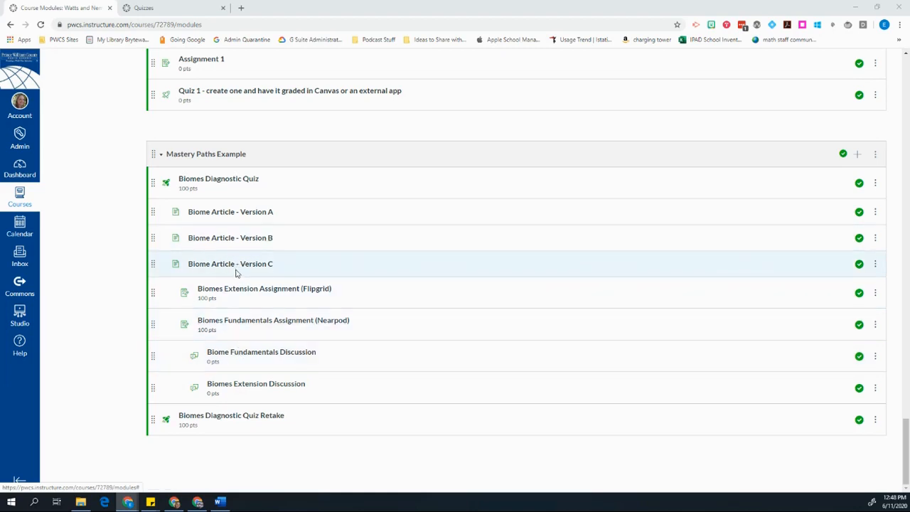
Open Biome Article - Version A's edit settings, then return to the course modules.
{"action": "left_click", "coordinate": [230, 211]}
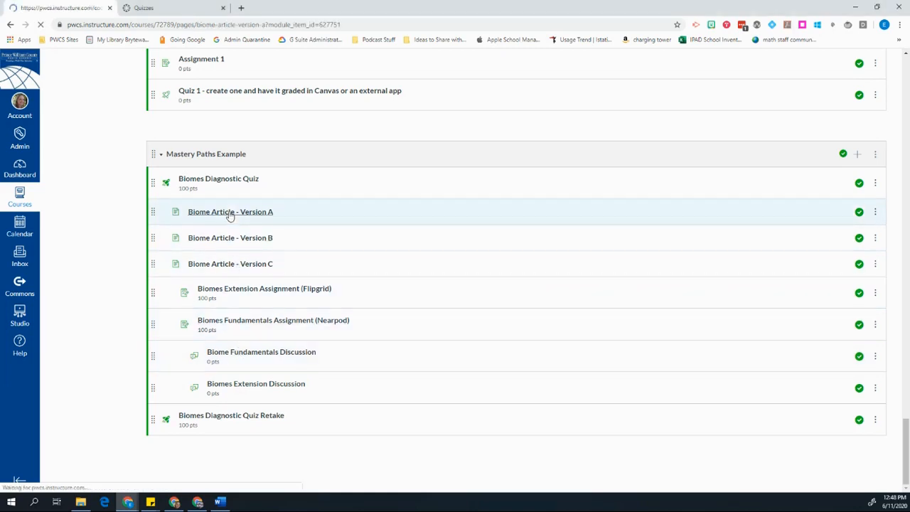
{"action": "left_click", "coordinate": [229, 212]}
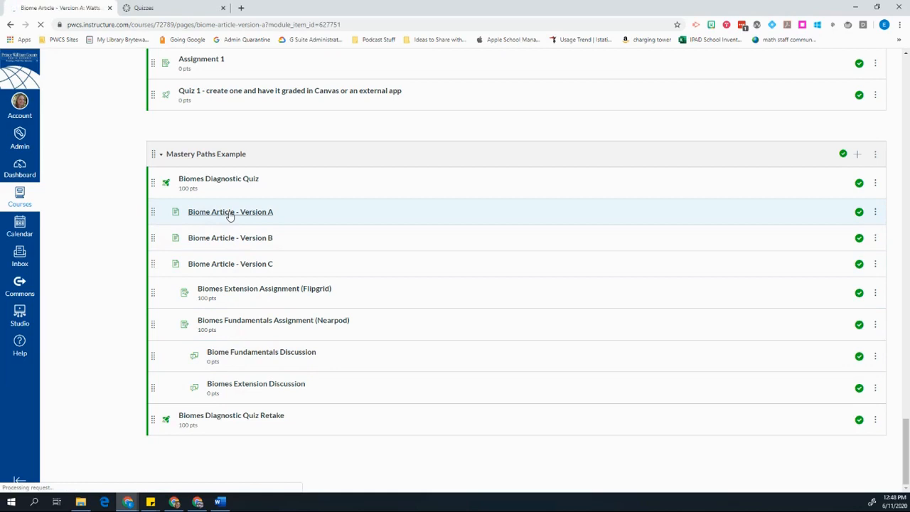
{"action": "left_click", "coordinate": [230, 211]}
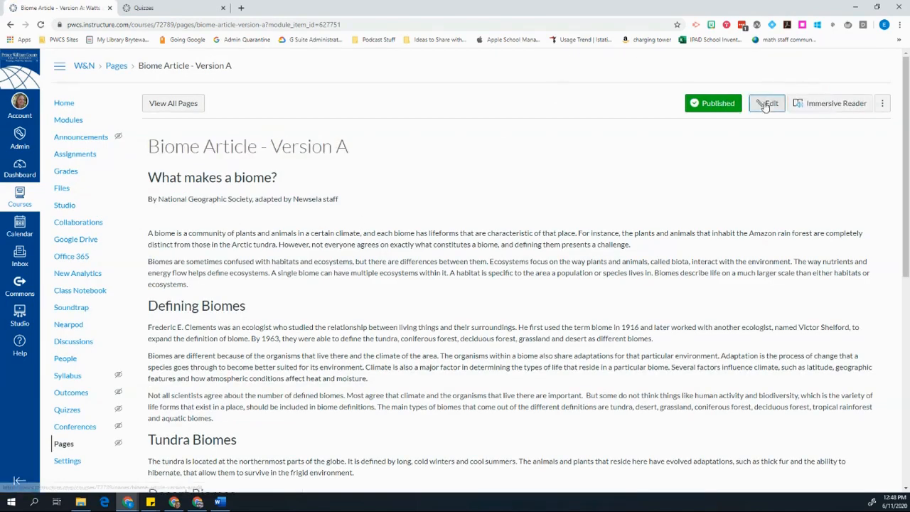
{"action": "left_click", "coordinate": [766, 103]}
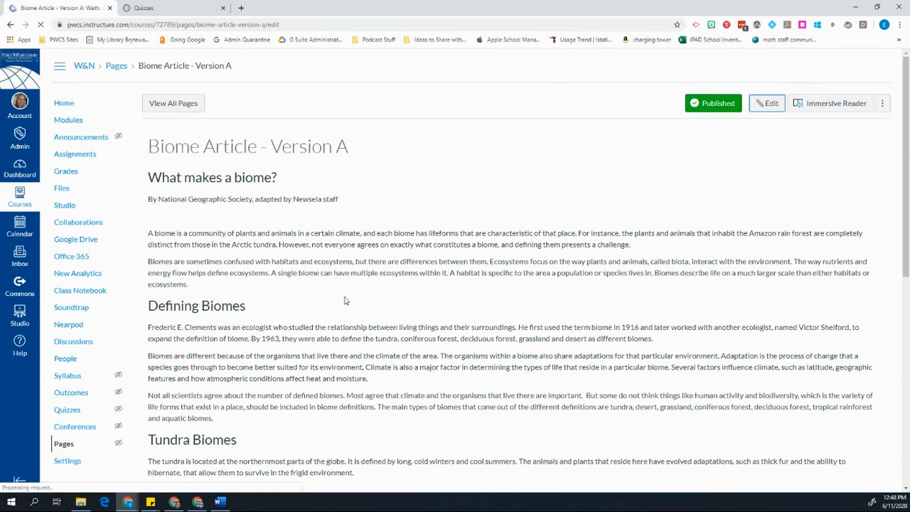
{"action": "left_click", "coordinate": [767, 104]}
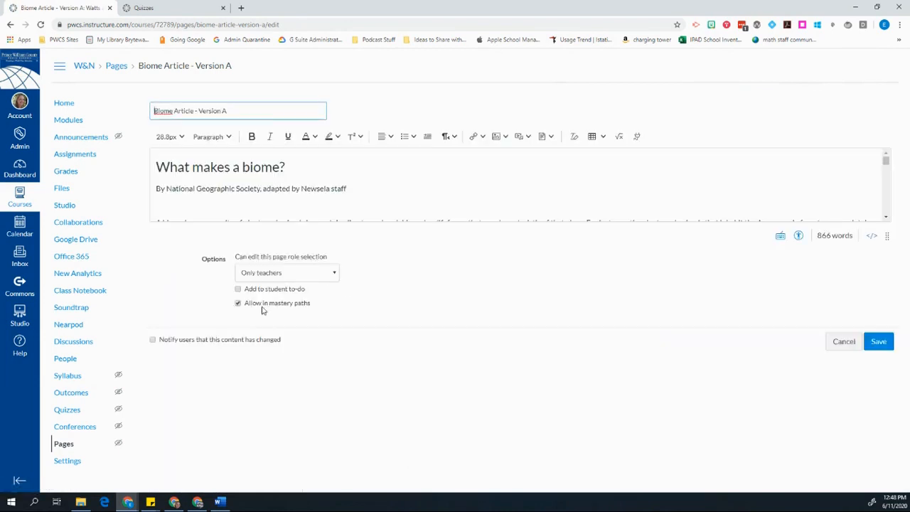
{"action": "mouse_move", "coordinate": [9, 24]}
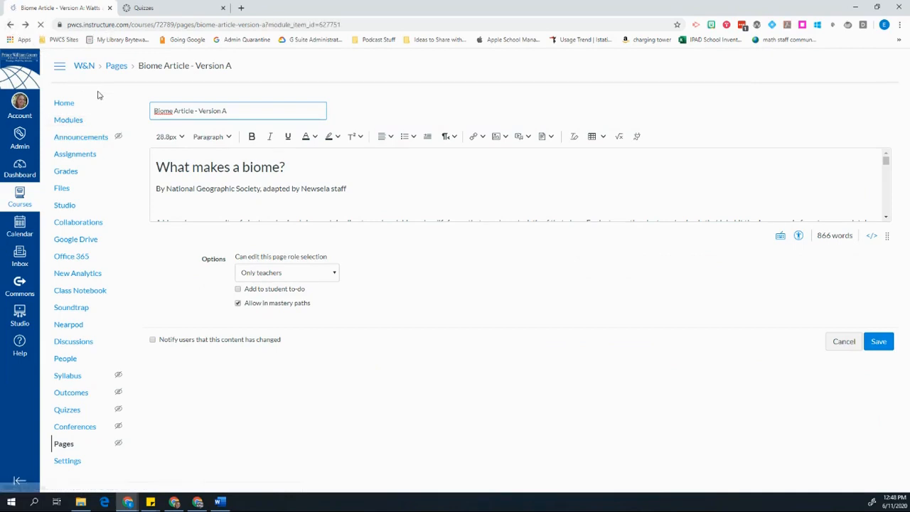
{"action": "left_click", "coordinate": [879, 342]}
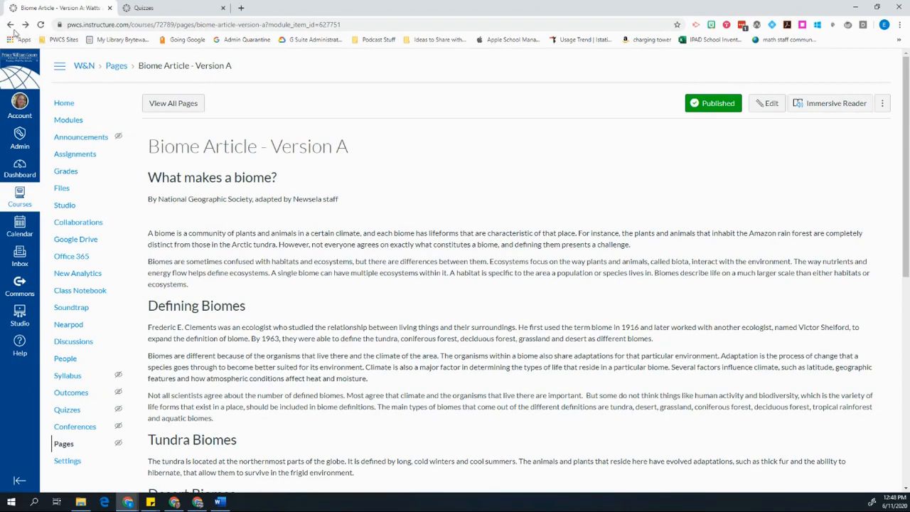
{"action": "left_click", "coordinate": [11, 24]}
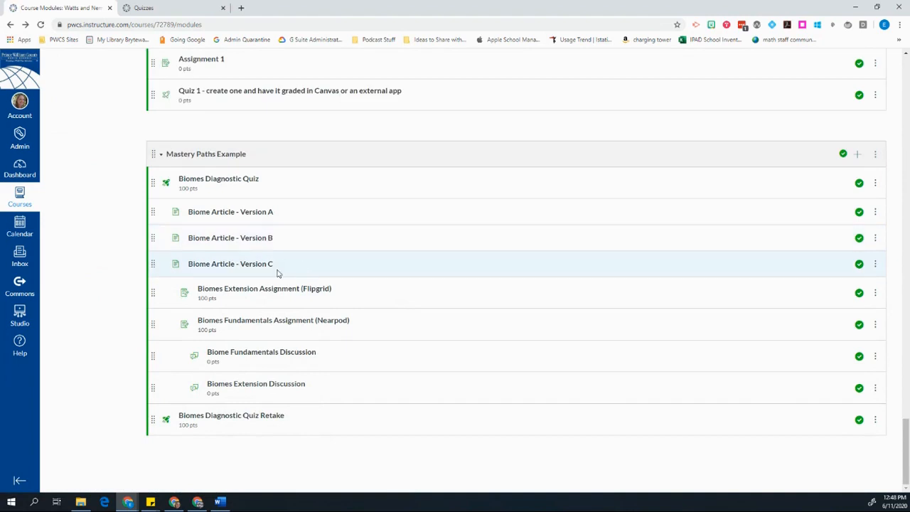
{"action": "mouse_move", "coordinate": [276, 324]}
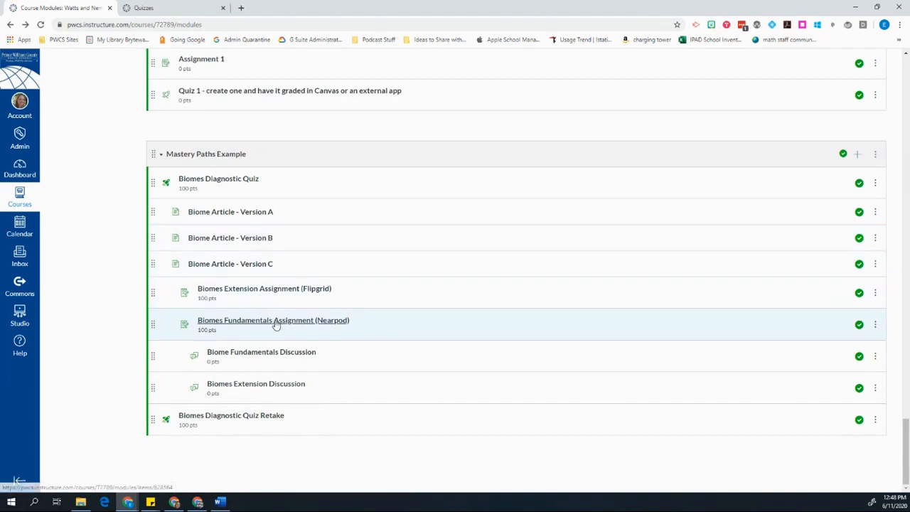
{"action": "mouse_move", "coordinate": [252, 354]}
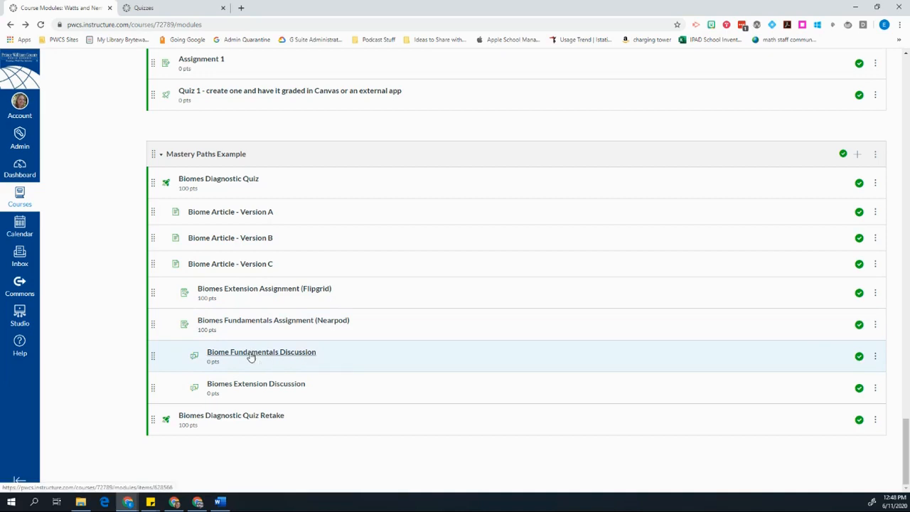
Check the Biome Fundamentals Discussion's Assign to options, then navigate back from its edit page.
{"action": "left_click", "coordinate": [261, 352]}
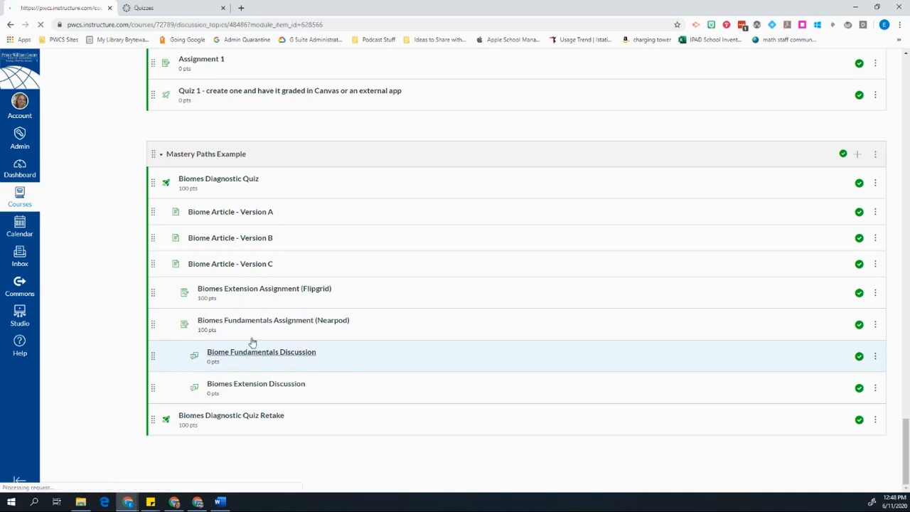
{"action": "left_click", "coordinate": [261, 352]}
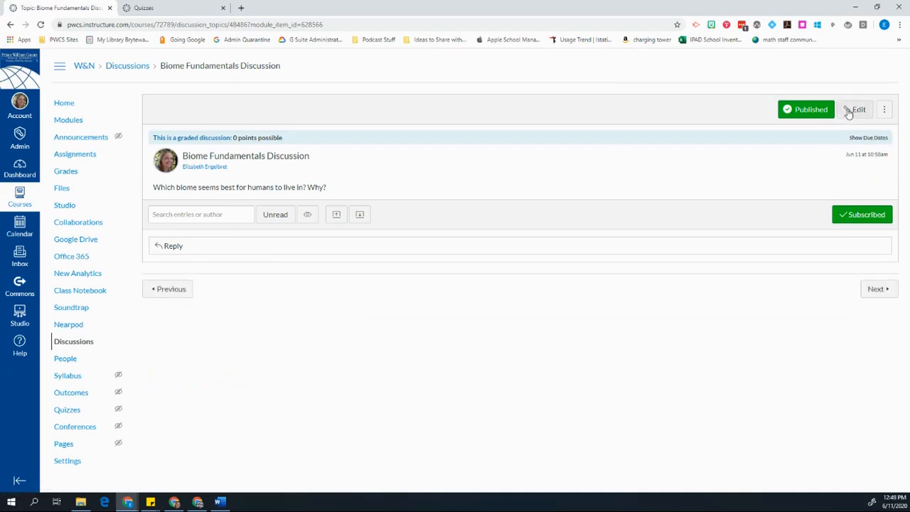
{"action": "left_click", "coordinate": [856, 109]}
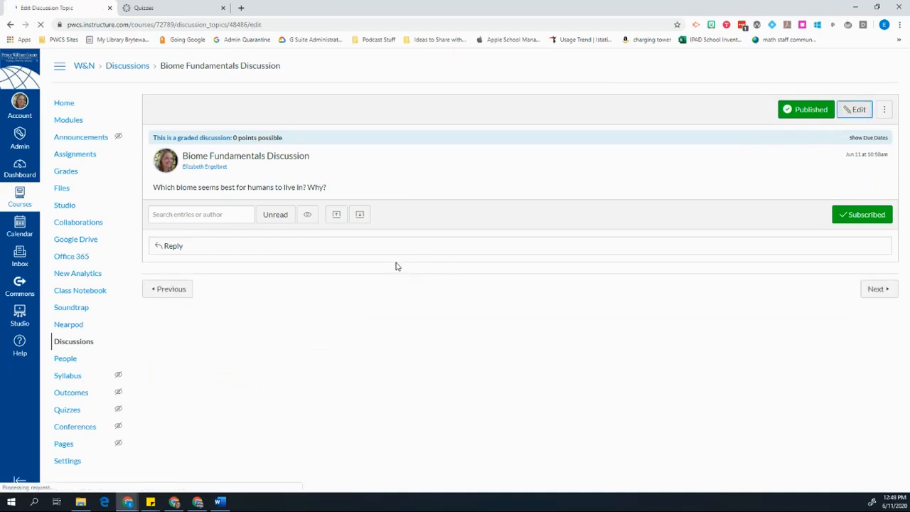
{"action": "left_click", "coordinate": [855, 108]}
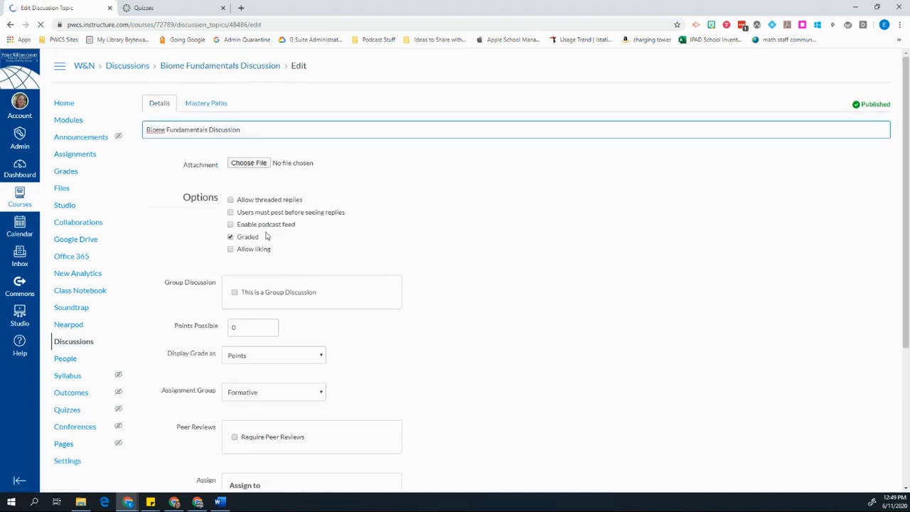
{"action": "scroll", "scroll_direction": "down", "scroll_amount": 3}
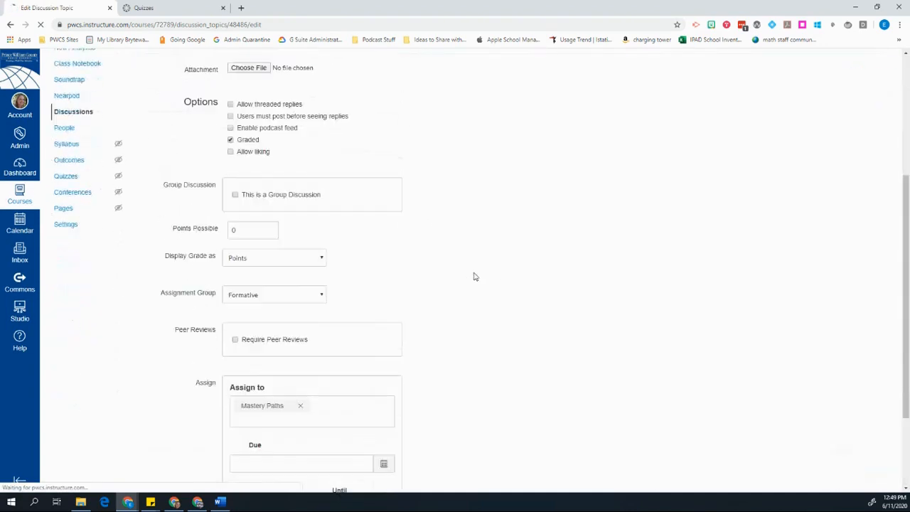
{"action": "scroll", "scroll_direction": "down", "scroll_amount": 3}
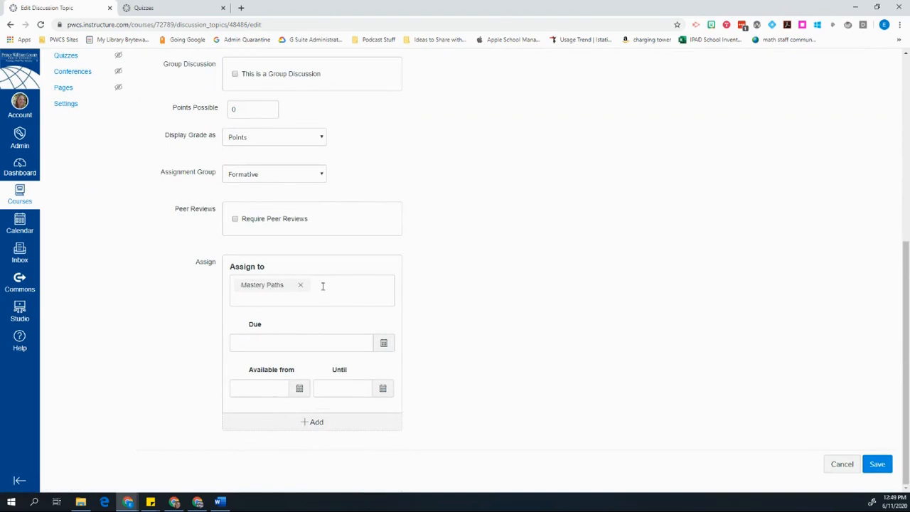
{"action": "left_click", "coordinate": [320, 291]}
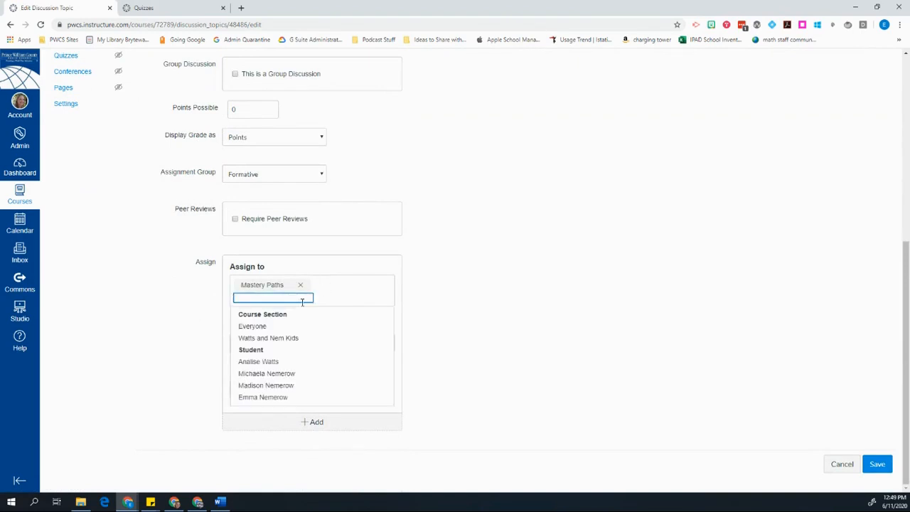
{"action": "mouse_move", "coordinate": [494, 285]}
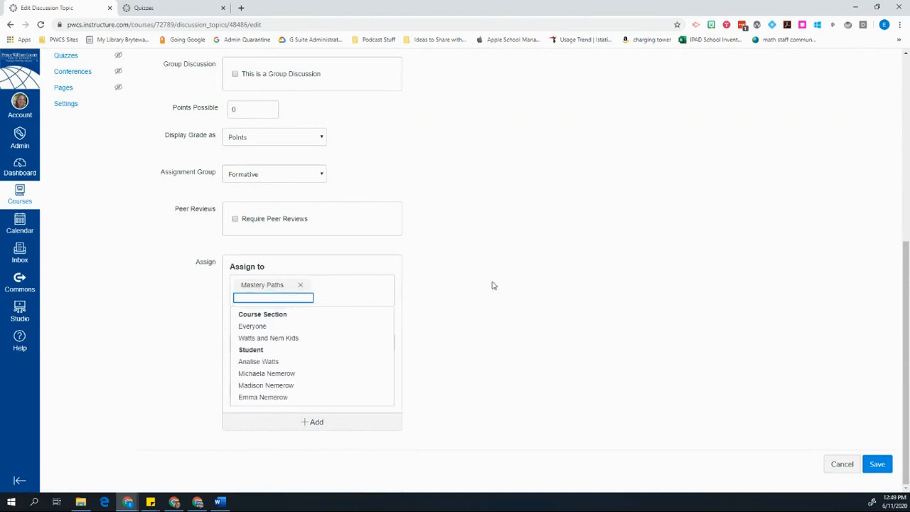
{"action": "left_click", "coordinate": [11, 25]}
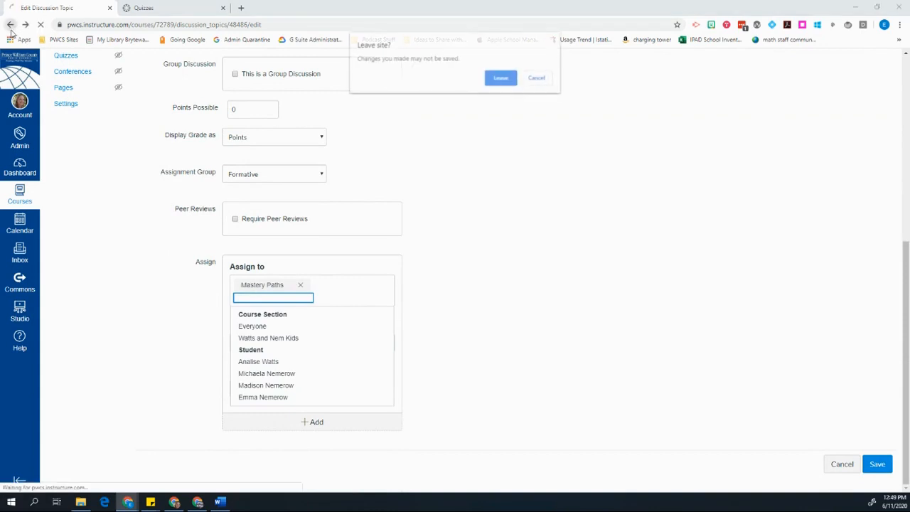
Leave the discussion edit page unsaved and scroll to the Mastery Paths Example module.
{"action": "left_click", "coordinate": [537, 77]}
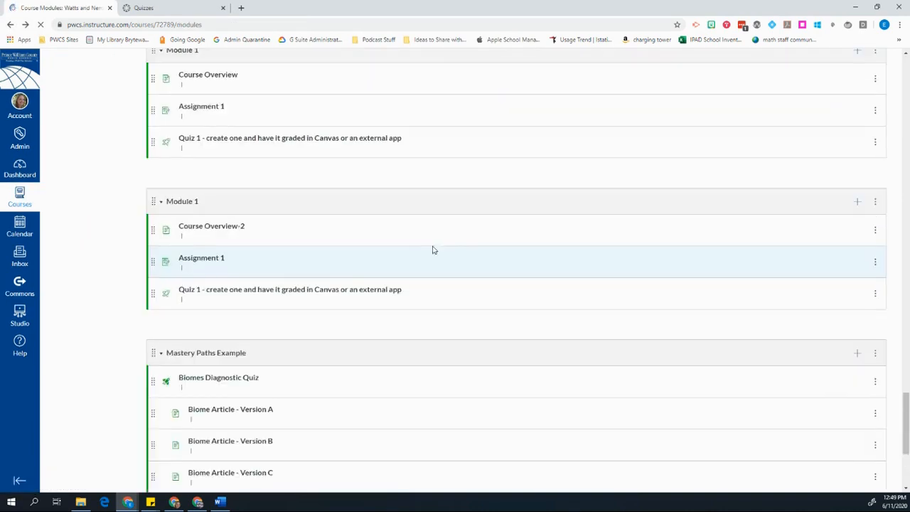
{"action": "scroll", "scroll_direction": "down", "scroll_amount": 3}
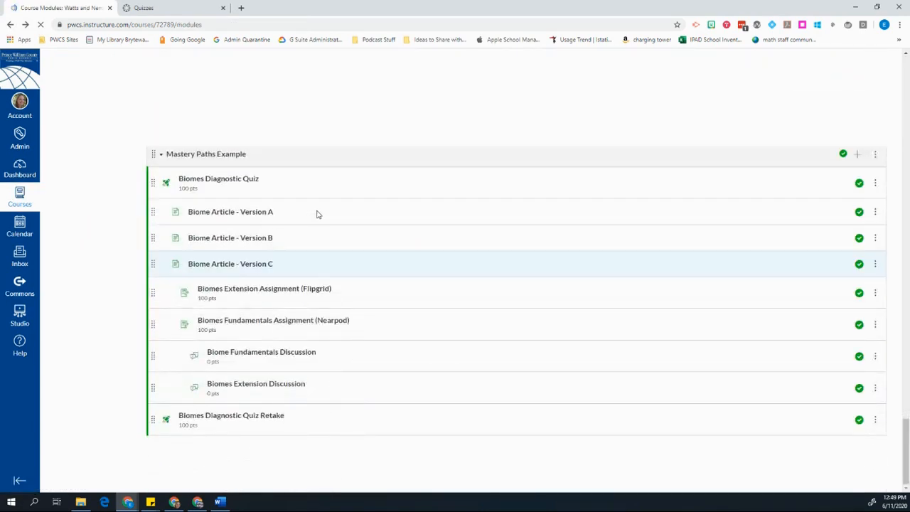
{"action": "scroll", "scroll_direction": "up", "scroll_amount": 3}
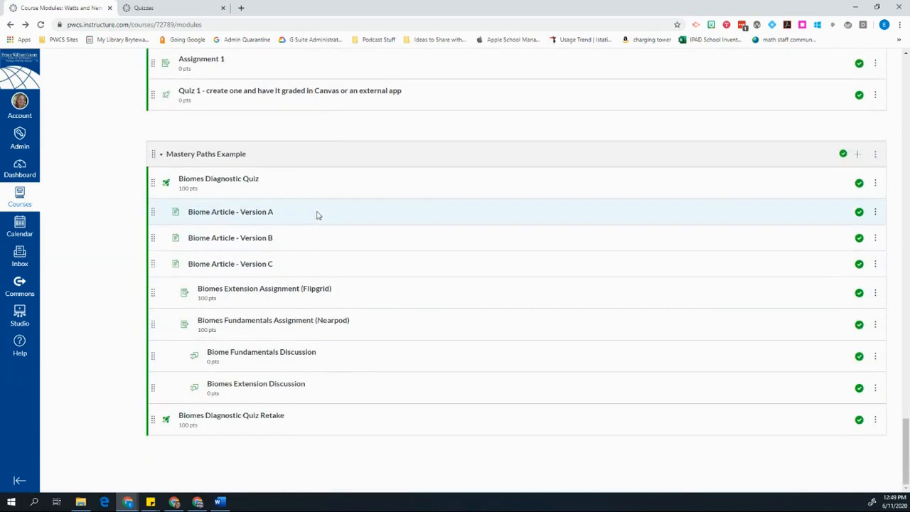
{"action": "mouse_move", "coordinate": [230, 211]}
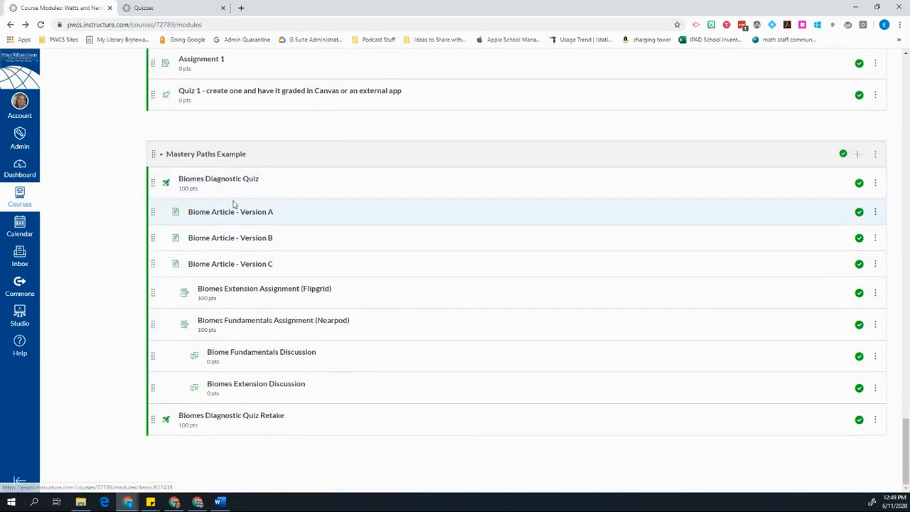
Switch to the course's Quizzes list.
{"action": "left_click", "coordinate": [174, 8]}
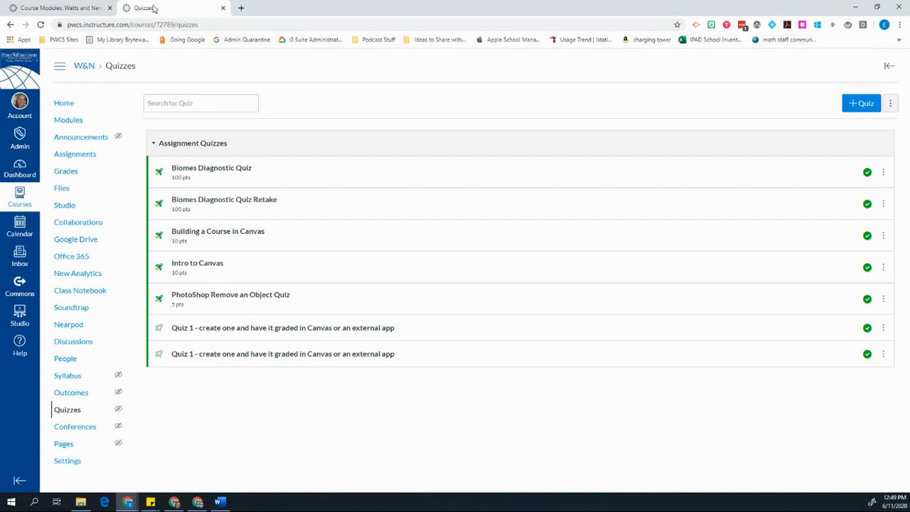
{"action": "mouse_move", "coordinate": [323, 231]}
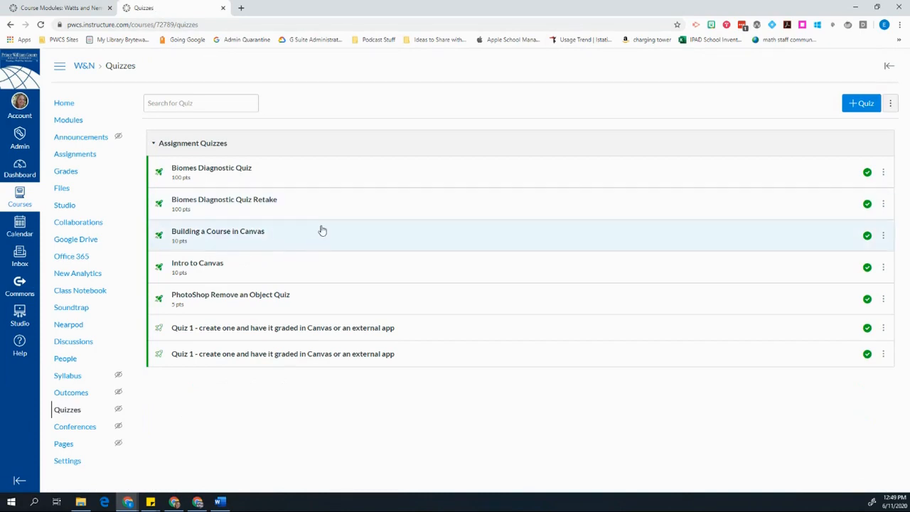
{"action": "mouse_move", "coordinate": [666, 183]}
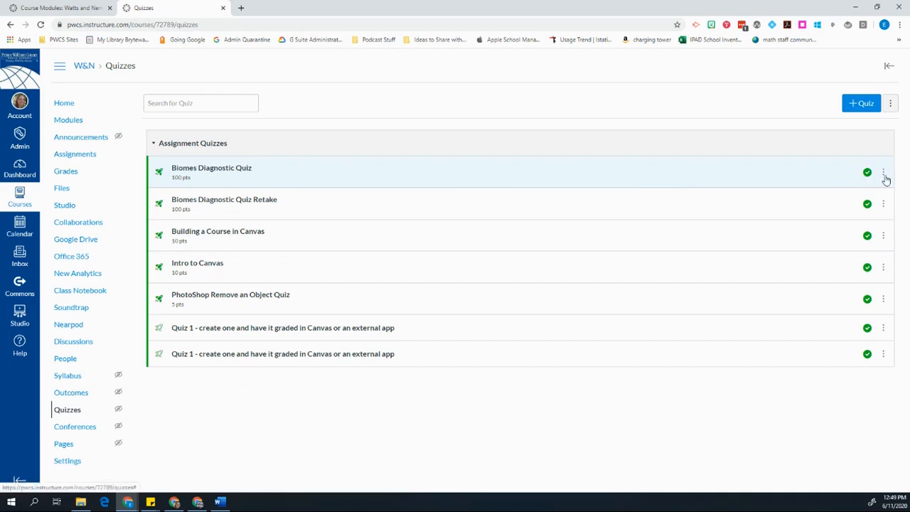
{"action": "mouse_move", "coordinate": [883, 176]}
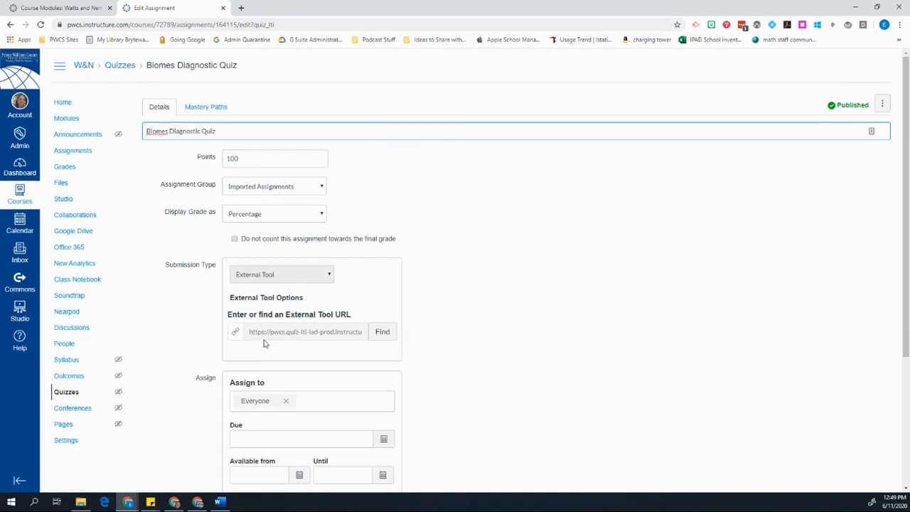
{"action": "mouse_move", "coordinate": [206, 107]}
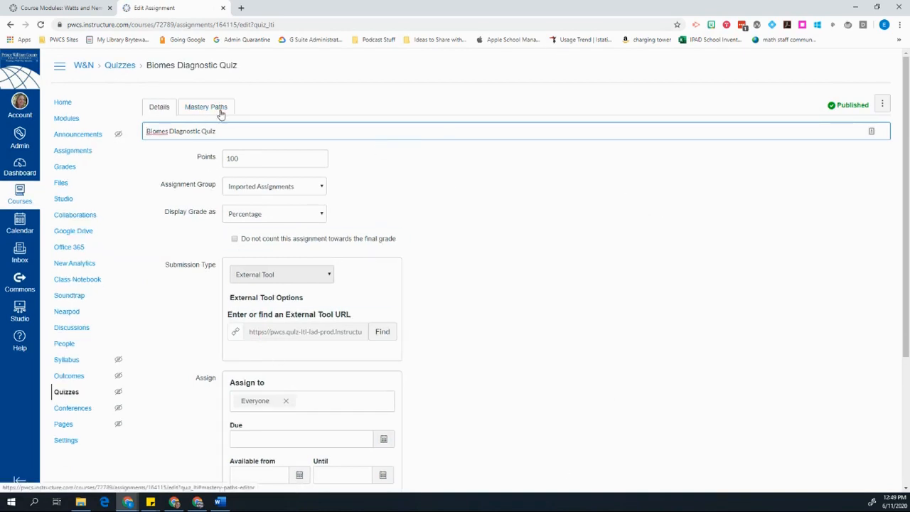
{"action": "mouse_move", "coordinate": [206, 107]}
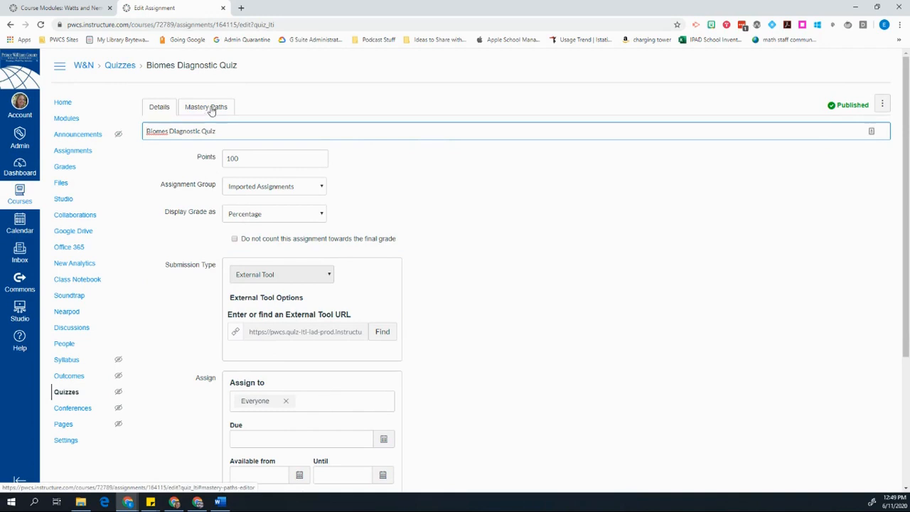
On the quiz's Mastery Paths tab, change the range boundaries from 70%/40% to 90%/50%.
{"action": "left_click", "coordinate": [206, 107]}
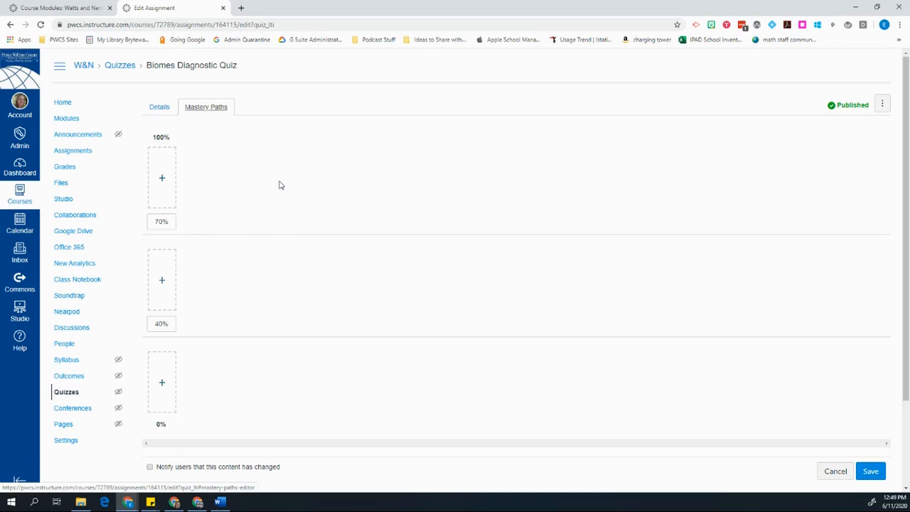
{"action": "mouse_move", "coordinate": [258, 195]}
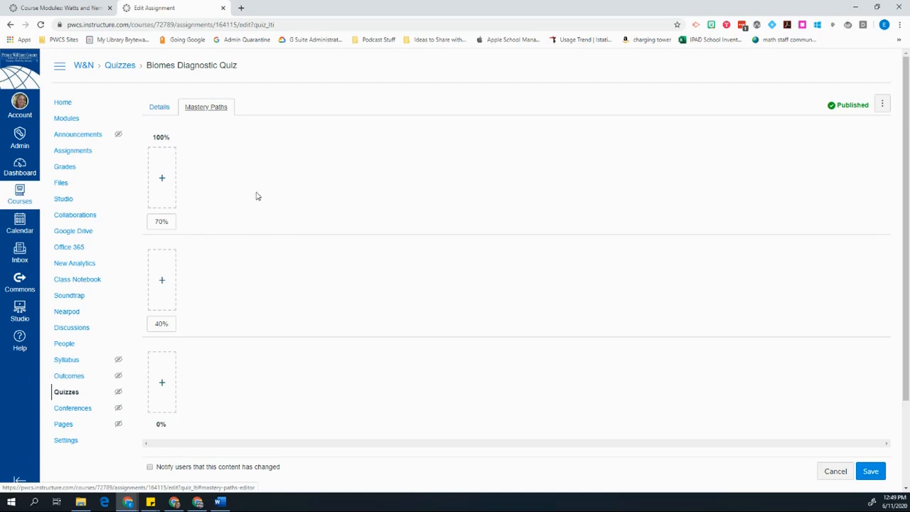
{"action": "mouse_move", "coordinate": [235, 404]}
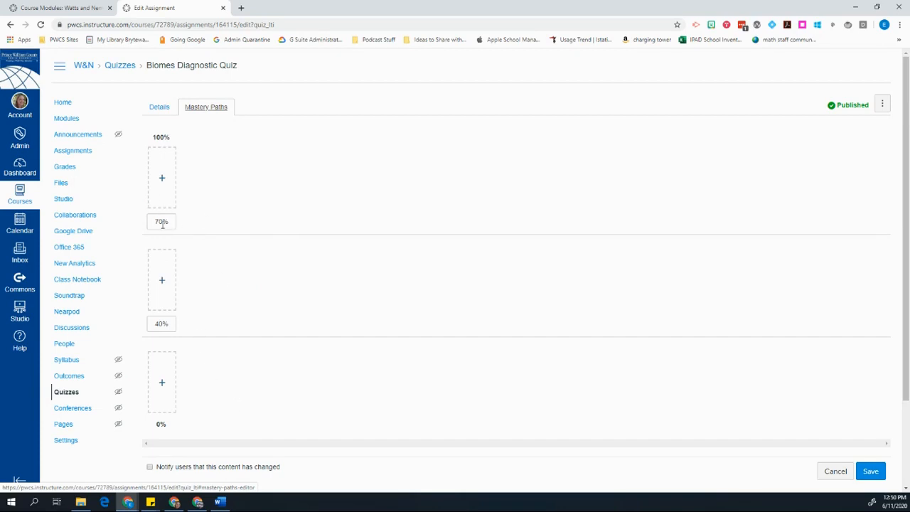
{"action": "mouse_move", "coordinate": [161, 323]}
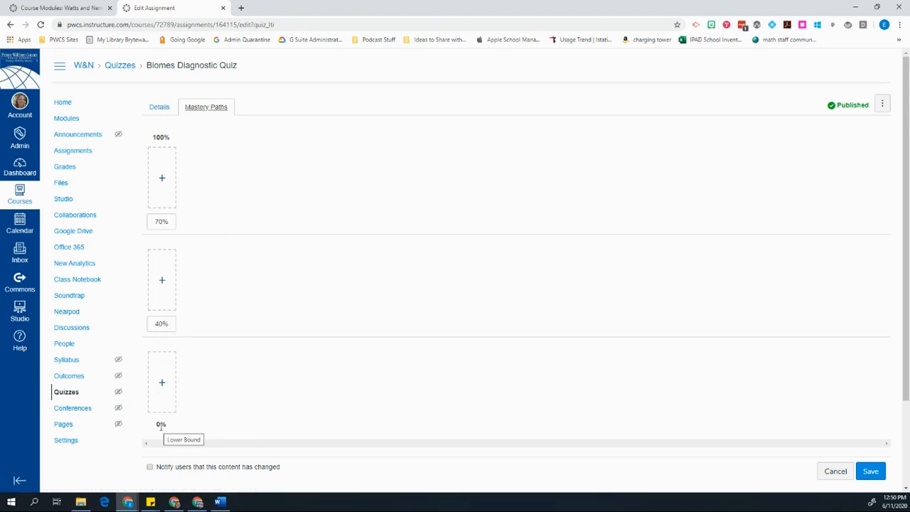
{"action": "mouse_move", "coordinate": [162, 365]}
{"action": "type", "text": "90"}
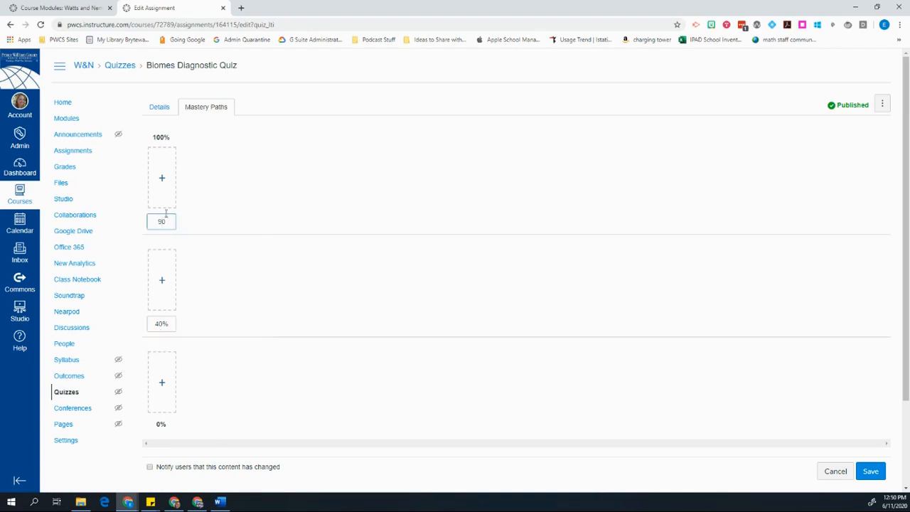
{"action": "mouse_move", "coordinate": [255, 223]}
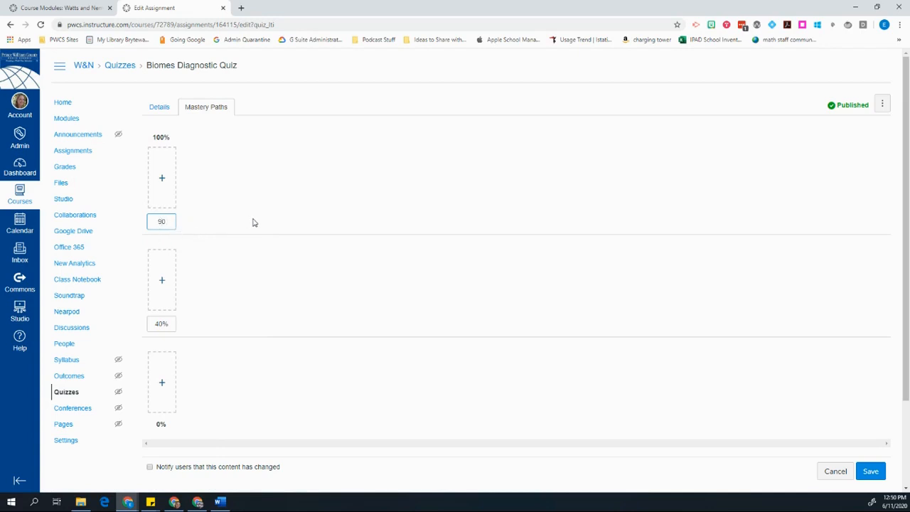
{"action": "mouse_move", "coordinate": [263, 210]}
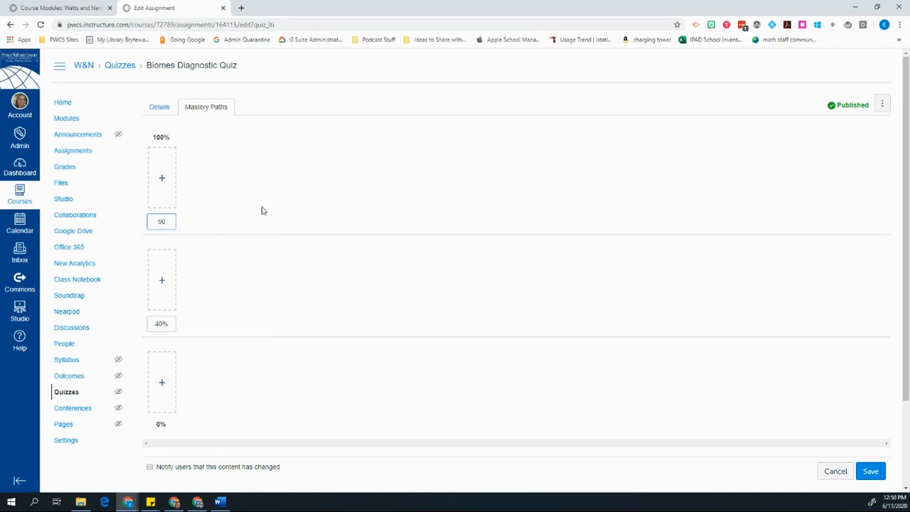
{"action": "mouse_move", "coordinate": [161, 324]}
{"action": "type", "text": "5"}
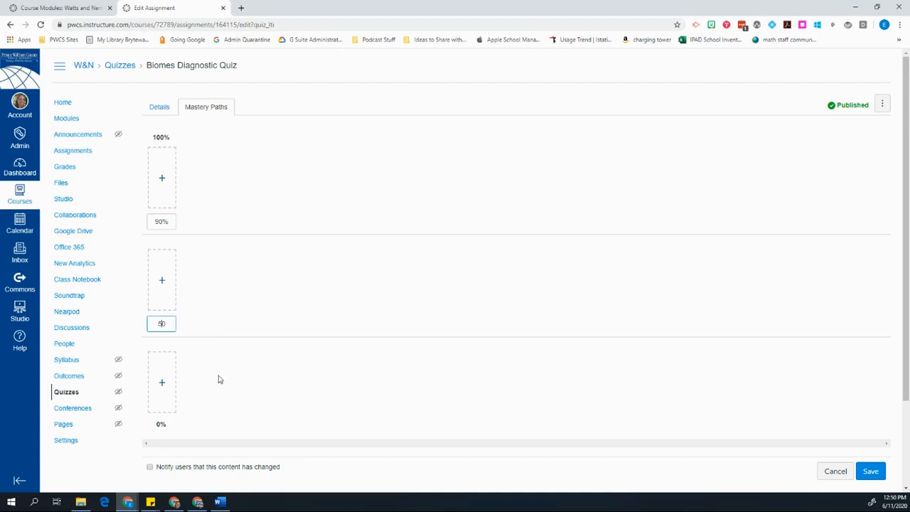
{"action": "type", "text": "0"}
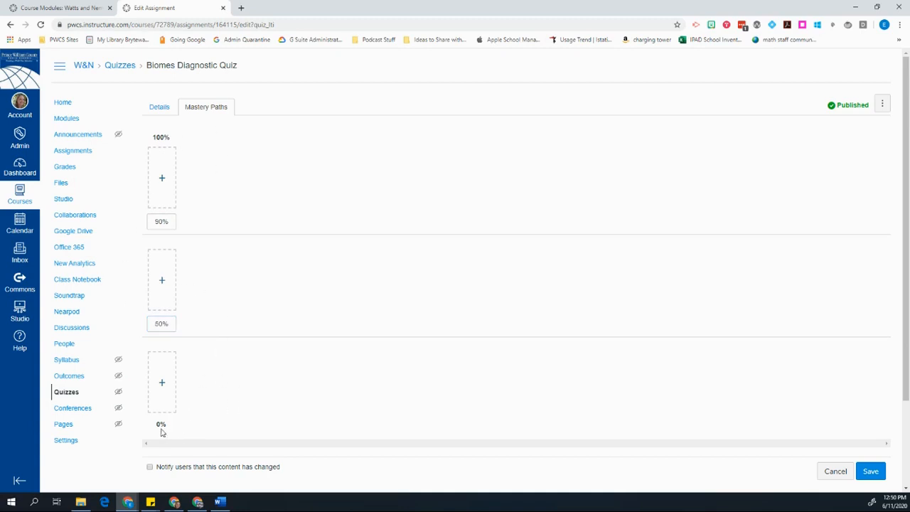
{"action": "mouse_move", "coordinate": [206, 220]}
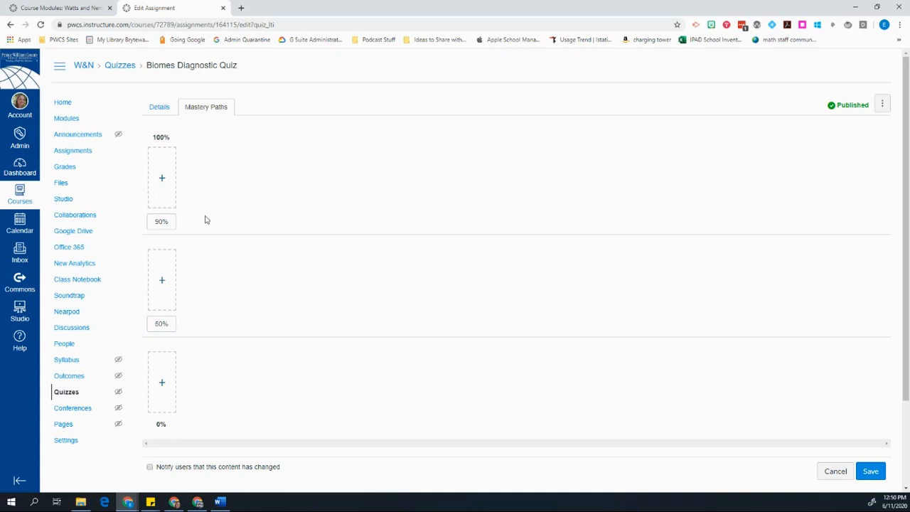
{"action": "mouse_move", "coordinate": [202, 211]}
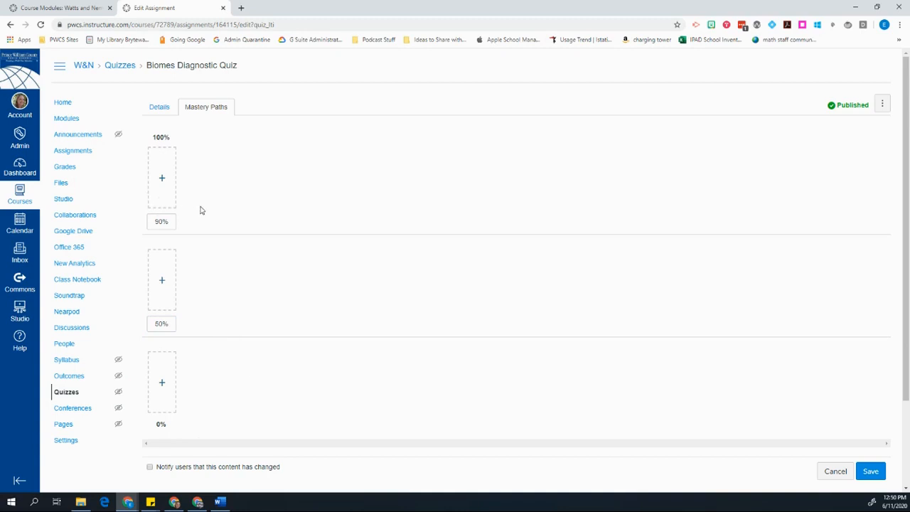
{"action": "mouse_move", "coordinate": [162, 178]}
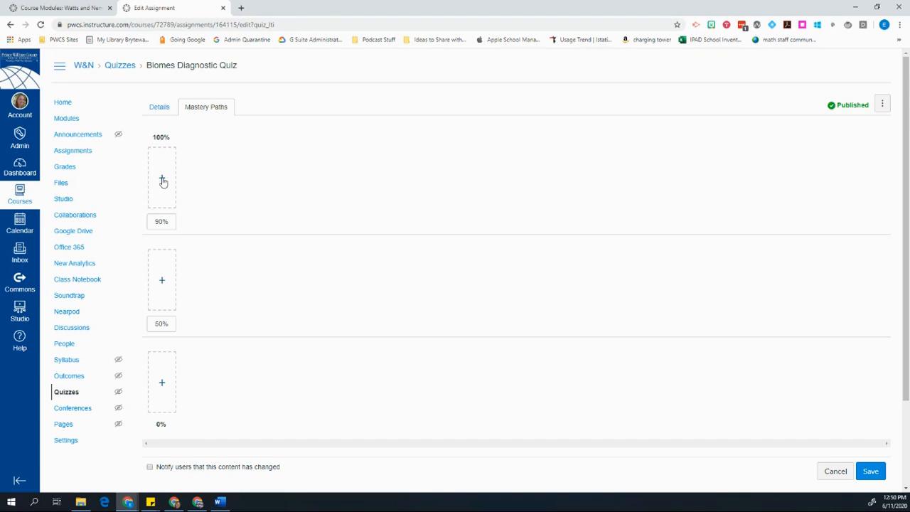
Filter the 100%–90% add-items list to Pages and tick Biome Article - Version C.
{"action": "left_click", "coordinate": [161, 179]}
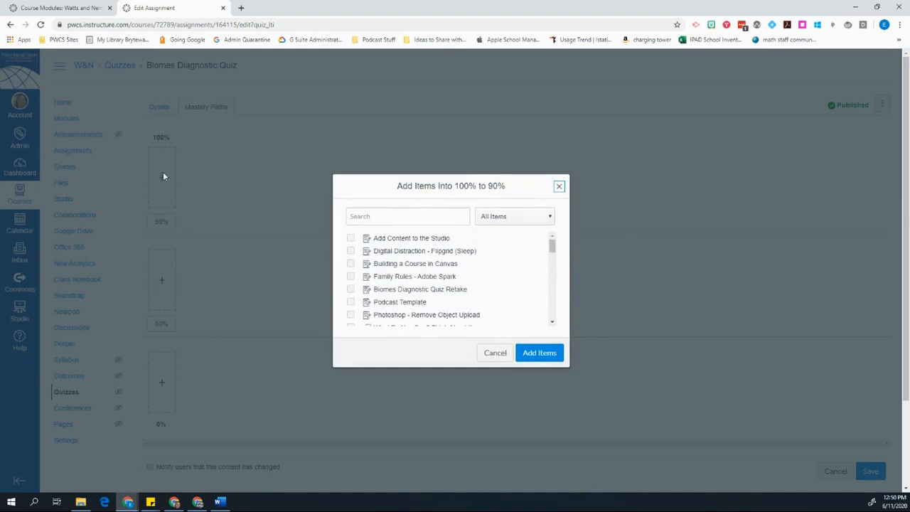
{"action": "mouse_move", "coordinate": [159, 176]}
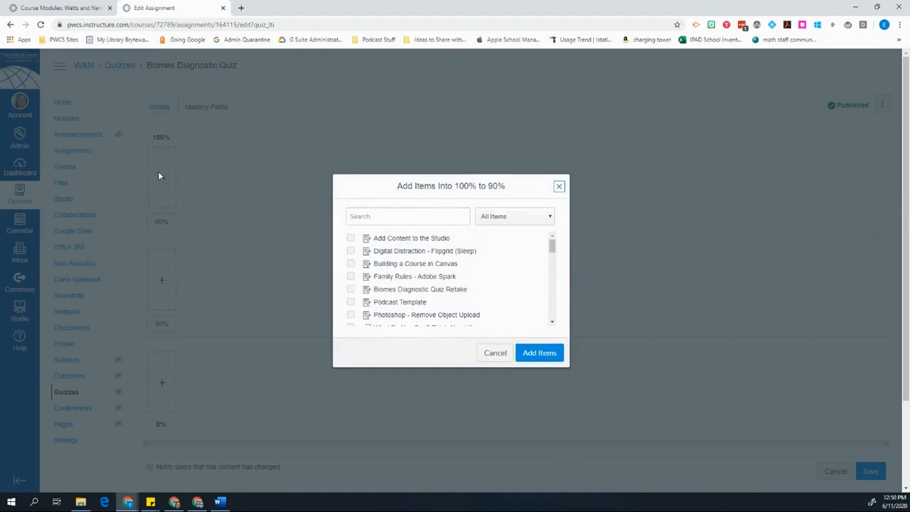
{"action": "mouse_move", "coordinate": [533, 224]}
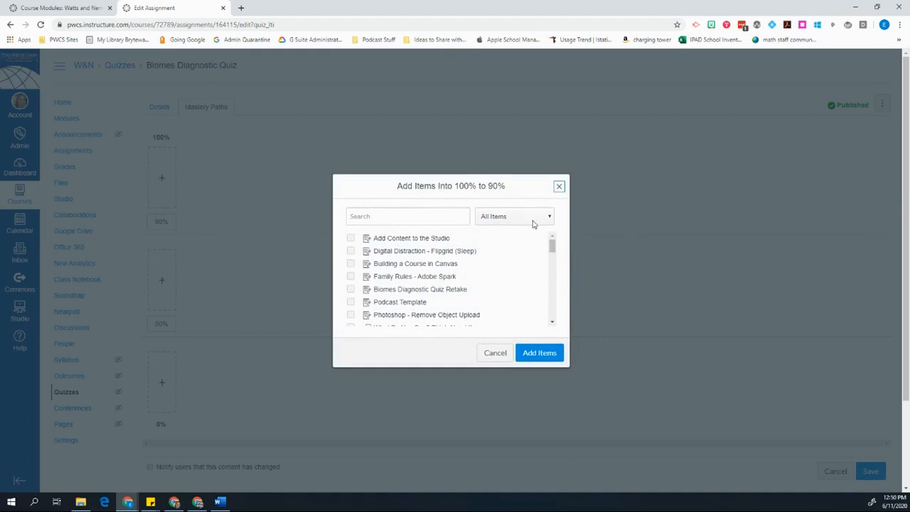
{"action": "left_click", "coordinate": [513, 216]}
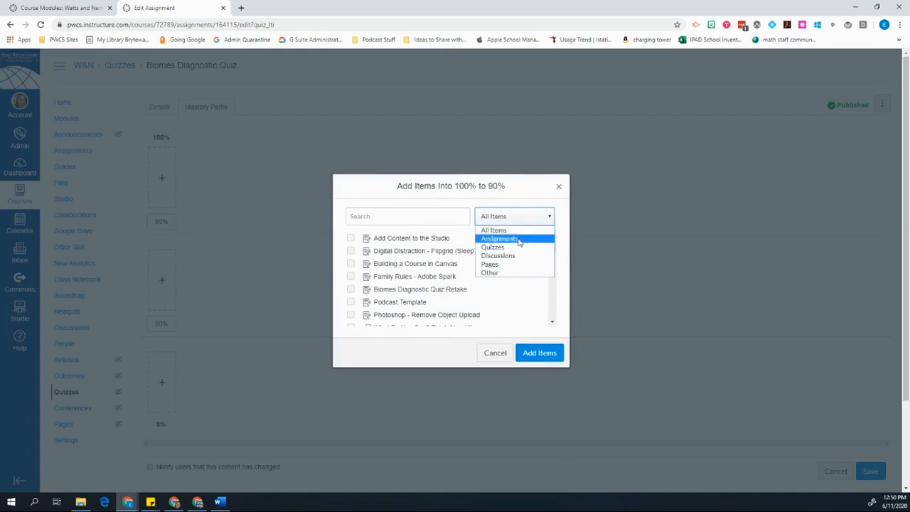
{"action": "mouse_move", "coordinate": [489, 264]}
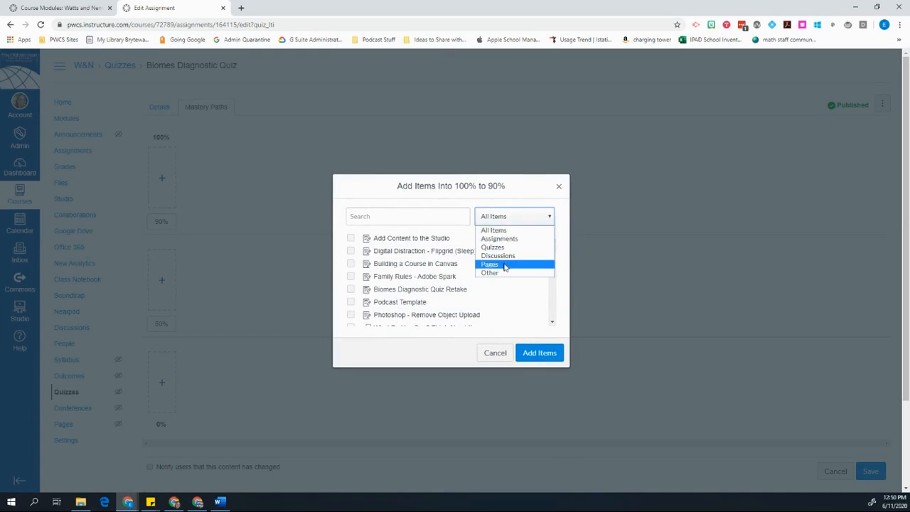
{"action": "left_click", "coordinate": [490, 264]}
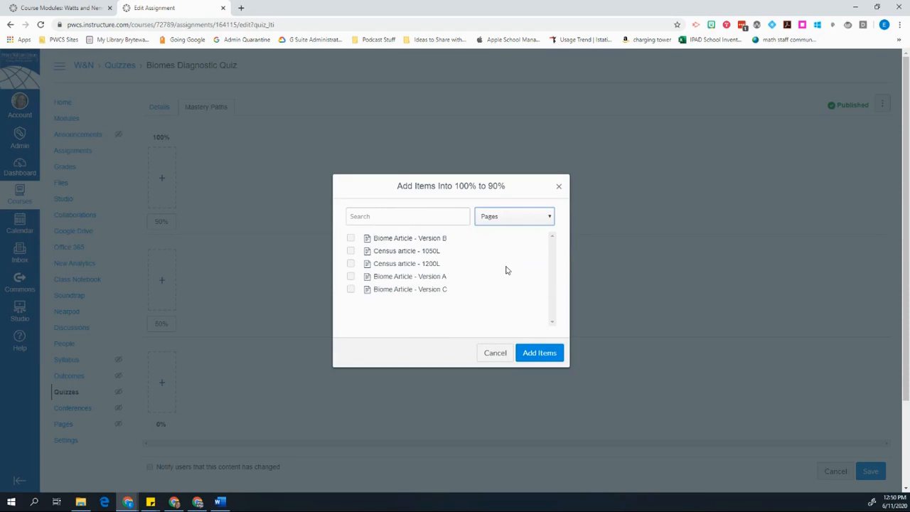
{"action": "mouse_move", "coordinate": [492, 277]}
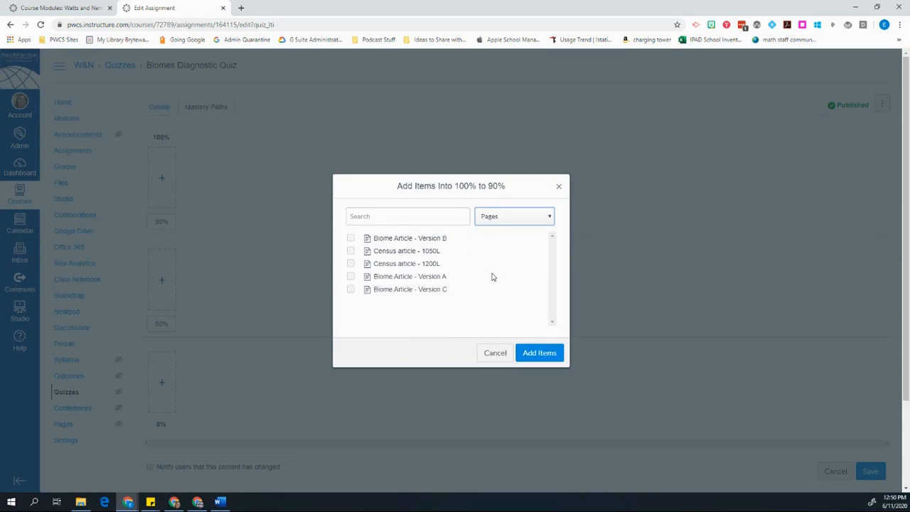
{"action": "mouse_move", "coordinate": [478, 284]}
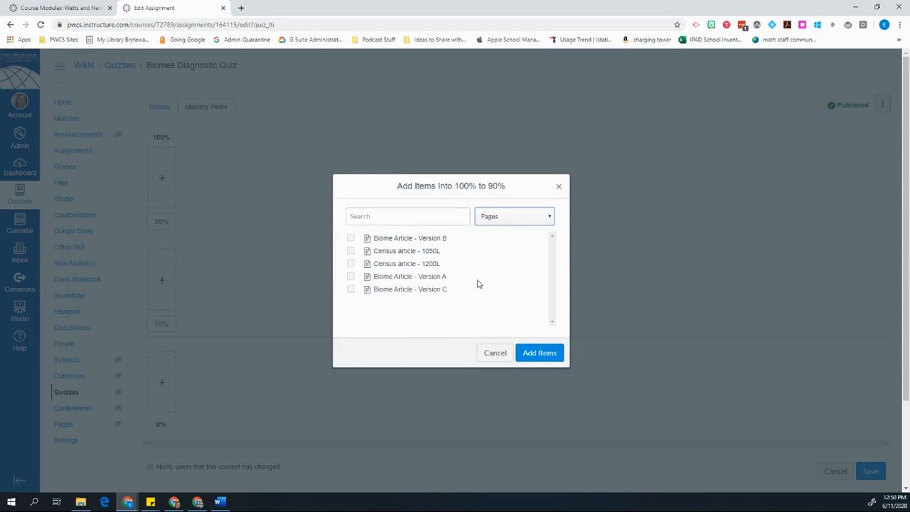
{"action": "mouse_move", "coordinate": [384, 295]}
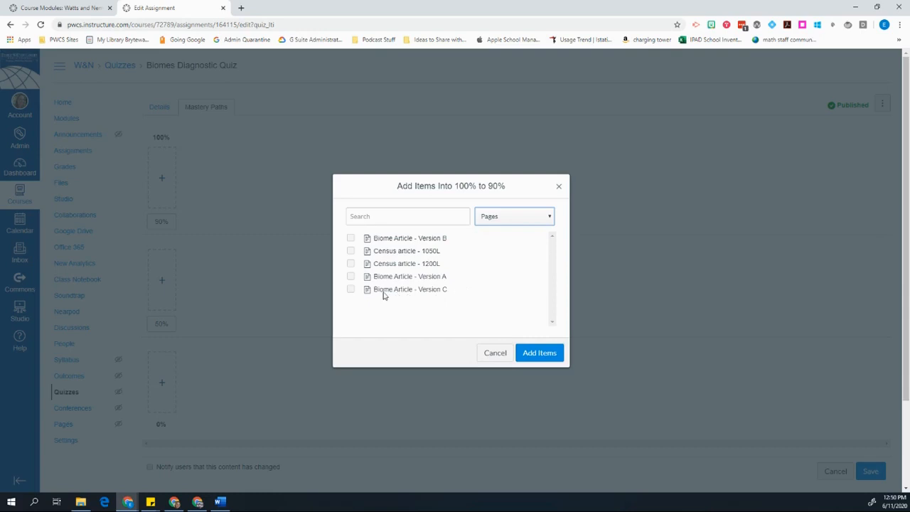
{"action": "mouse_move", "coordinate": [354, 294]}
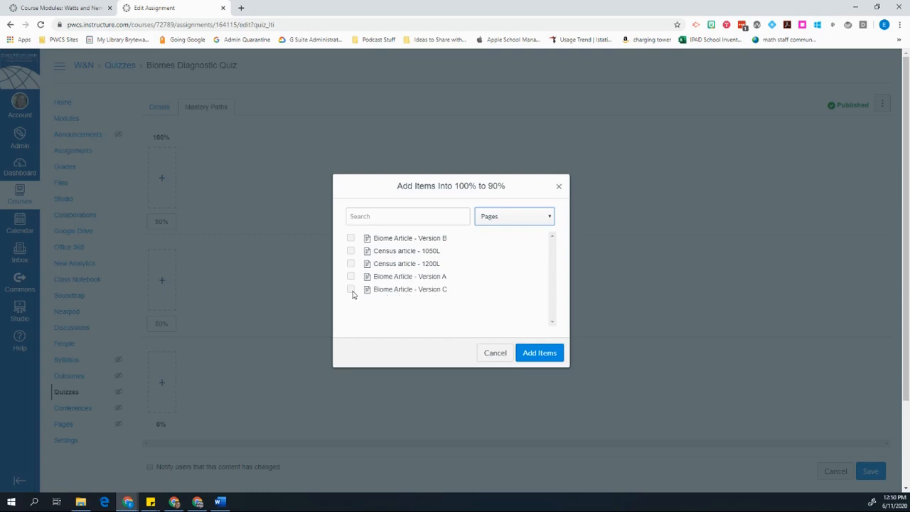
{"action": "left_click", "coordinate": [350, 288]}
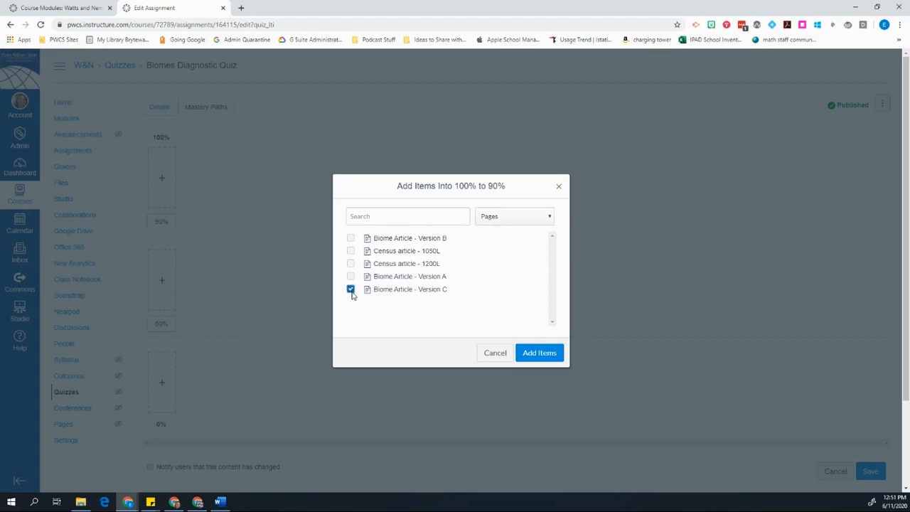
{"action": "mouse_move", "coordinate": [540, 352]}
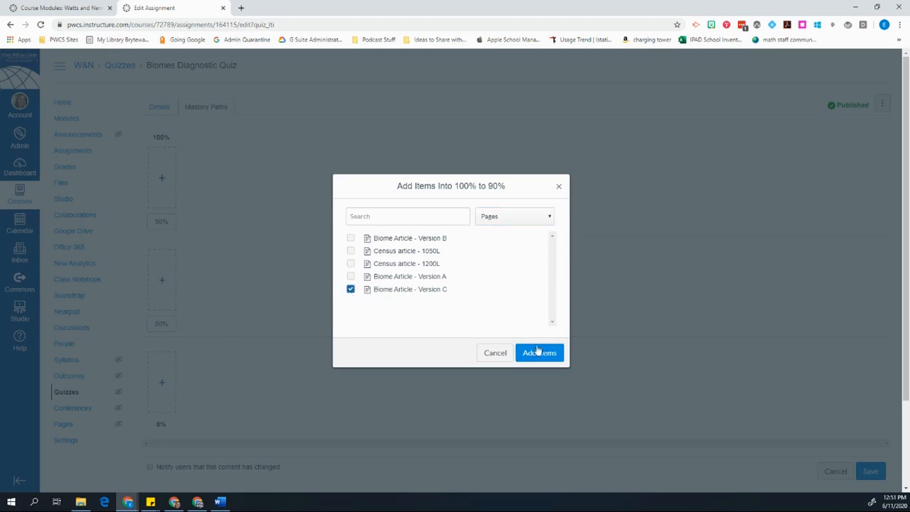
Add Version C and the Biomes Extension Assignment (Flipgrid) to the 100%–90% range.
{"action": "left_click", "coordinate": [539, 353]}
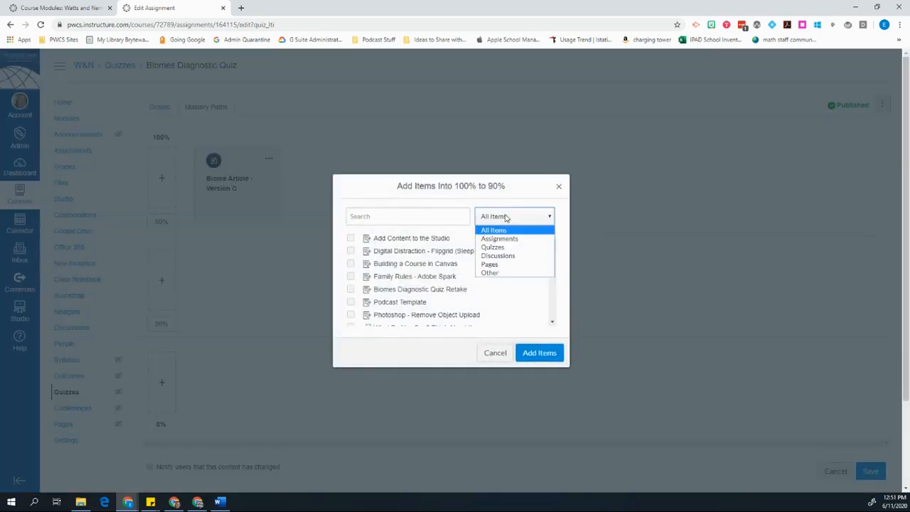
{"action": "mouse_move", "coordinate": [500, 238]}
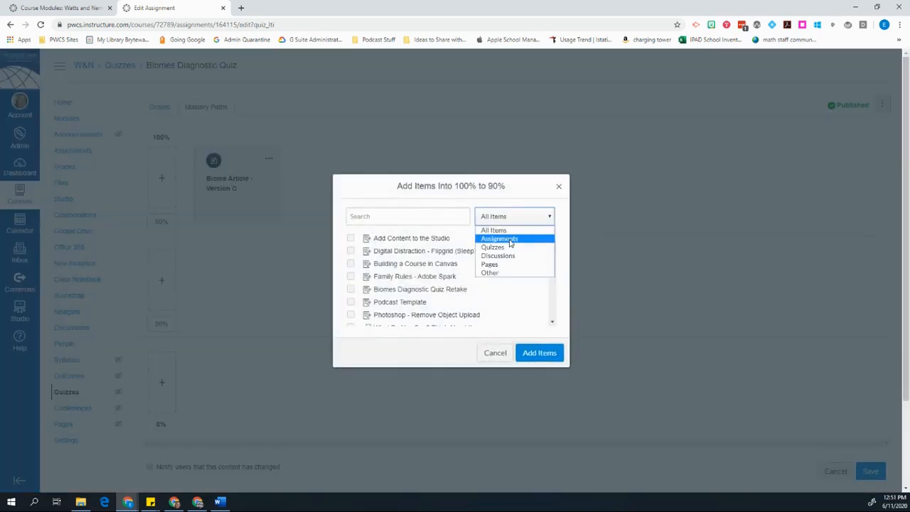
{"action": "left_click", "coordinate": [500, 238]}
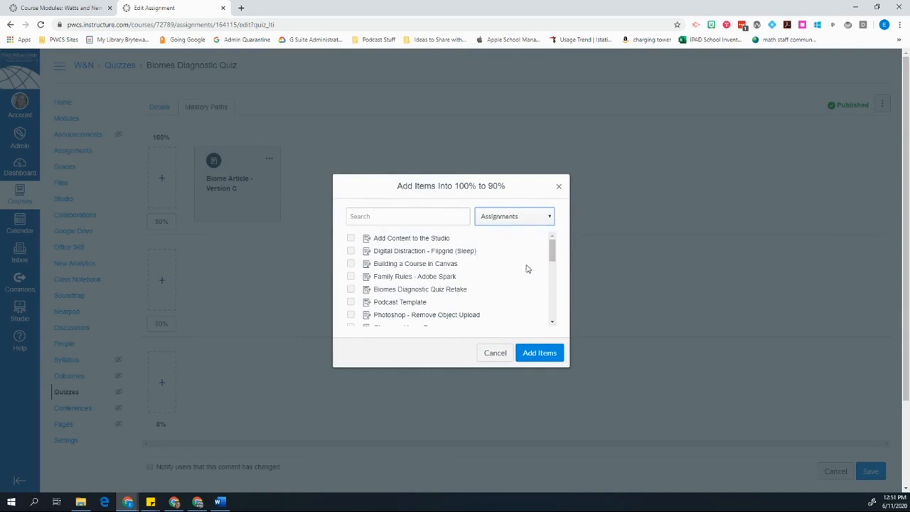
{"action": "scroll", "scroll_direction": "down", "scroll_amount": 3}
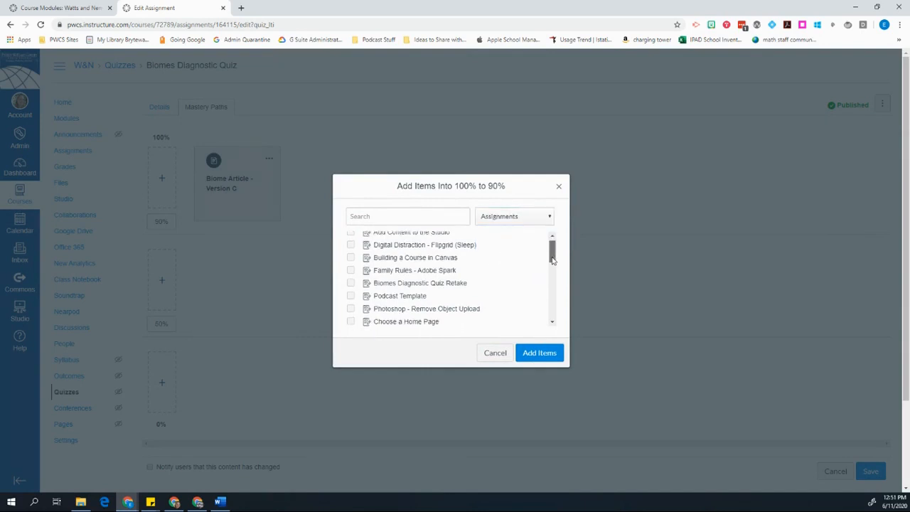
{"action": "scroll", "scroll_direction": "down", "scroll_amount": 3}
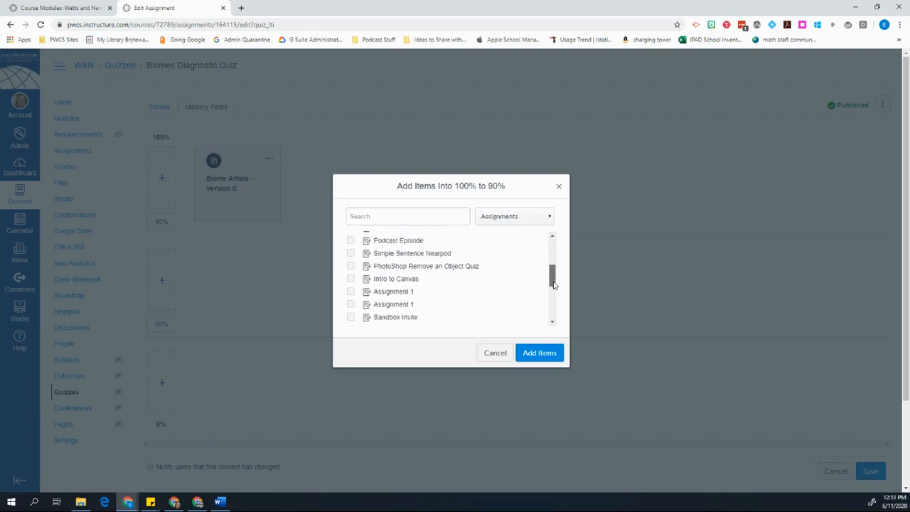
{"action": "scroll", "scroll_direction": "down", "scroll_amount": 3}
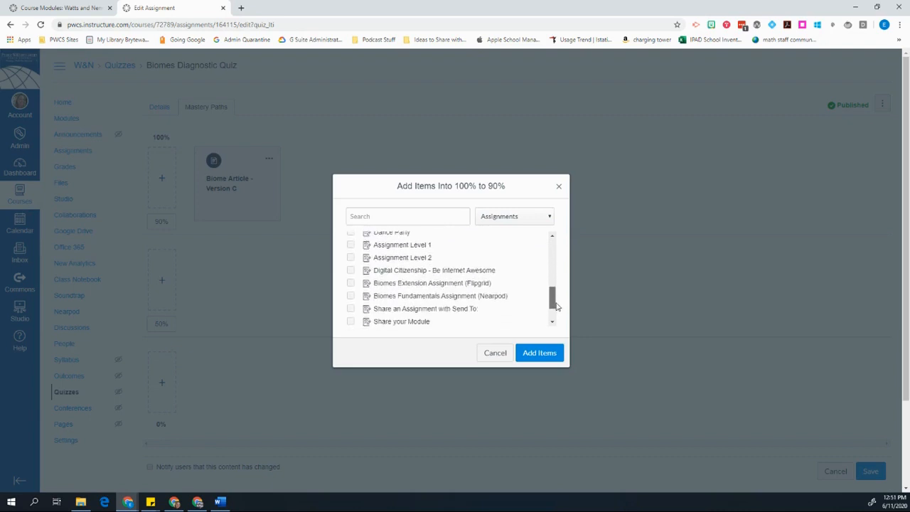
{"action": "scroll", "scroll_direction": "down", "scroll_amount": 3}
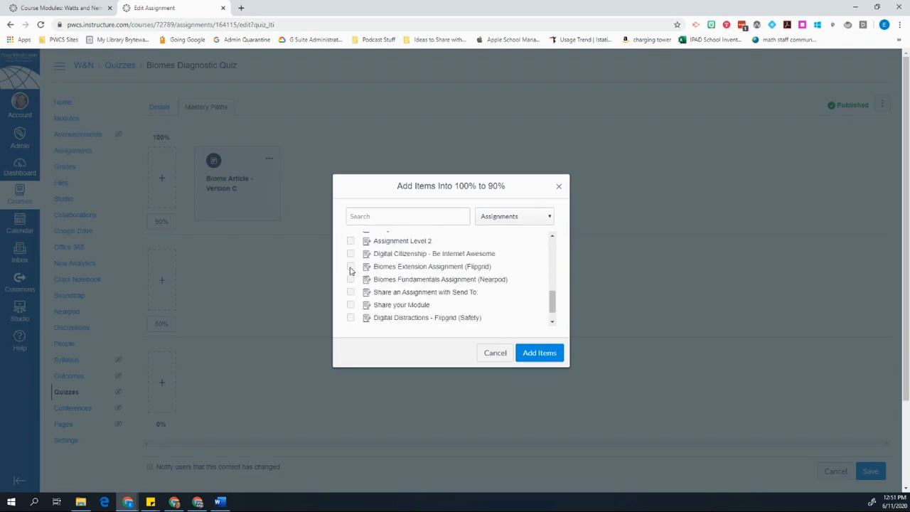
{"action": "left_click", "coordinate": [351, 266]}
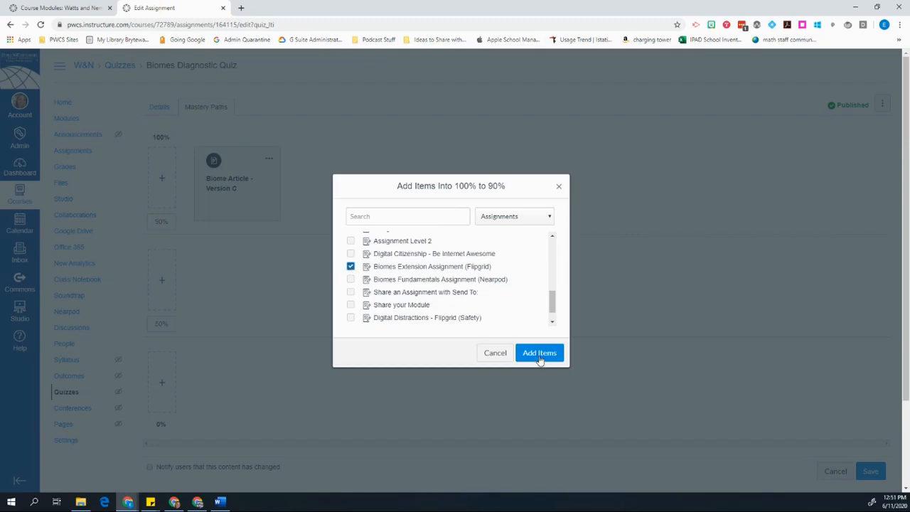
{"action": "left_click", "coordinate": [539, 353]}
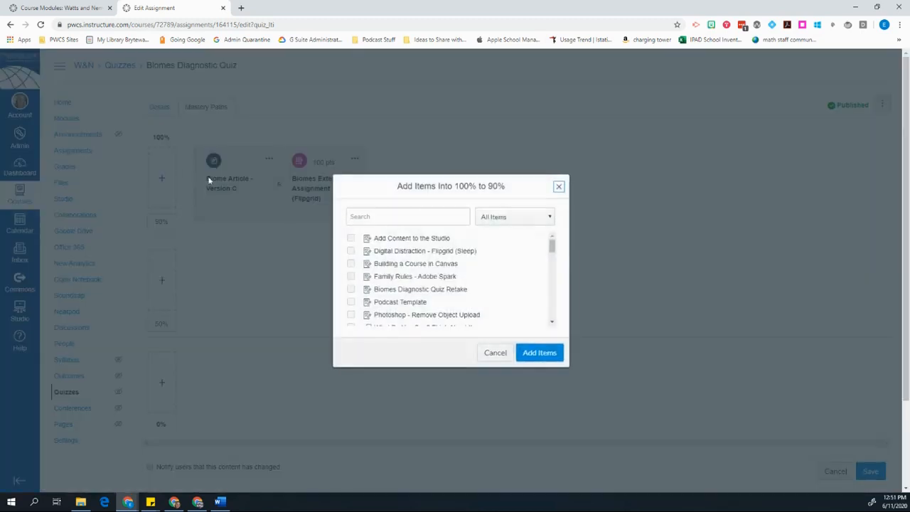
Add Biomes Extension Discussion to the 100%–90% range from the Discussions filter.
{"action": "left_click", "coordinate": [514, 216]}
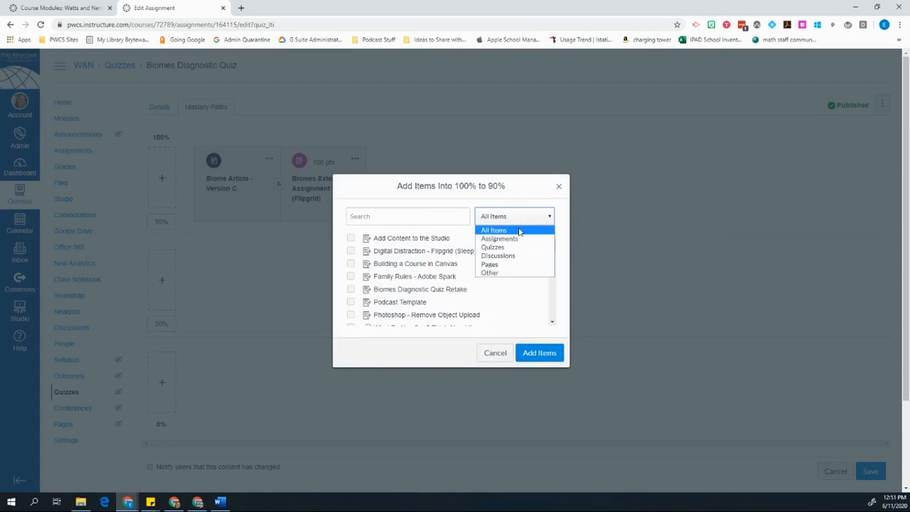
{"action": "left_click", "coordinate": [498, 256]}
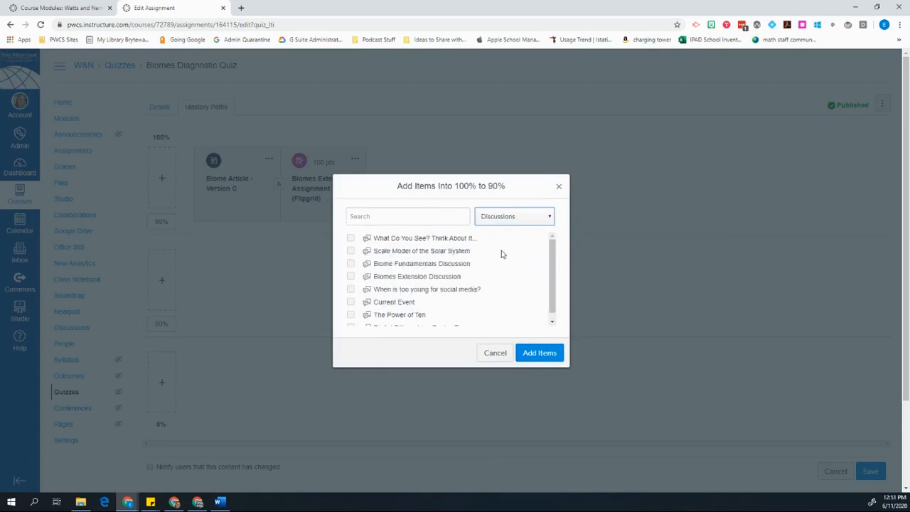
{"action": "mouse_move", "coordinate": [401, 283]}
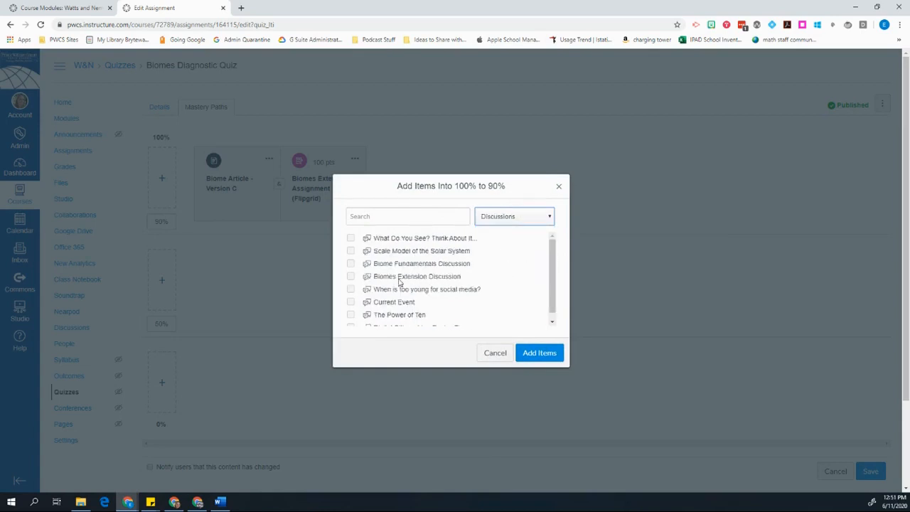
{"action": "left_click", "coordinate": [351, 276]}
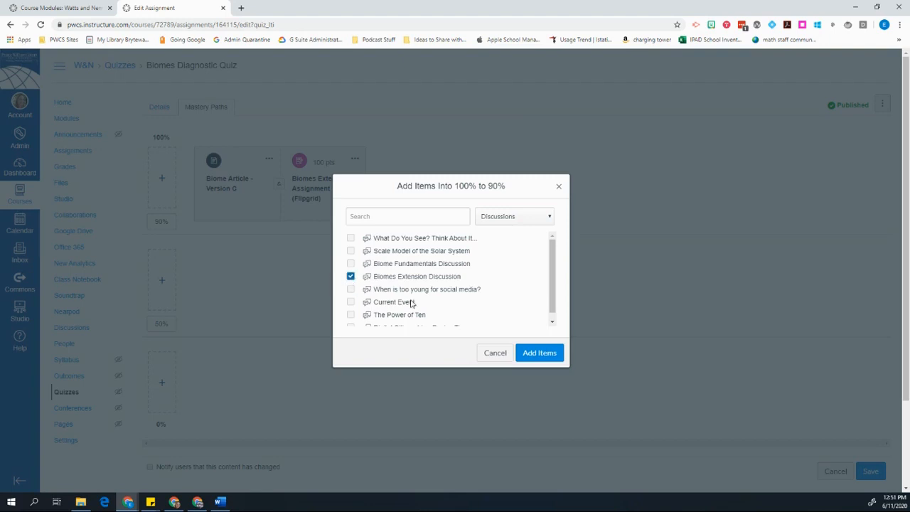
{"action": "left_click", "coordinate": [539, 353]}
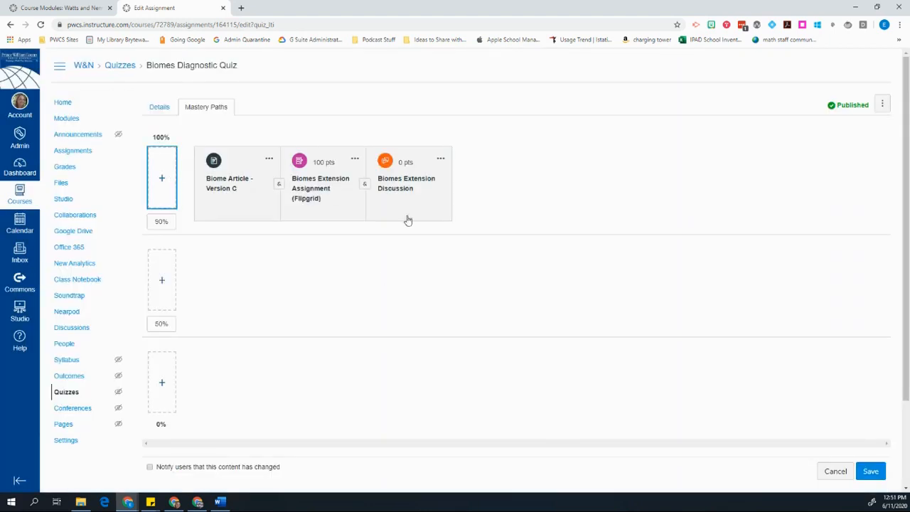
{"action": "mouse_move", "coordinate": [185, 295]}
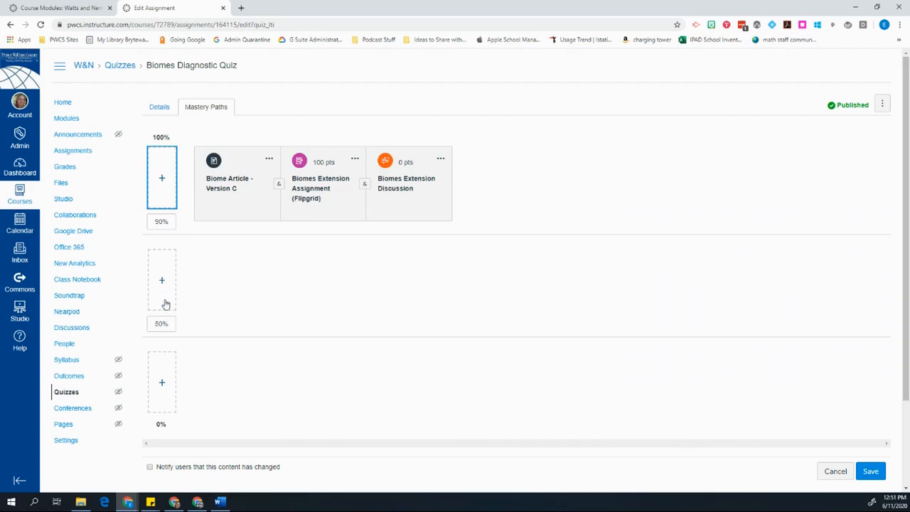
Filter to Pages and add Biome Article - Version B to the 90%–50% range.
{"action": "left_click", "coordinate": [162, 280]}
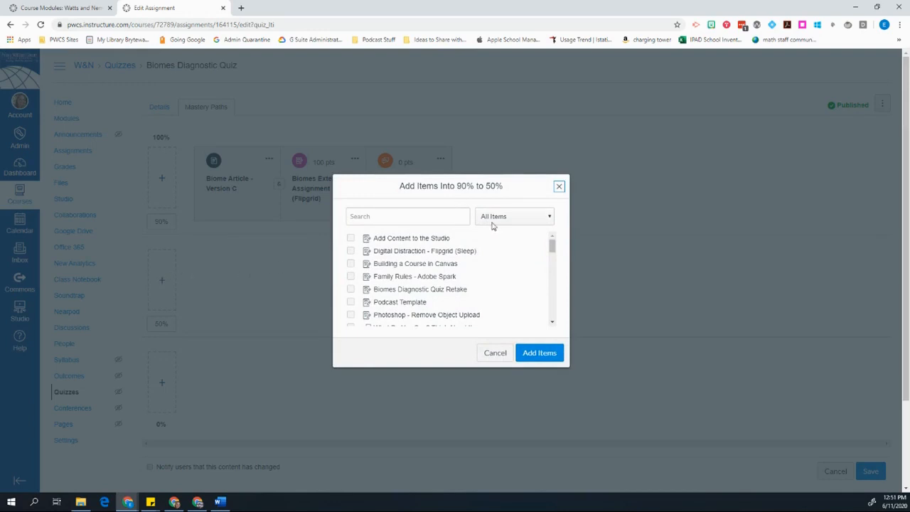
{"action": "left_click", "coordinate": [514, 217]}
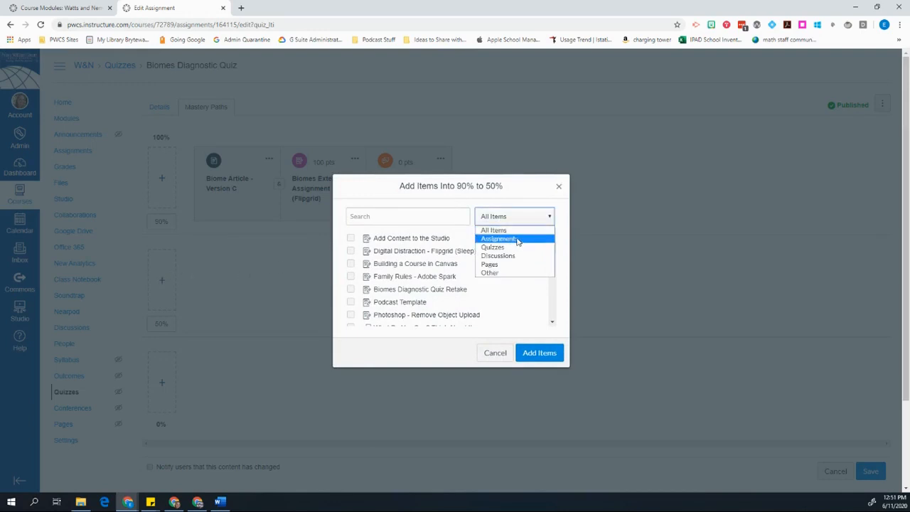
{"action": "mouse_move", "coordinate": [489, 264]}
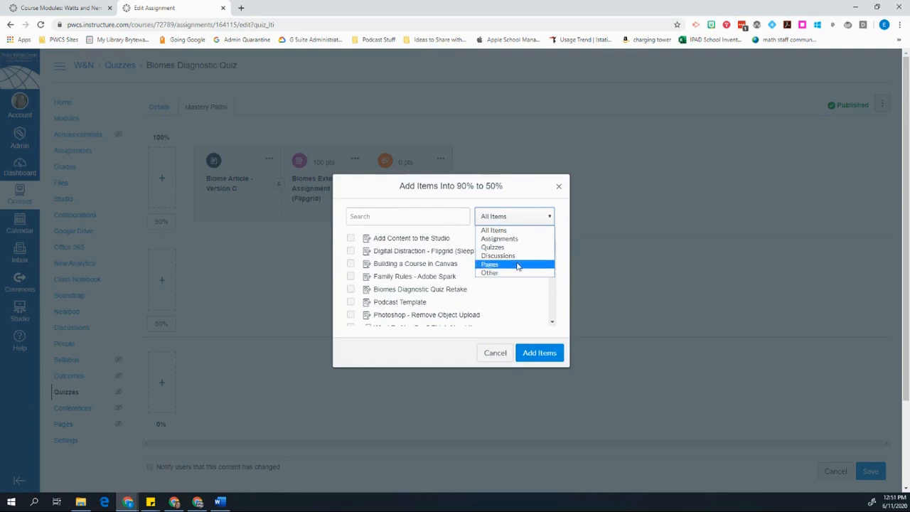
{"action": "left_click", "coordinate": [490, 264]}
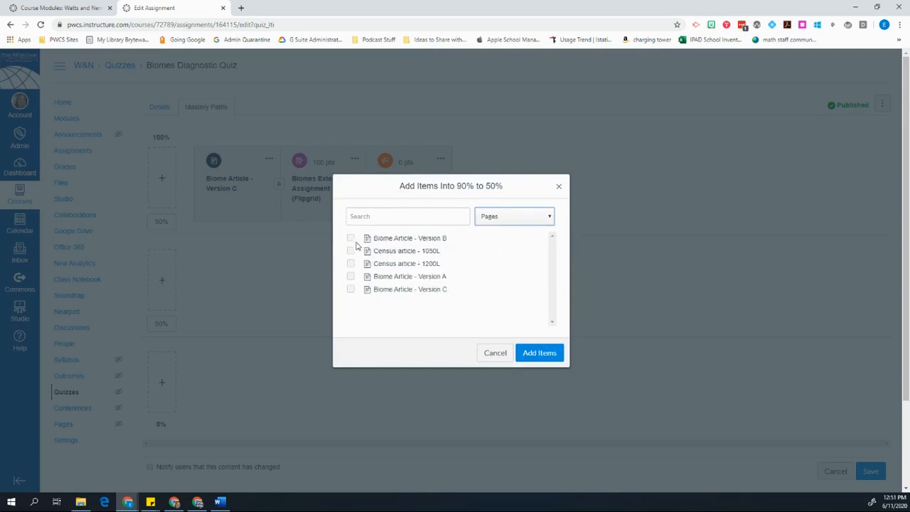
{"action": "left_click", "coordinate": [351, 238]}
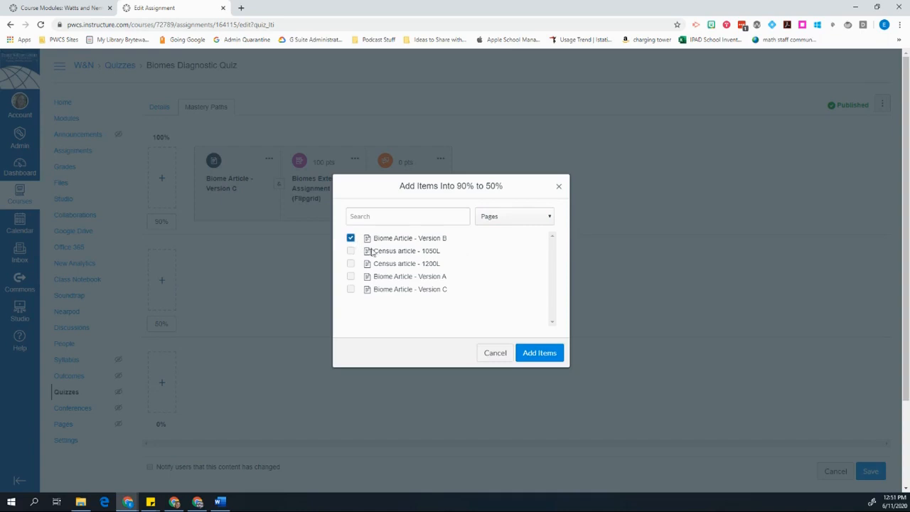
{"action": "mouse_move", "coordinate": [387, 254]}
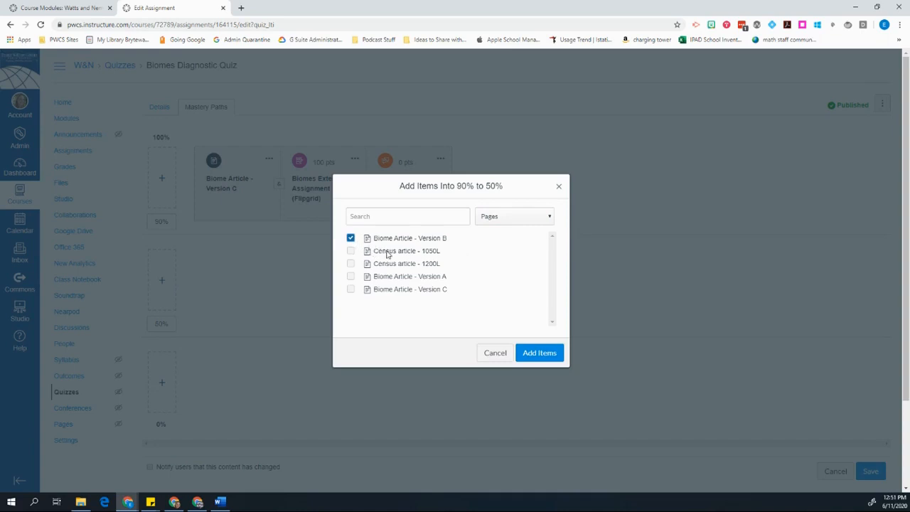
{"action": "mouse_move", "coordinate": [30, 223]}
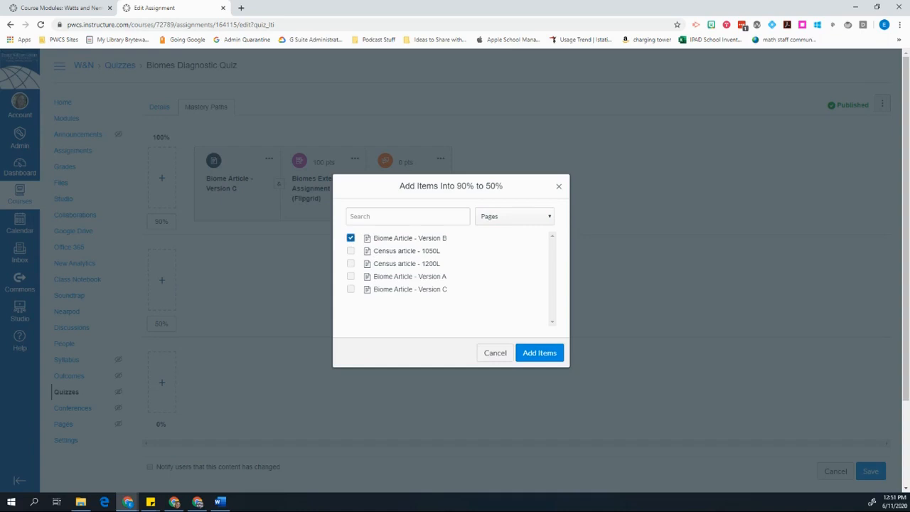
{"action": "left_click", "coordinate": [539, 353]}
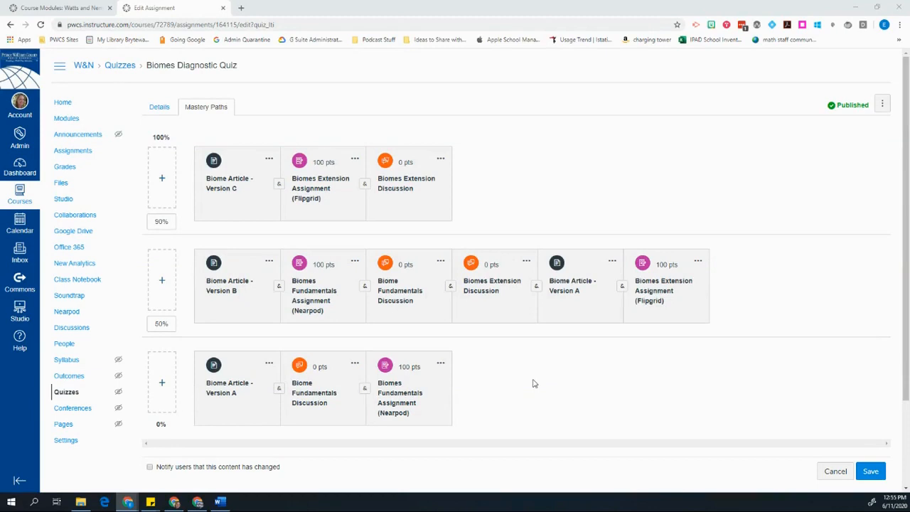
{"action": "mouse_move", "coordinate": [449, 278]}
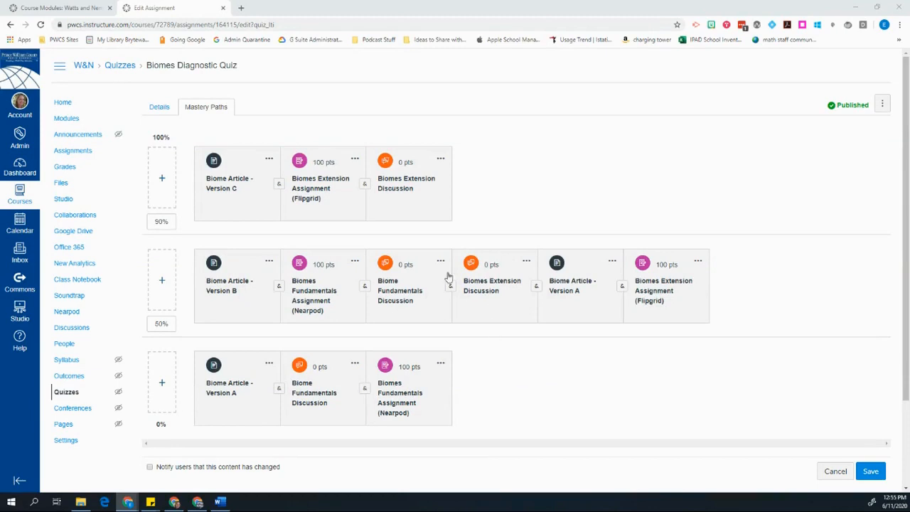
{"action": "mouse_move", "coordinate": [175, 234]}
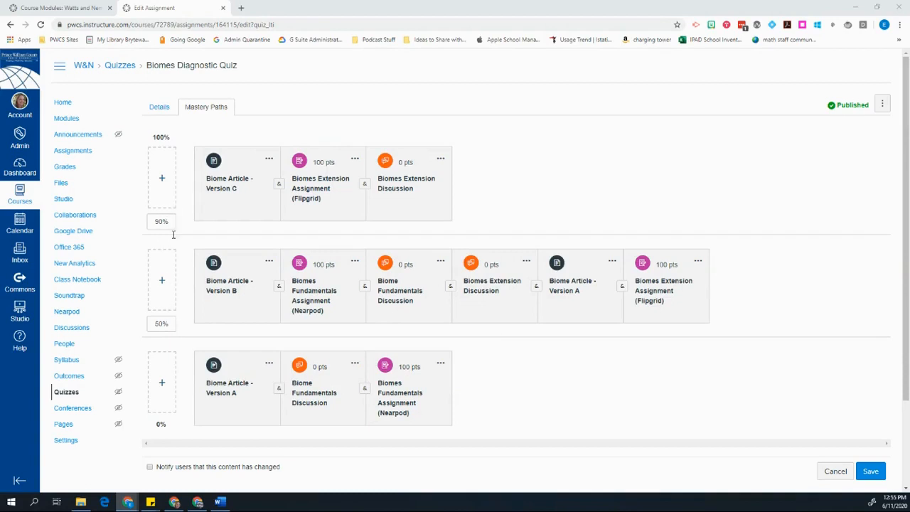
{"action": "mouse_move", "coordinate": [162, 324]}
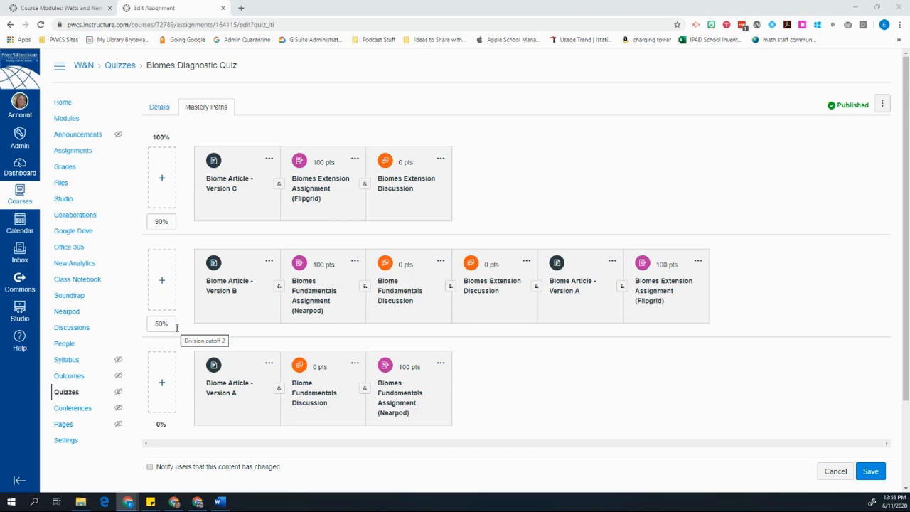
{"action": "mouse_move", "coordinate": [689, 315]}
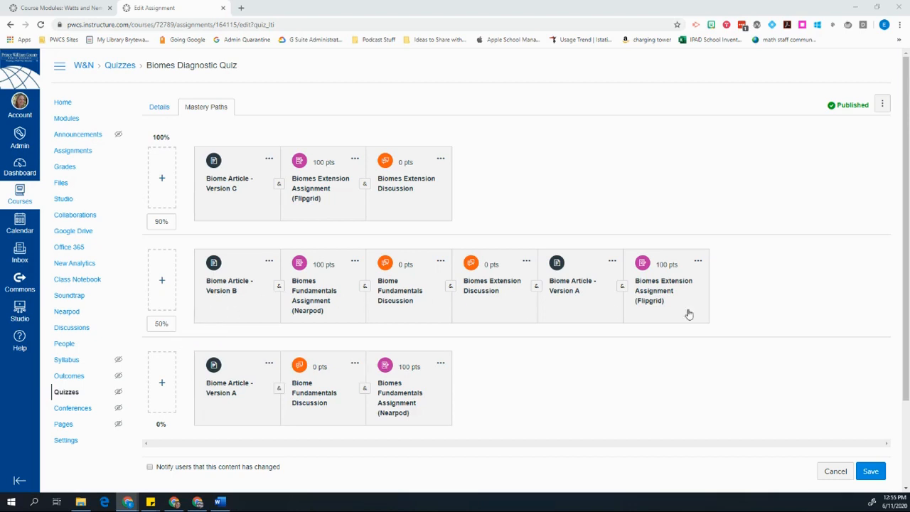
{"action": "mouse_move", "coordinate": [455, 292]}
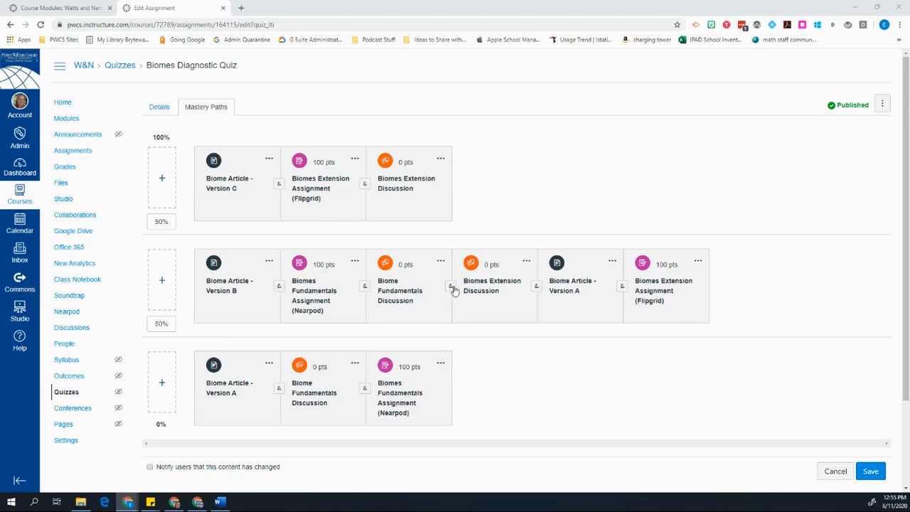
{"action": "mouse_move", "coordinate": [453, 289]}
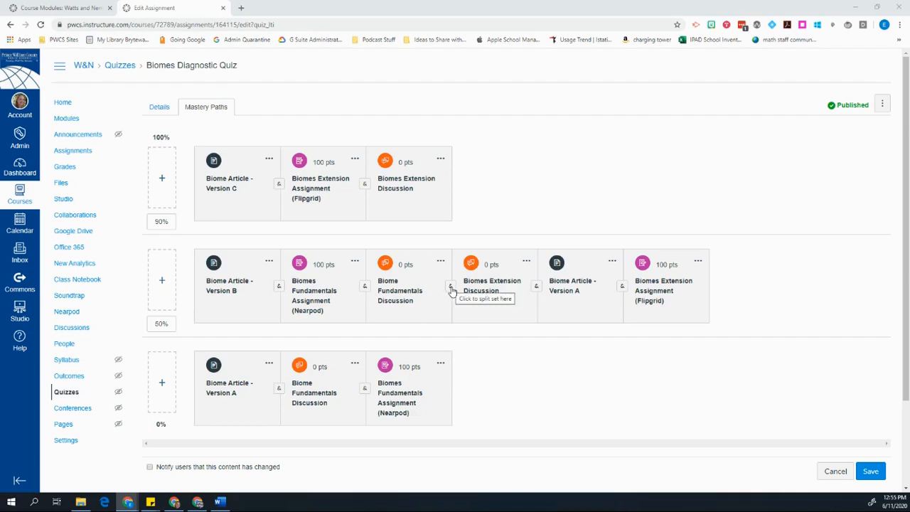
Turn the & between Biome Fundamentals Discussion and Biomes Extension Discussion into an 'or' choice.
{"action": "left_click", "coordinate": [452, 288]}
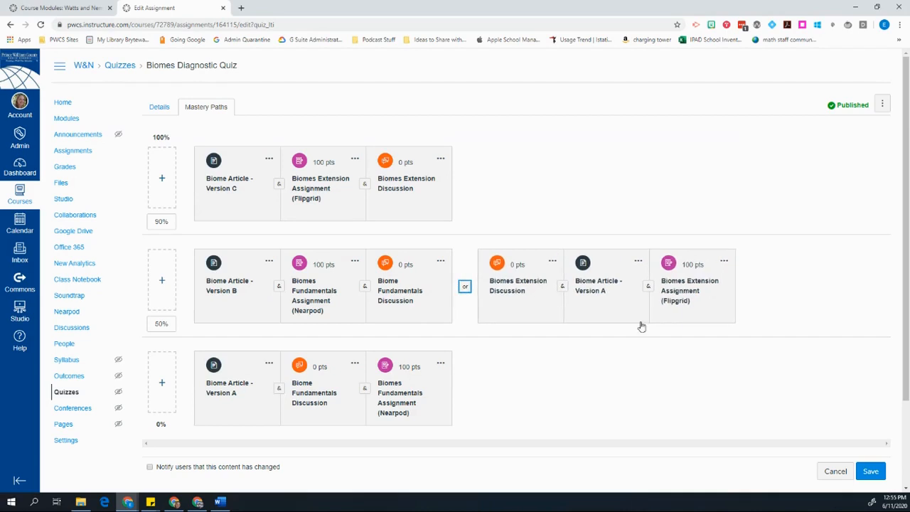
{"action": "mouse_move", "coordinate": [382, 297]}
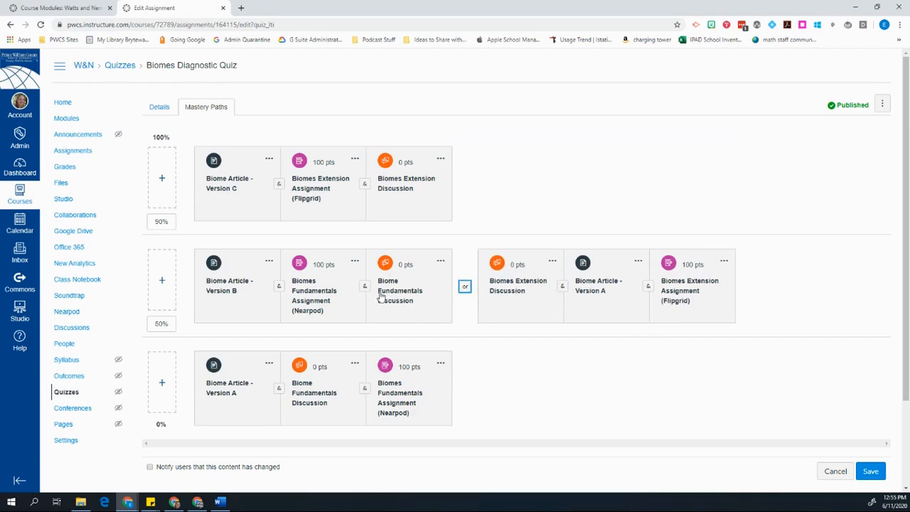
{"action": "mouse_move", "coordinate": [177, 241]}
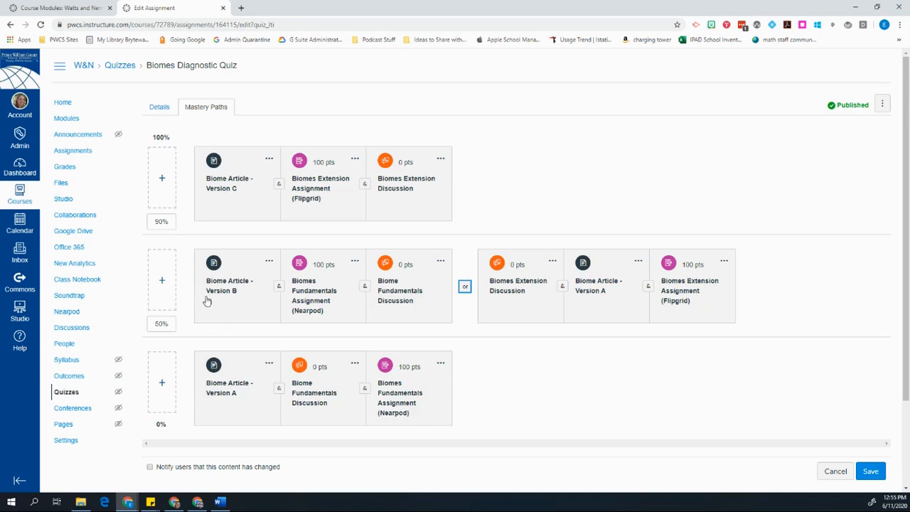
{"action": "mouse_move", "coordinate": [224, 293]}
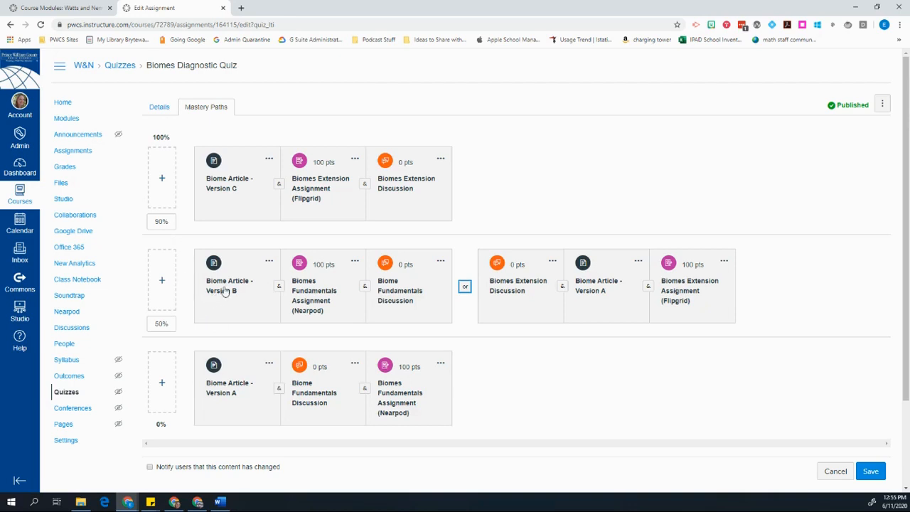
{"action": "mouse_move", "coordinate": [401, 299]}
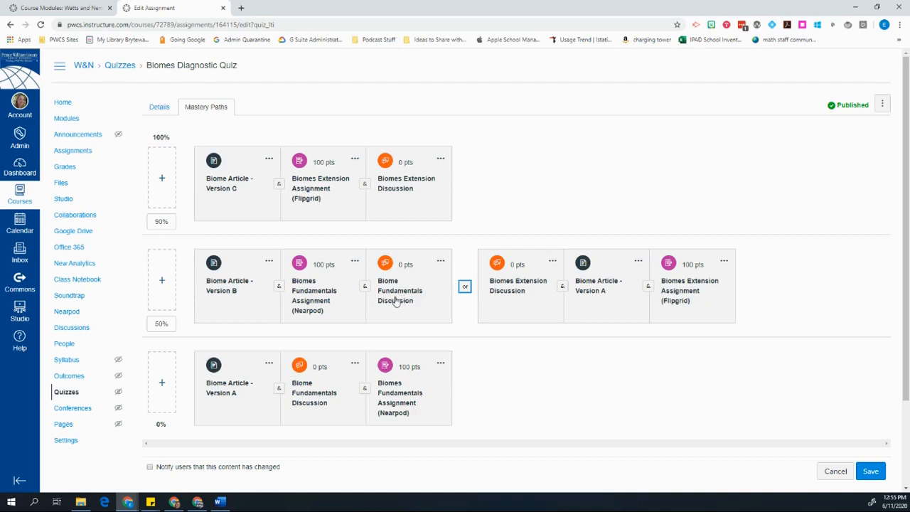
{"action": "mouse_move", "coordinate": [521, 295]}
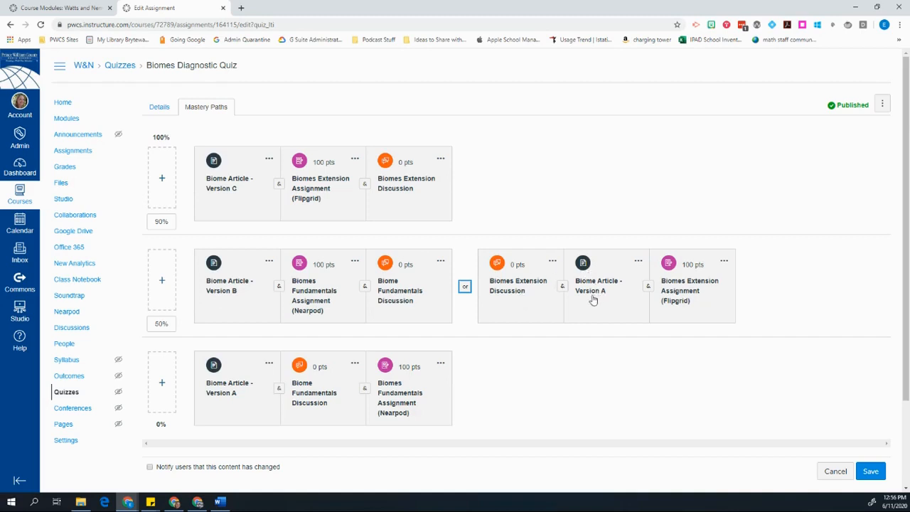
{"action": "mouse_move", "coordinate": [676, 303]}
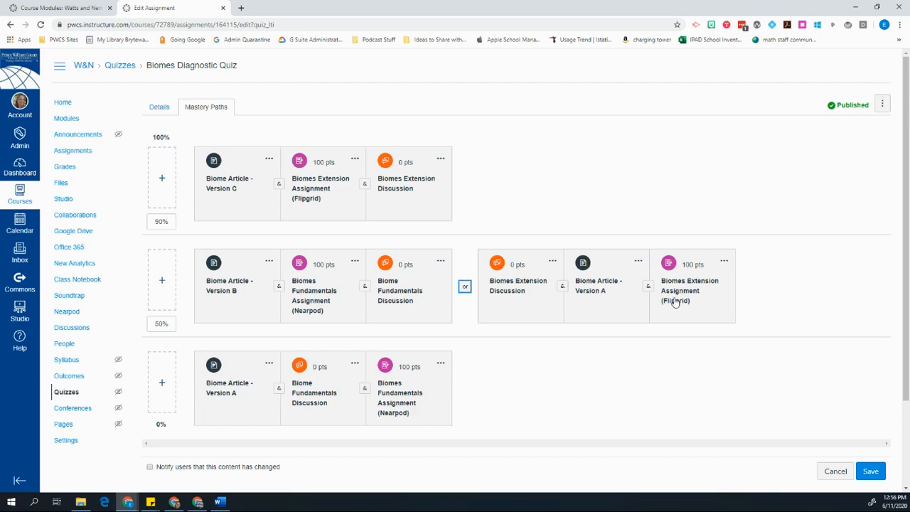
{"action": "mouse_move", "coordinate": [661, 303]}
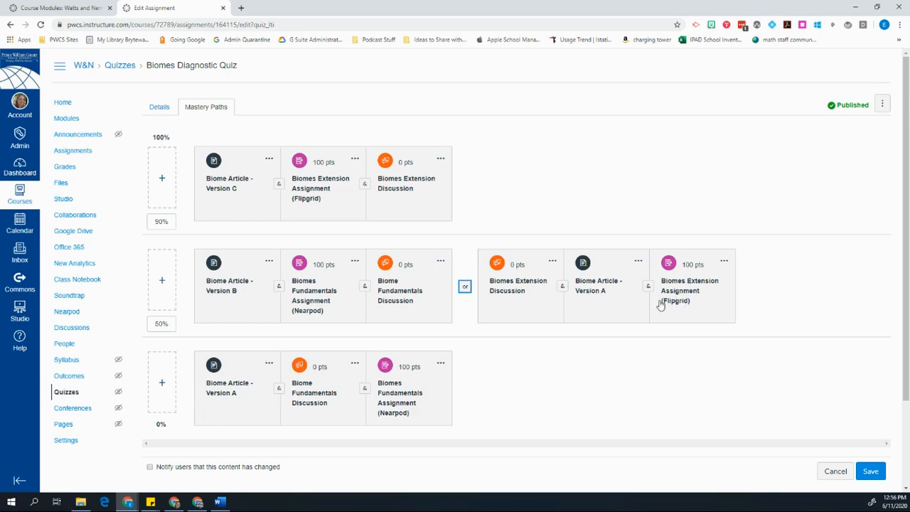
{"action": "mouse_move", "coordinate": [656, 306]}
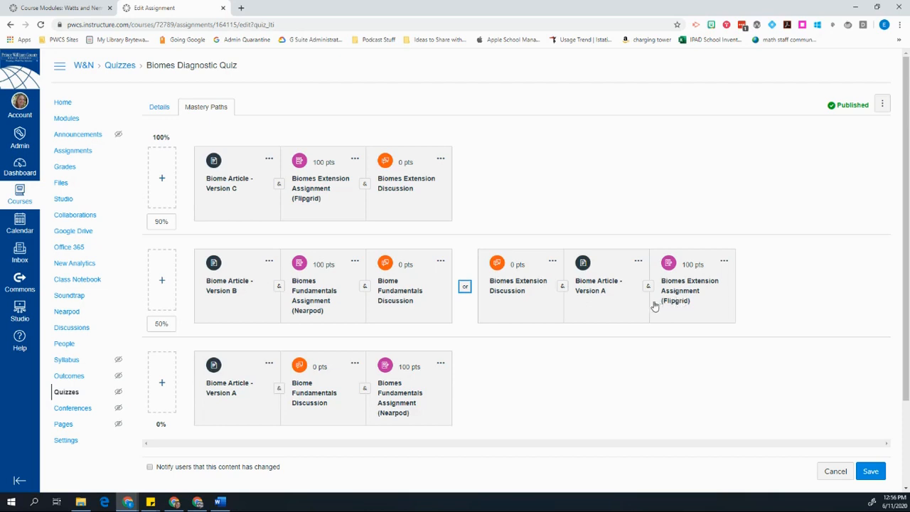
{"action": "mouse_move", "coordinate": [823, 394]}
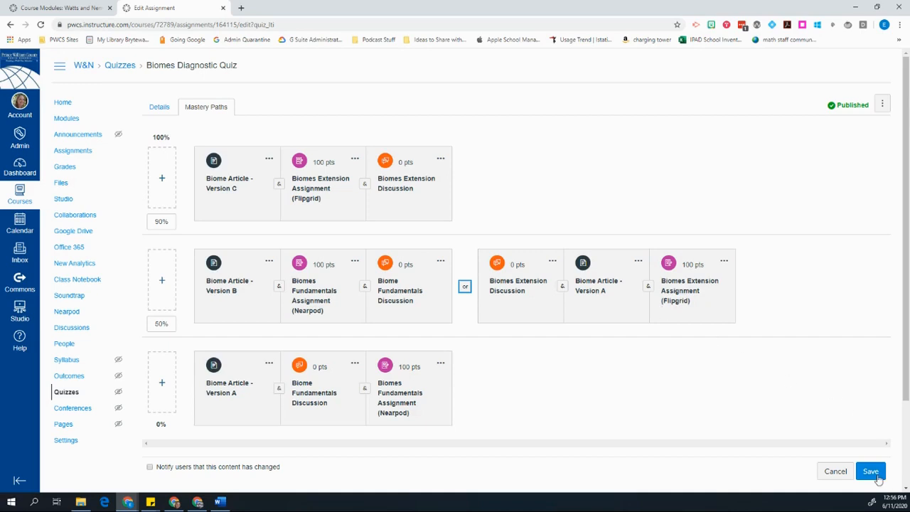
Save the quiz's 90%/50% Mastery Paths ranges with their assigned items.
{"action": "left_click", "coordinate": [871, 471]}
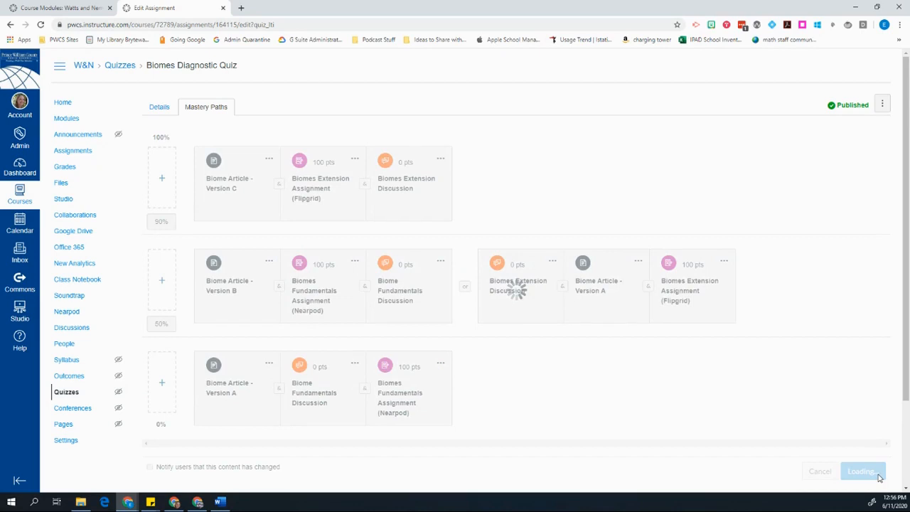
{"action": "left_click", "coordinate": [863, 471]}
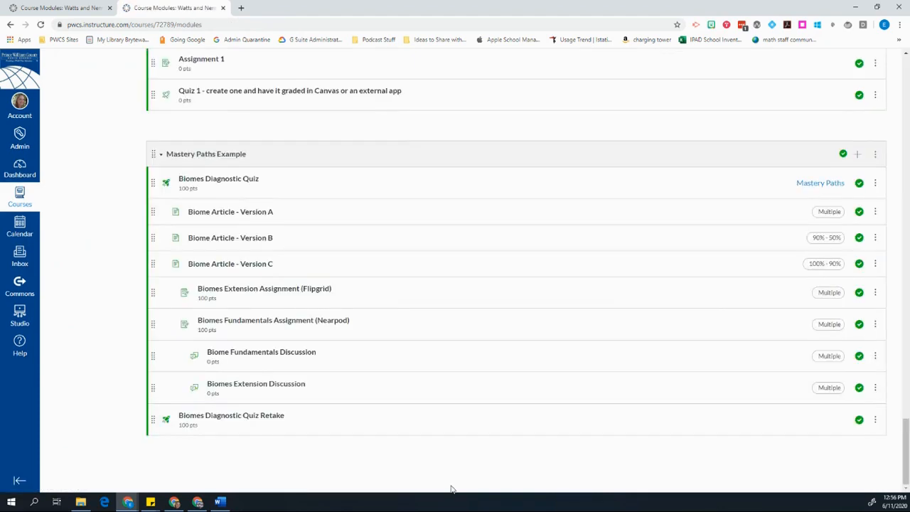
{"action": "mouse_move", "coordinate": [431, 456]}
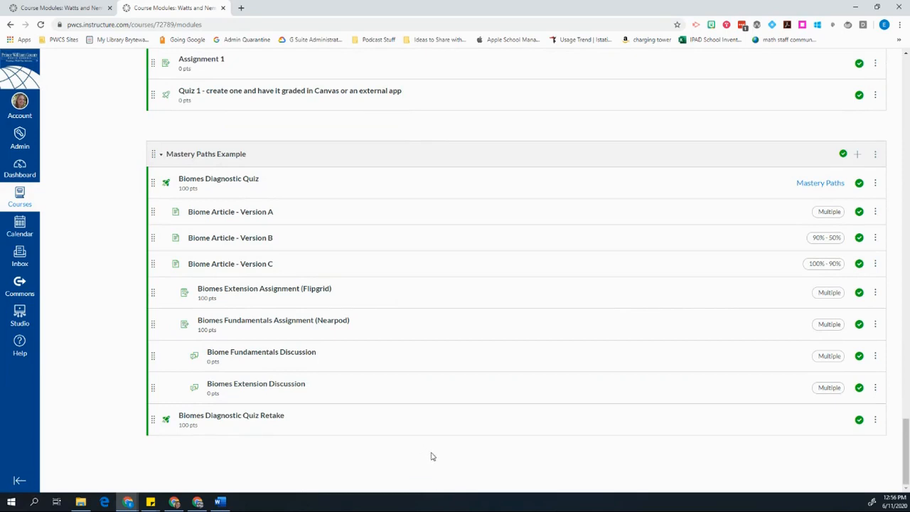
{"action": "mouse_move", "coordinate": [274, 156]}
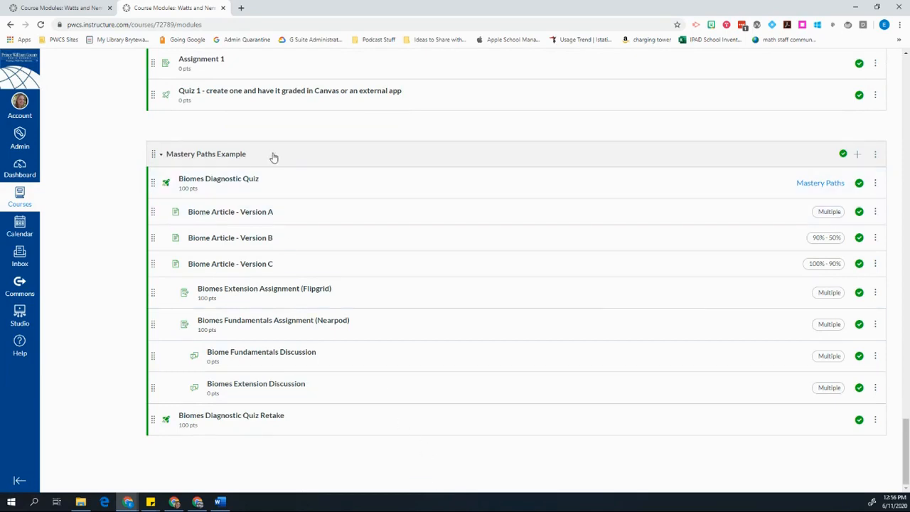
{"action": "mouse_move", "coordinate": [820, 183]}
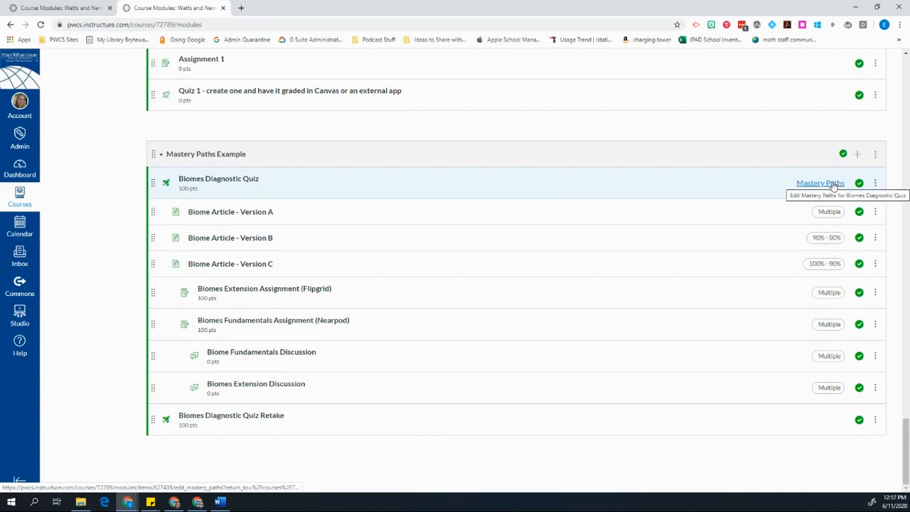
{"action": "mouse_move", "coordinate": [201, 189]}
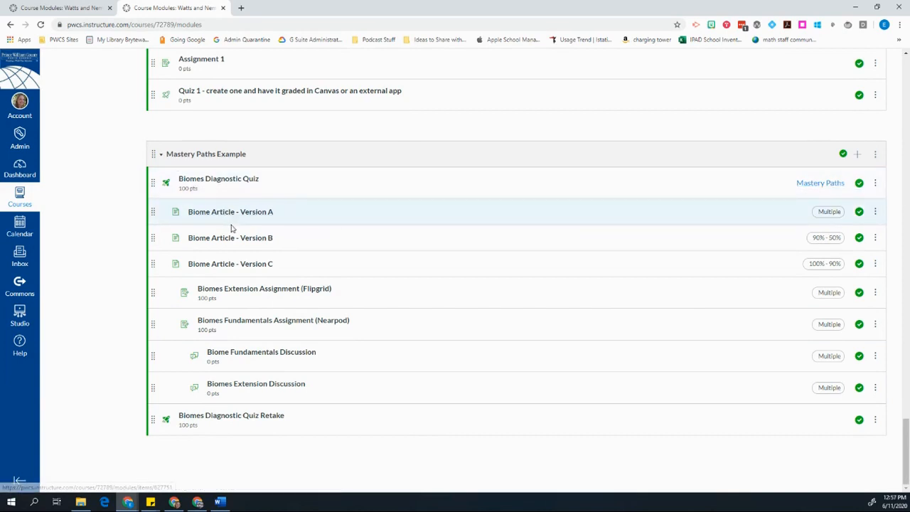
{"action": "mouse_move", "coordinate": [377, 224]}
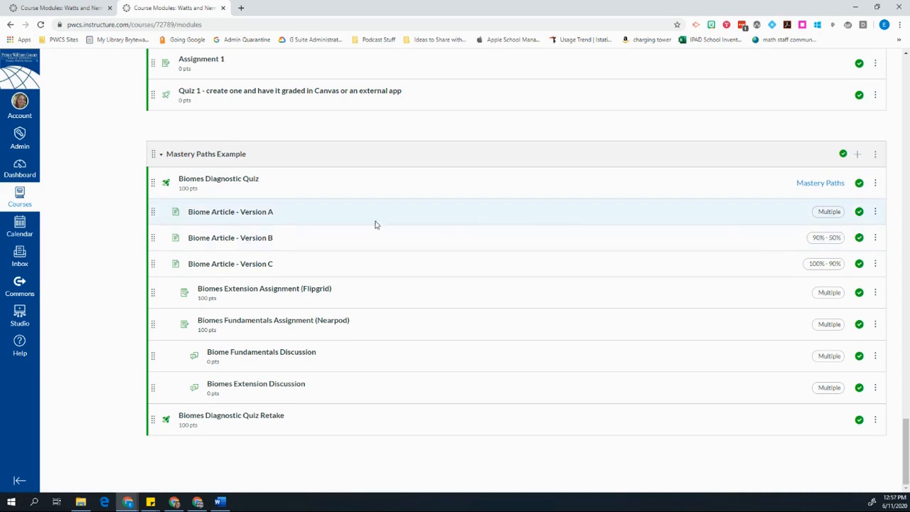
{"action": "mouse_move", "coordinate": [830, 212]}
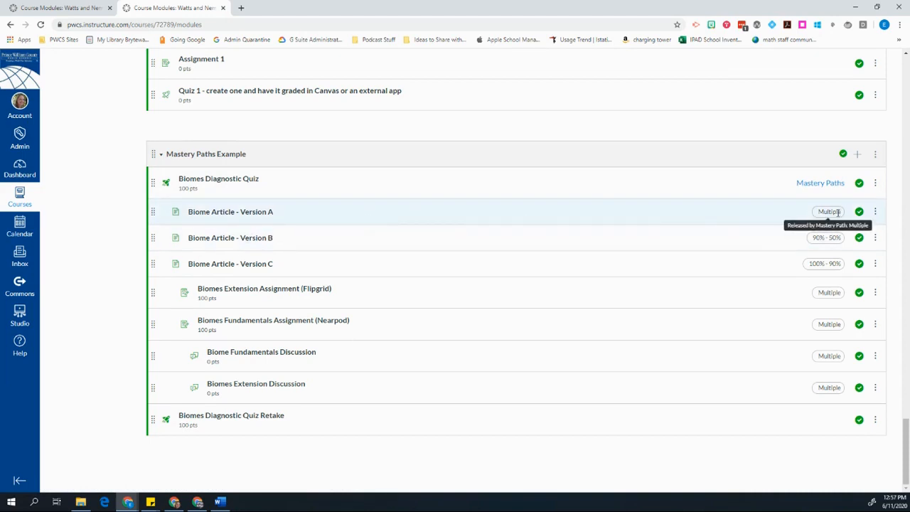
{"action": "mouse_move", "coordinate": [827, 238]}
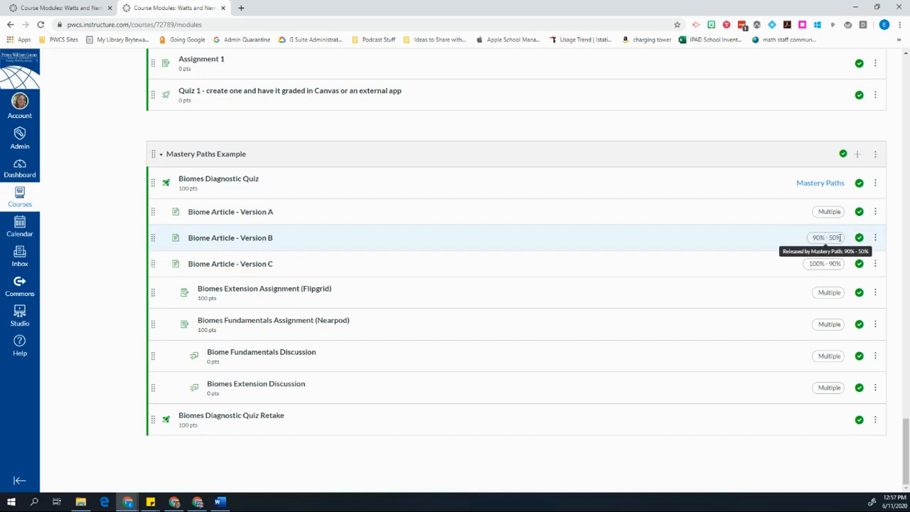
{"action": "mouse_move", "coordinate": [825, 264]}
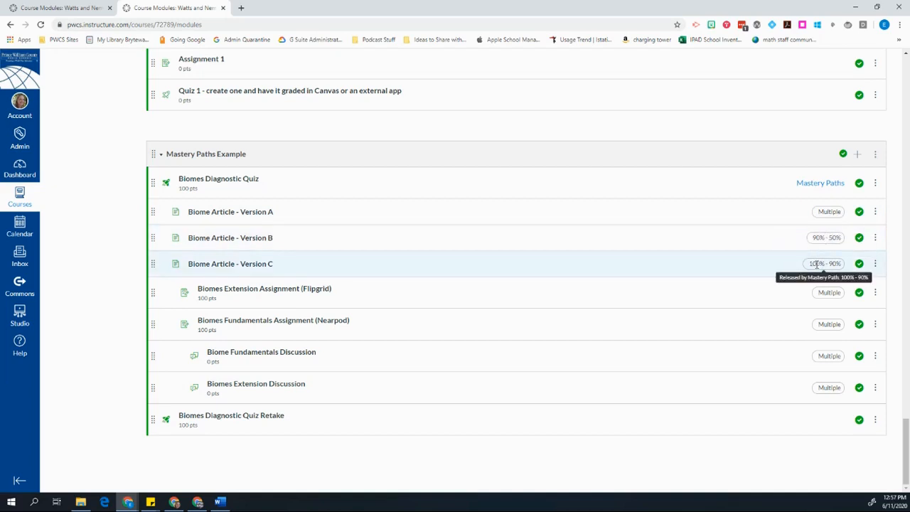
{"action": "mouse_move", "coordinate": [779, 336]}
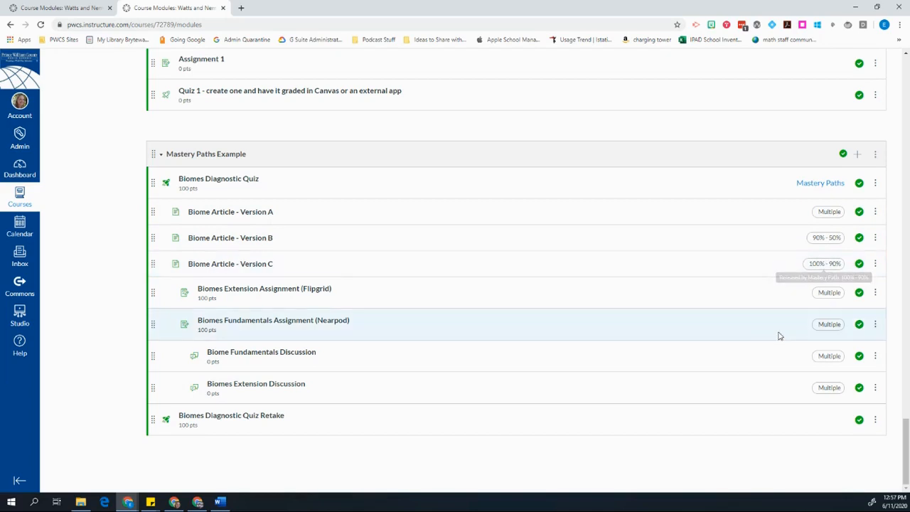
{"action": "mouse_move", "coordinate": [829, 387]}
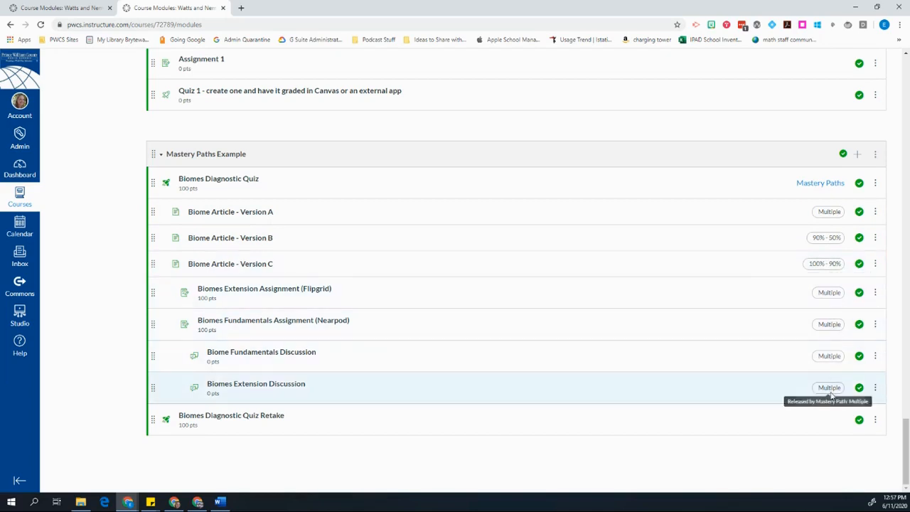
{"action": "mouse_move", "coordinate": [239, 427]}
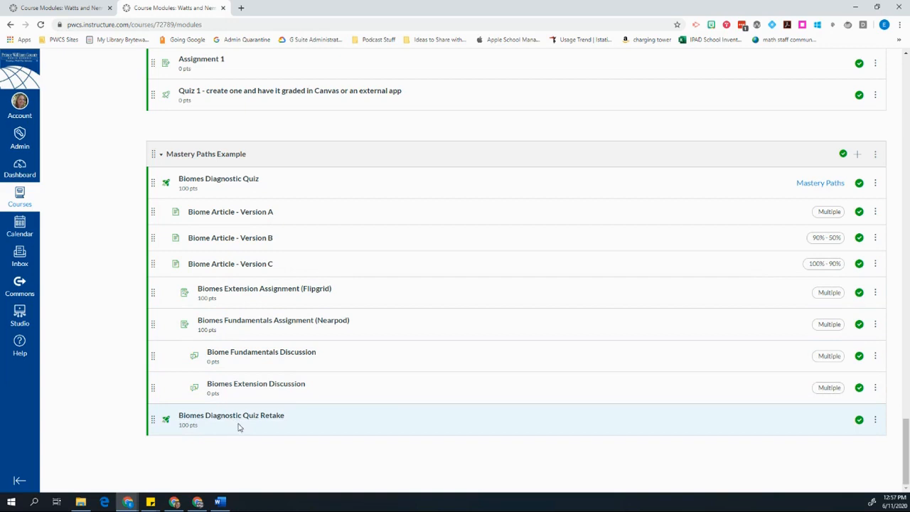
{"action": "mouse_move", "coordinate": [228, 432]}
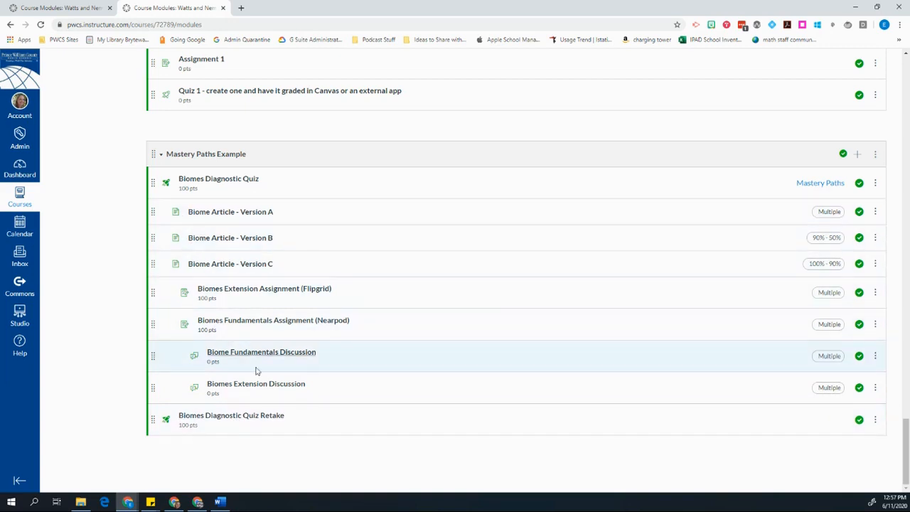
{"action": "mouse_move", "coordinate": [288, 410]}
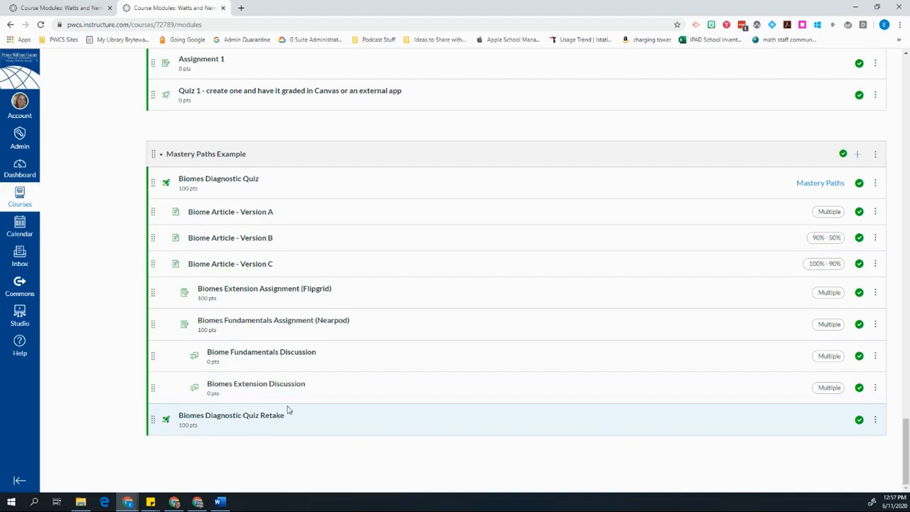
{"action": "mouse_move", "coordinate": [204, 429]}
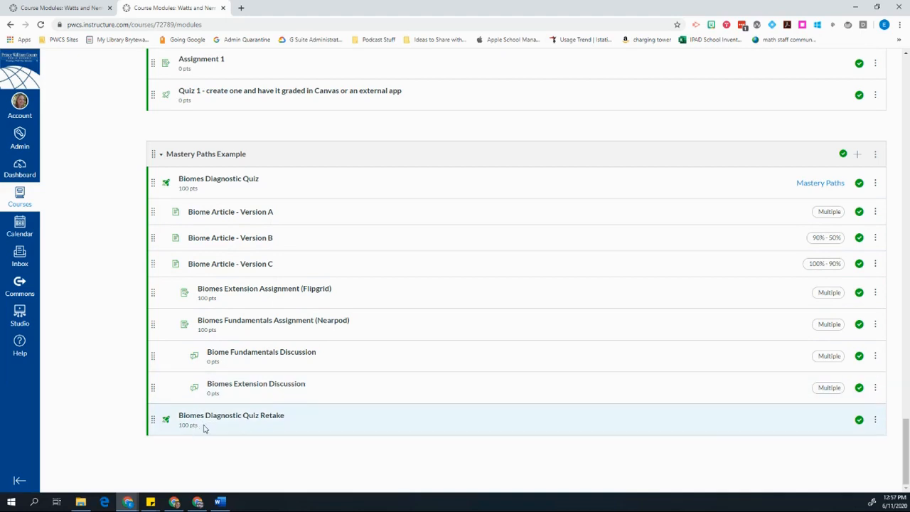
{"action": "mouse_move", "coordinate": [217, 431]}
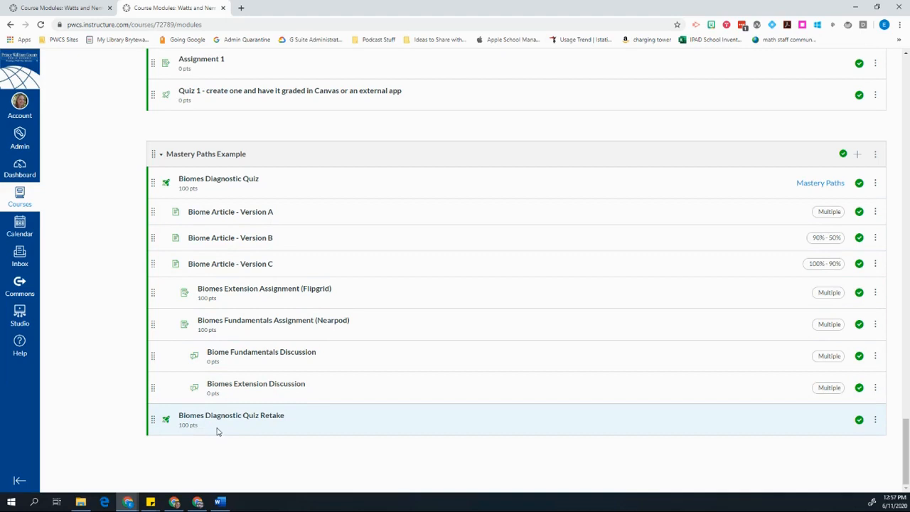
{"action": "mouse_move", "coordinate": [221, 432]}
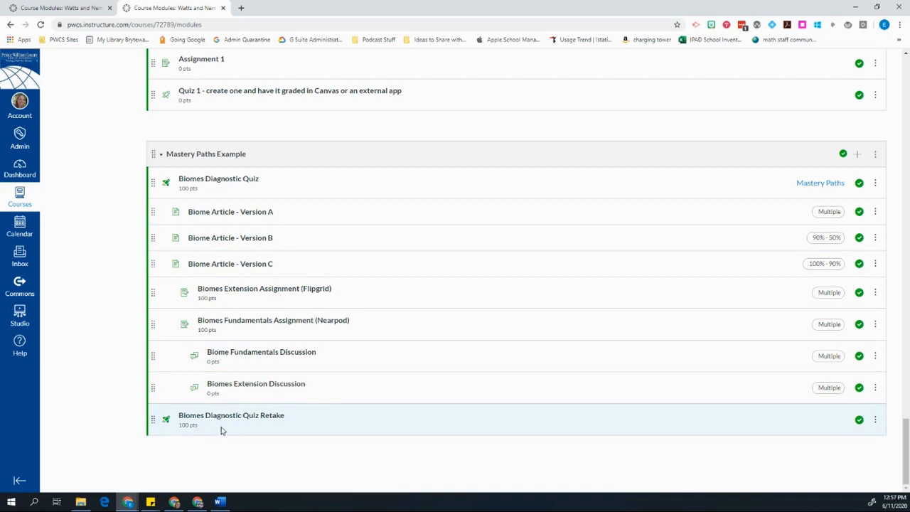
{"action": "mouse_move", "coordinate": [251, 434]}
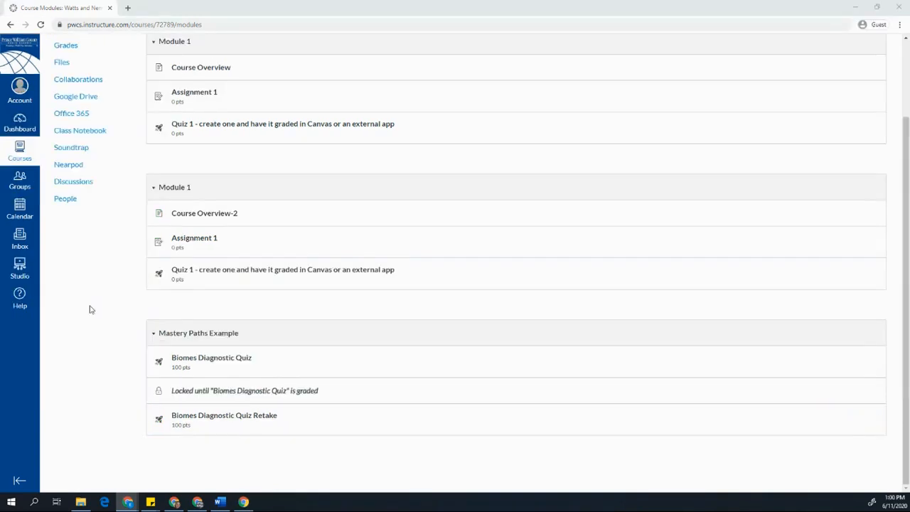
{"action": "mouse_move", "coordinate": [111, 332]}
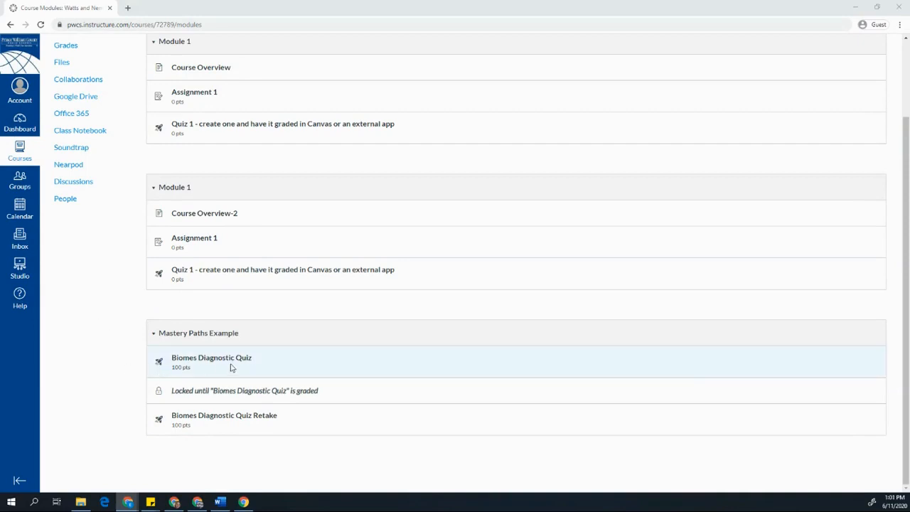
{"action": "mouse_move", "coordinate": [214, 391]}
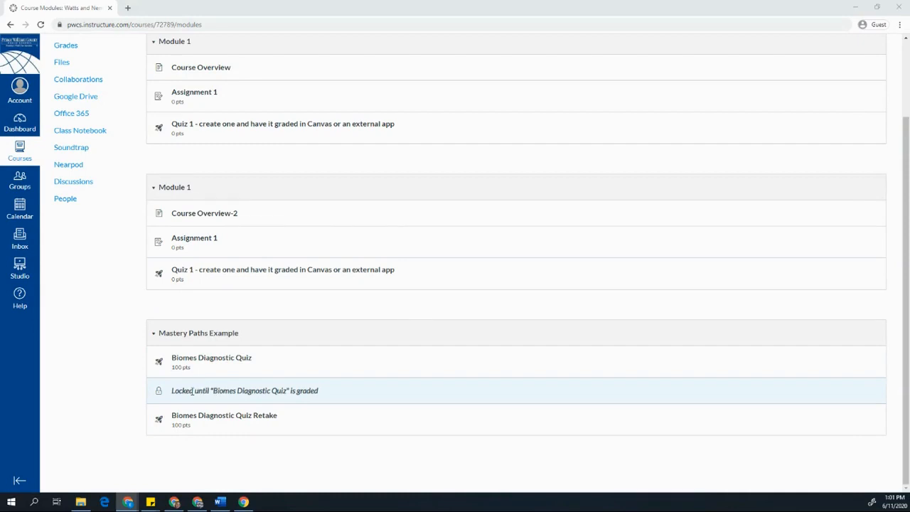
{"action": "mouse_move", "coordinate": [196, 416]}
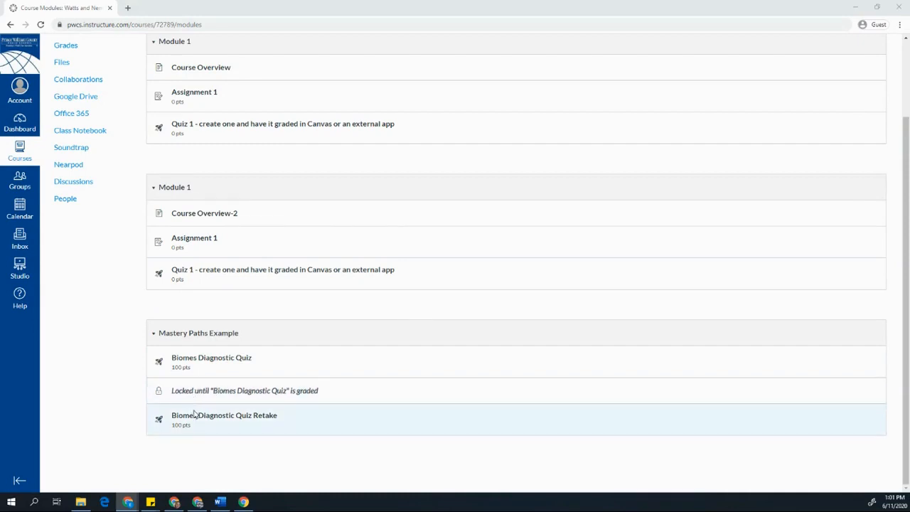
{"action": "mouse_move", "coordinate": [202, 426]}
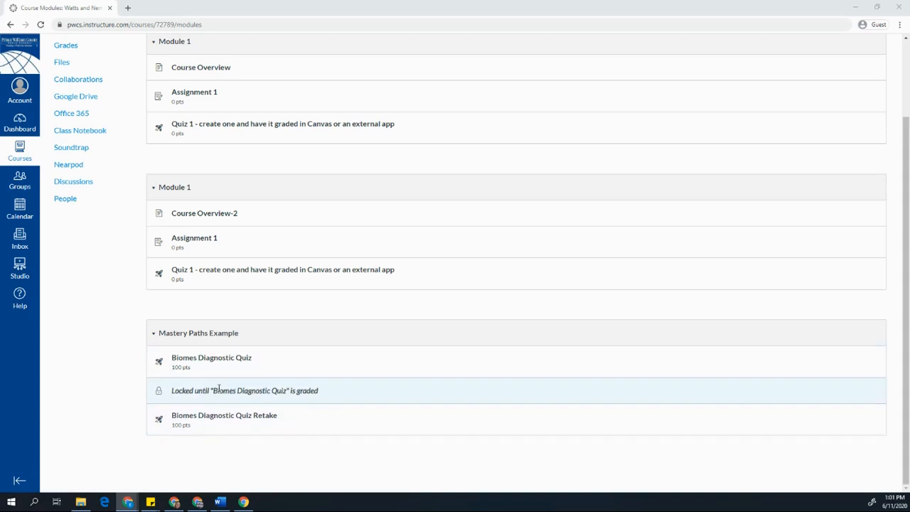
{"action": "mouse_move", "coordinate": [209, 426]}
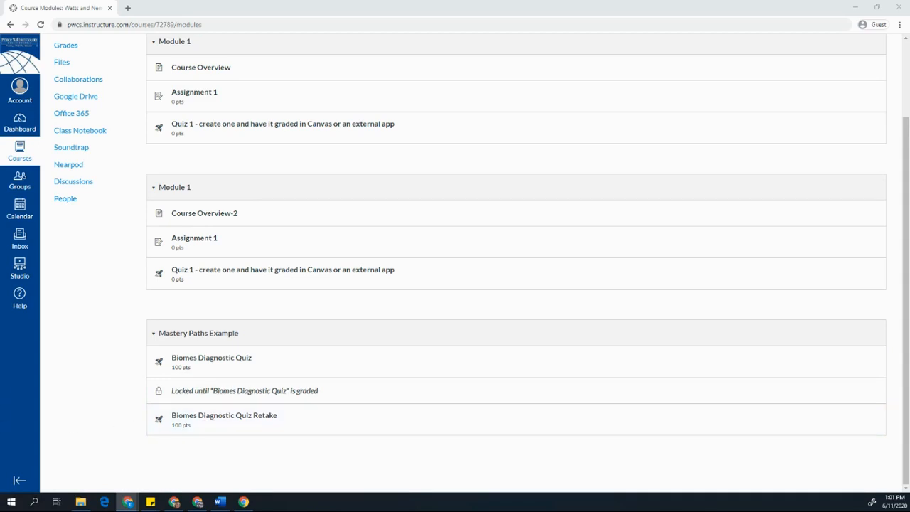
{"action": "mouse_move", "coordinate": [211, 361]}
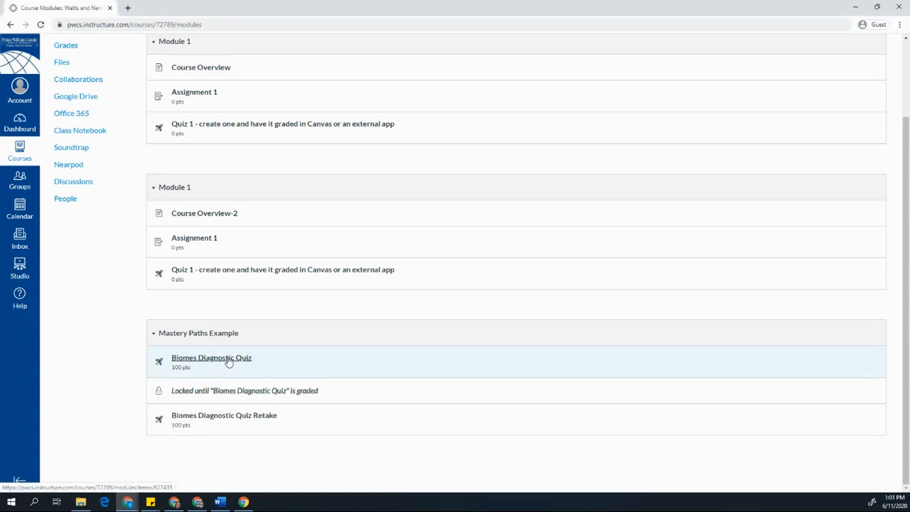
Take the Biomes Diagnostic Quiz answering correct, incorrect, correct, submit, and return to modules.
{"action": "left_click", "coordinate": [211, 357]}
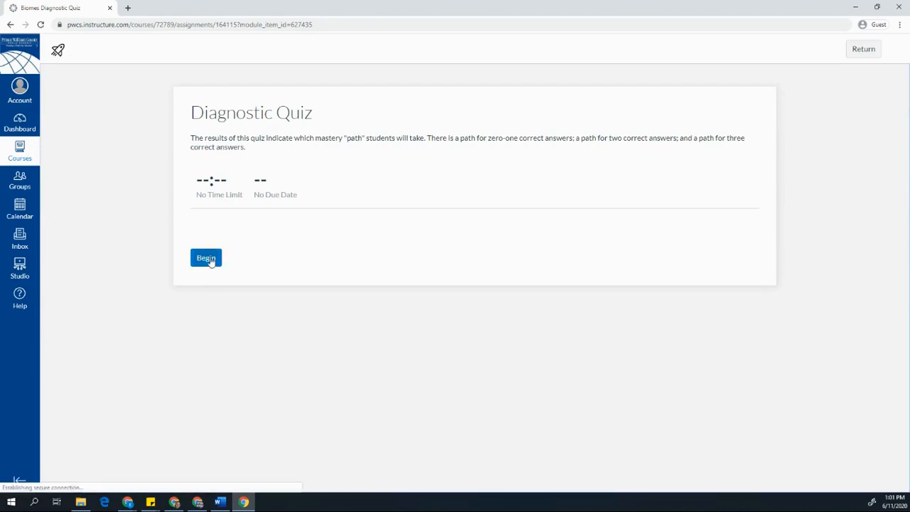
{"action": "left_click", "coordinate": [206, 258]}
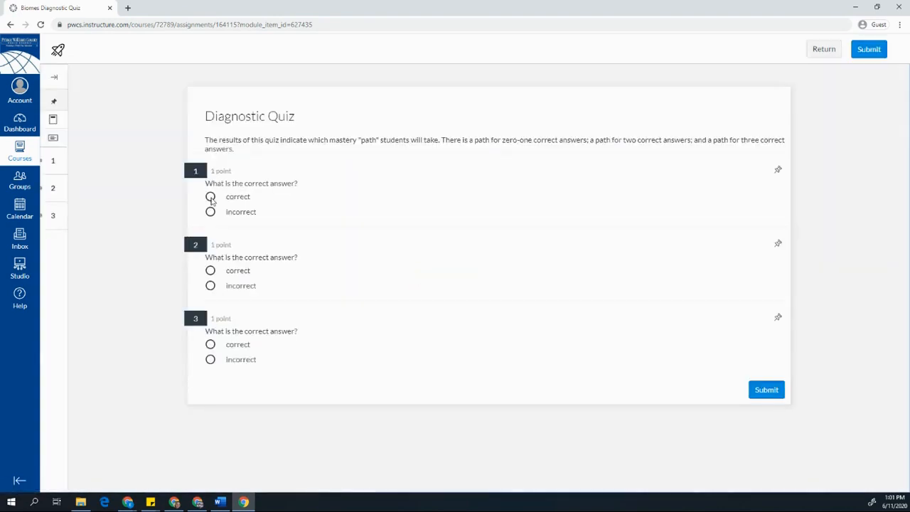
{"action": "left_click", "coordinate": [211, 196]}
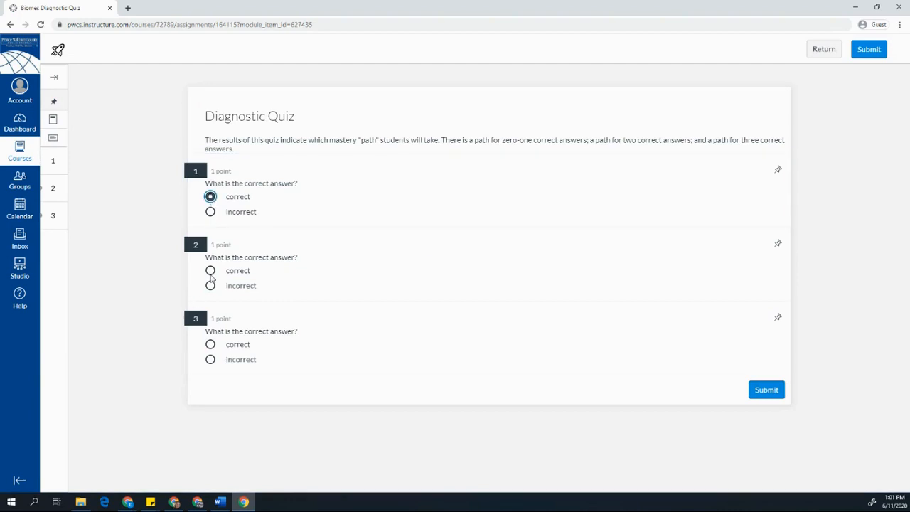
{"action": "left_click", "coordinate": [211, 285]}
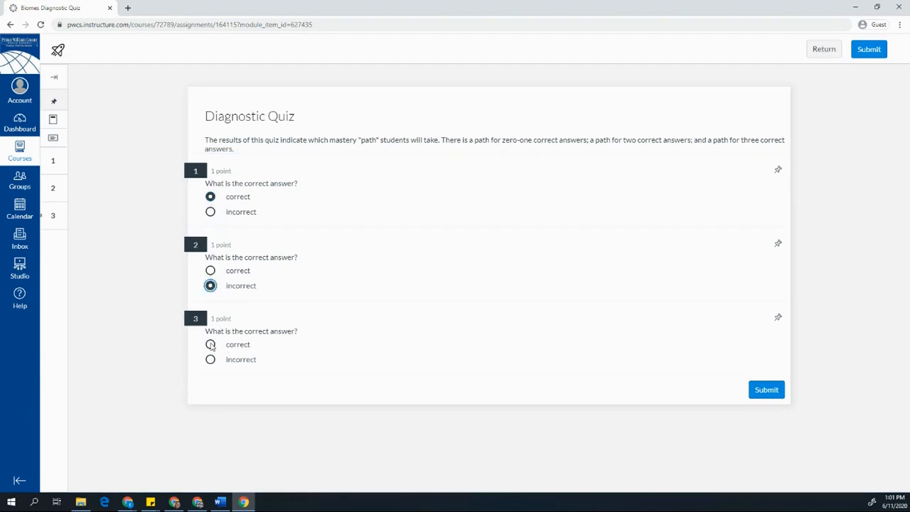
{"action": "left_click", "coordinate": [766, 390]}
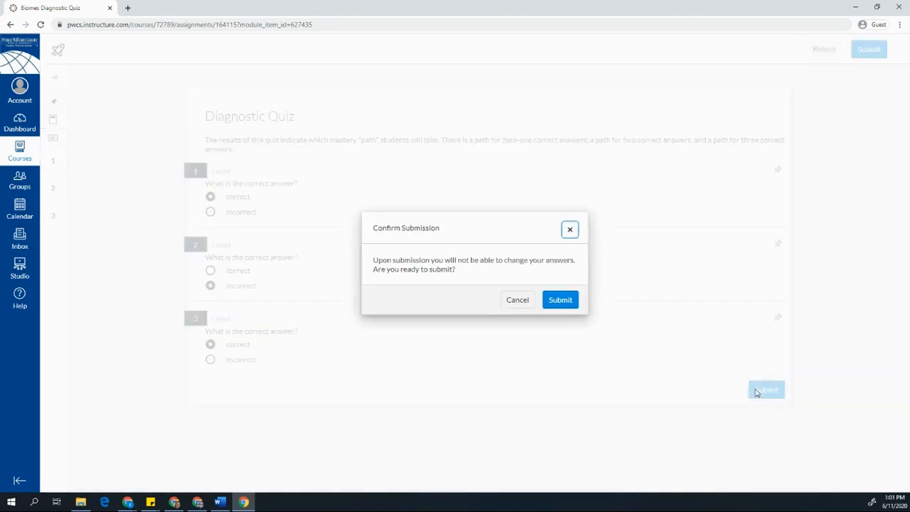
{"action": "left_click", "coordinate": [560, 300]}
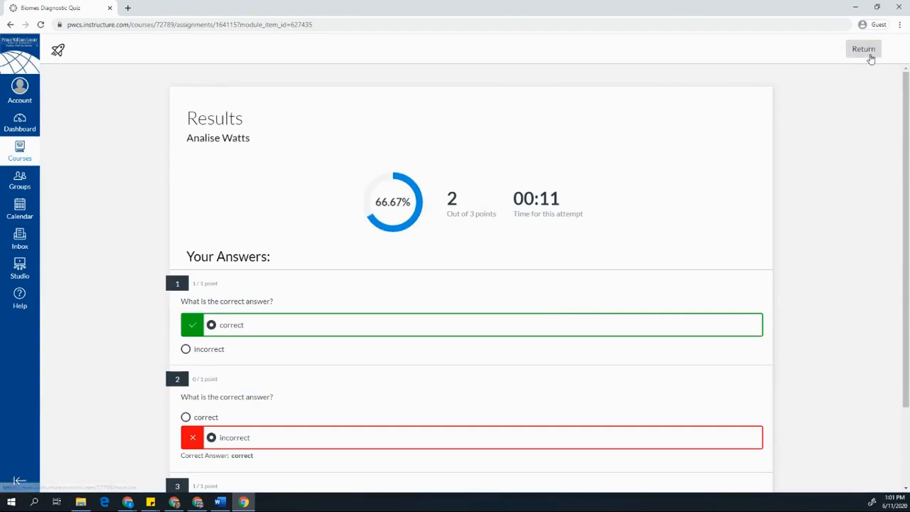
{"action": "left_click", "coordinate": [863, 49]}
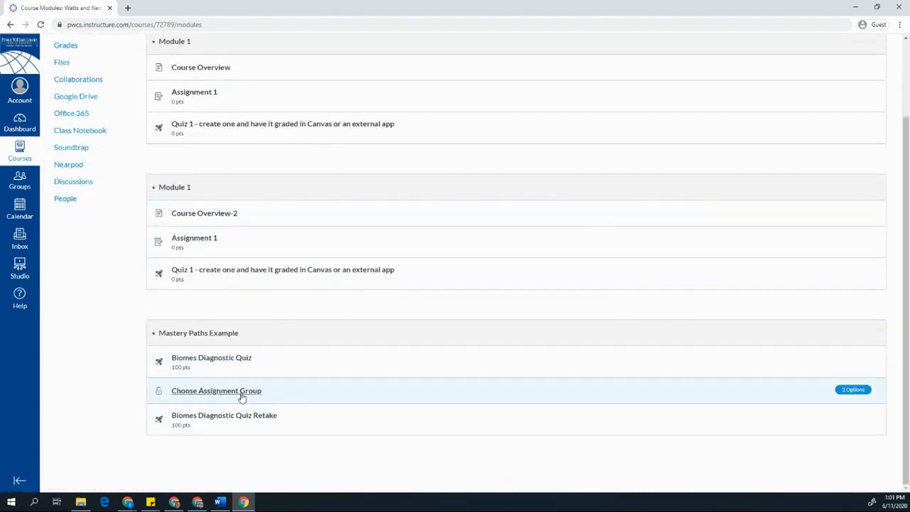
{"action": "mouse_move", "coordinate": [470, 425]}
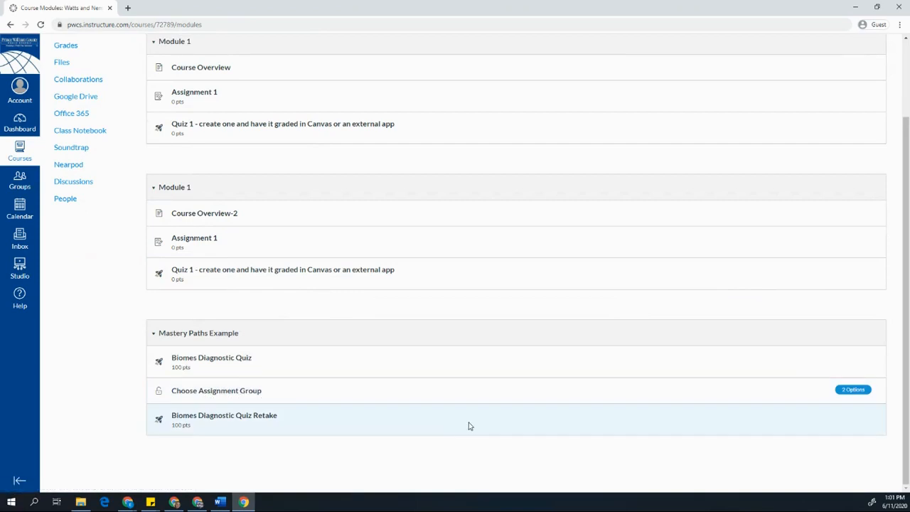
{"action": "mouse_move", "coordinate": [363, 375]}
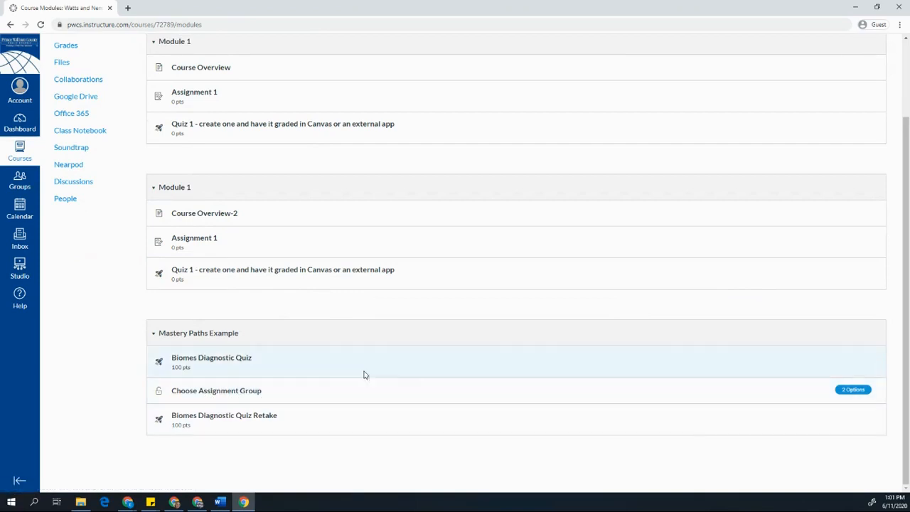
Open the unlocked 'Choose Assignment Group' item in the Mastery Paths Example module.
{"action": "left_click", "coordinate": [217, 390]}
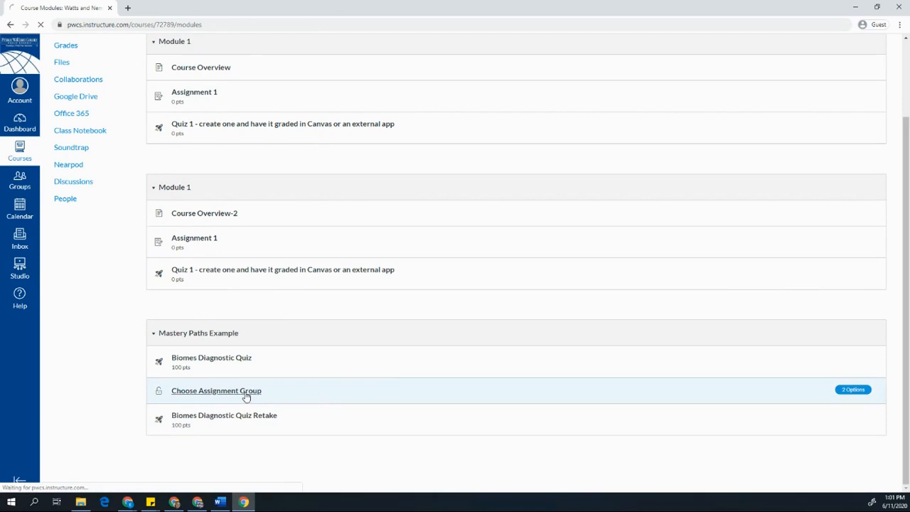
{"action": "left_click", "coordinate": [216, 391]}
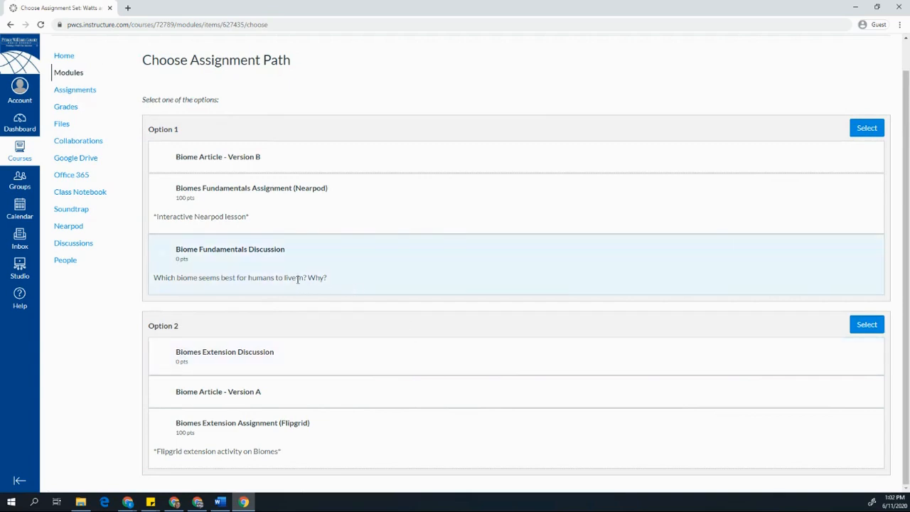
{"action": "mouse_move", "coordinate": [261, 183]}
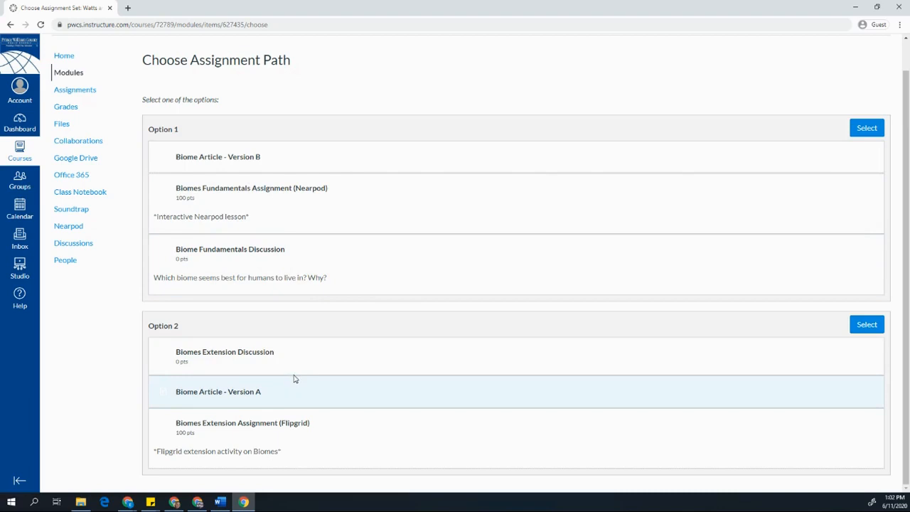
{"action": "mouse_move", "coordinate": [868, 128]}
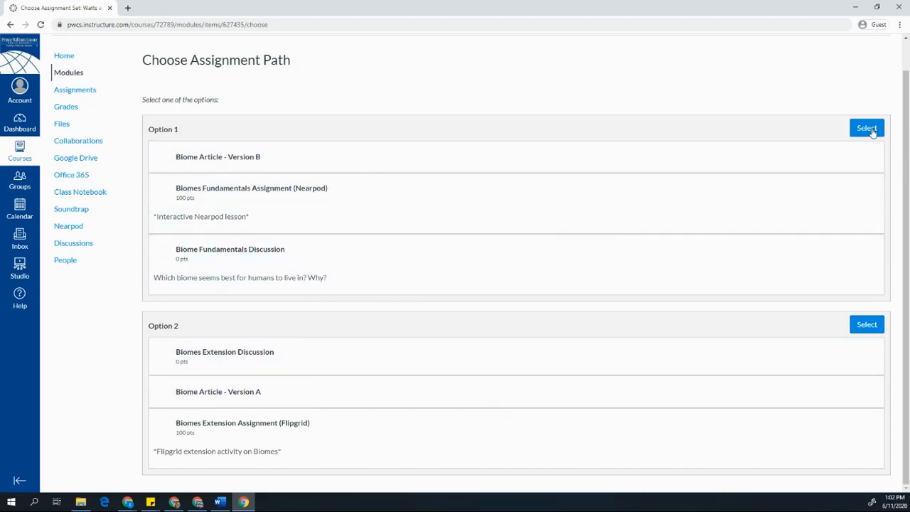
Select Option 1 (Version B fundamentals) and return to the course modules.
{"action": "left_click", "coordinate": [867, 128]}
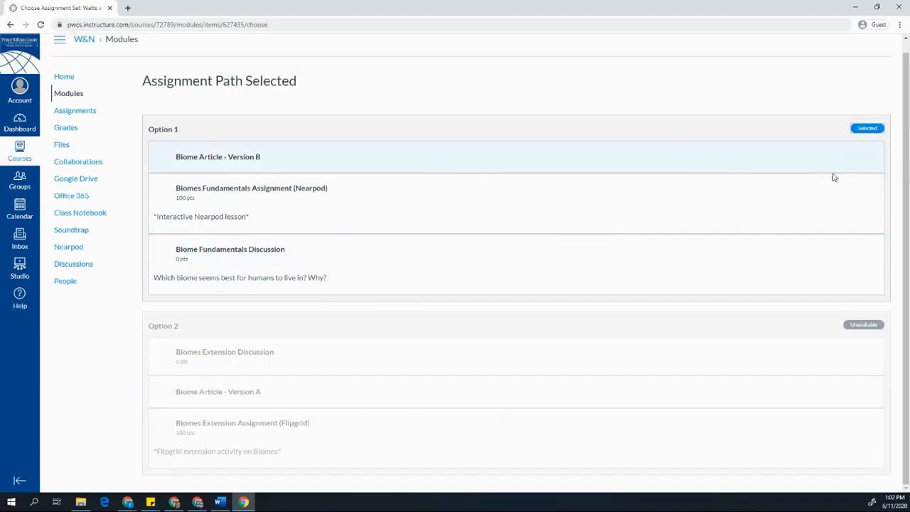
{"action": "mouse_move", "coordinate": [501, 342]}
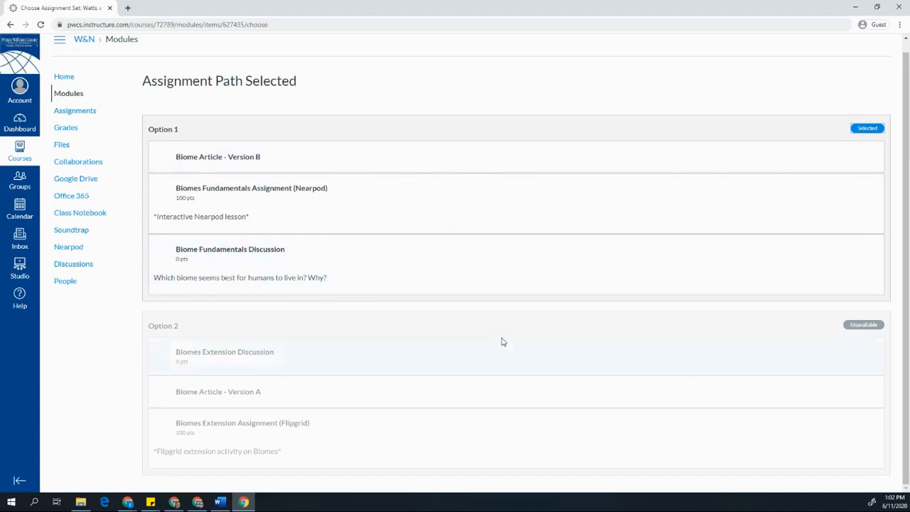
{"action": "mouse_move", "coordinate": [150, 123]}
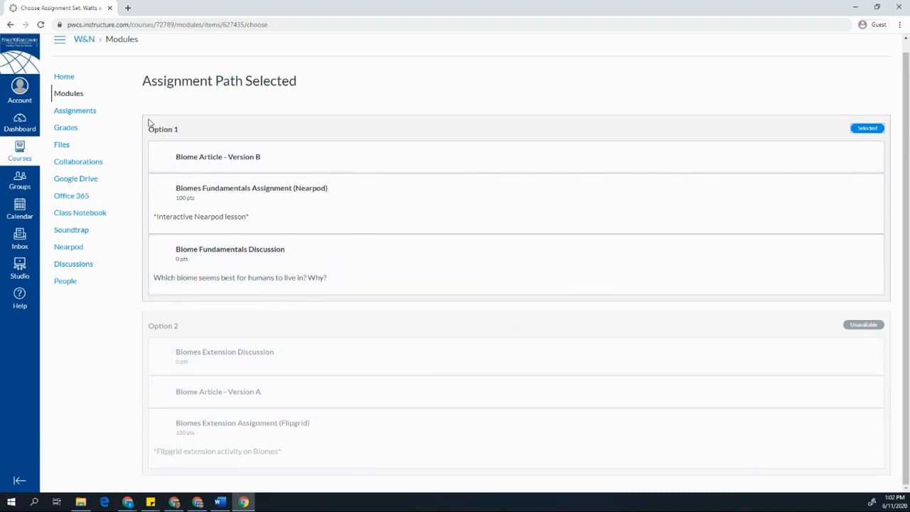
{"action": "left_click", "coordinate": [68, 93]}
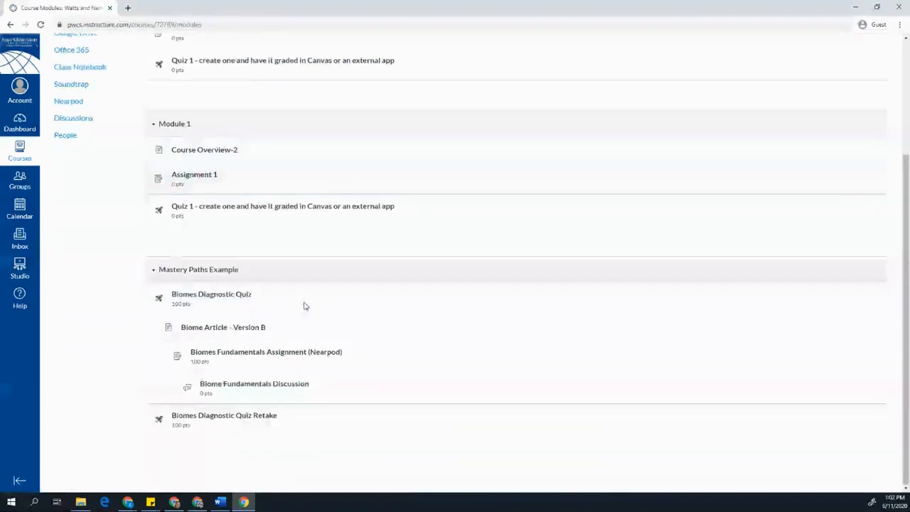
{"action": "mouse_move", "coordinate": [194, 306]}
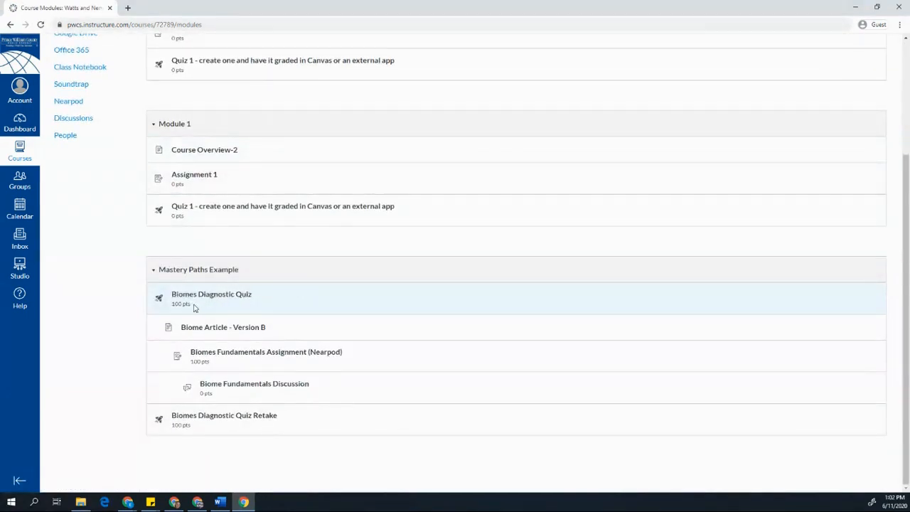
{"action": "mouse_move", "coordinate": [222, 327]}
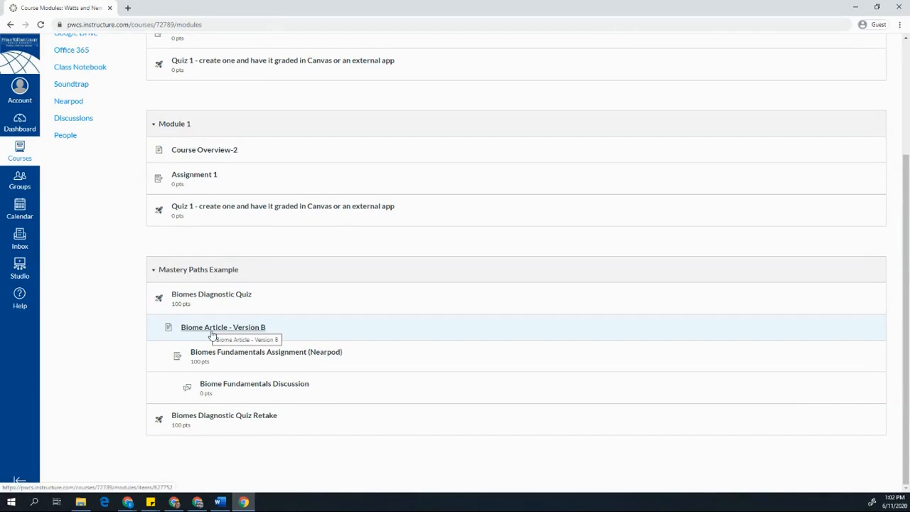
{"action": "mouse_move", "coordinate": [260, 361]}
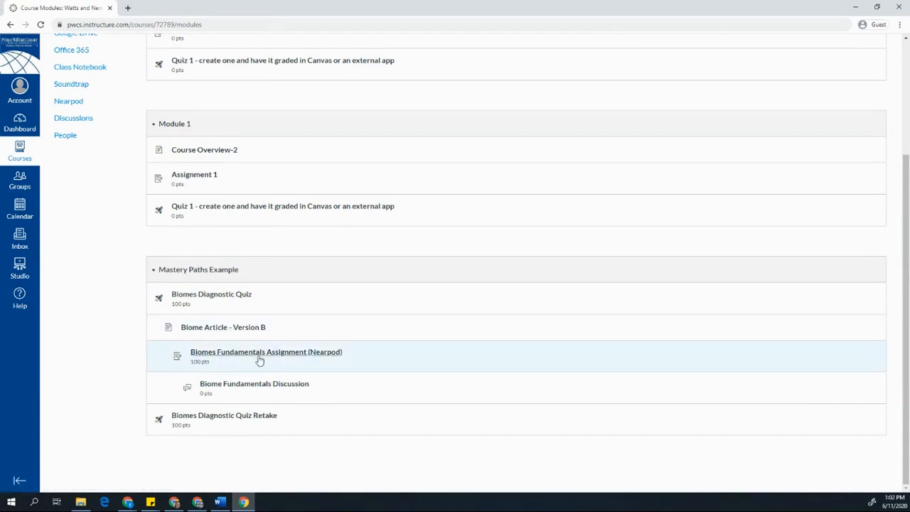
{"action": "mouse_move", "coordinate": [254, 388]}
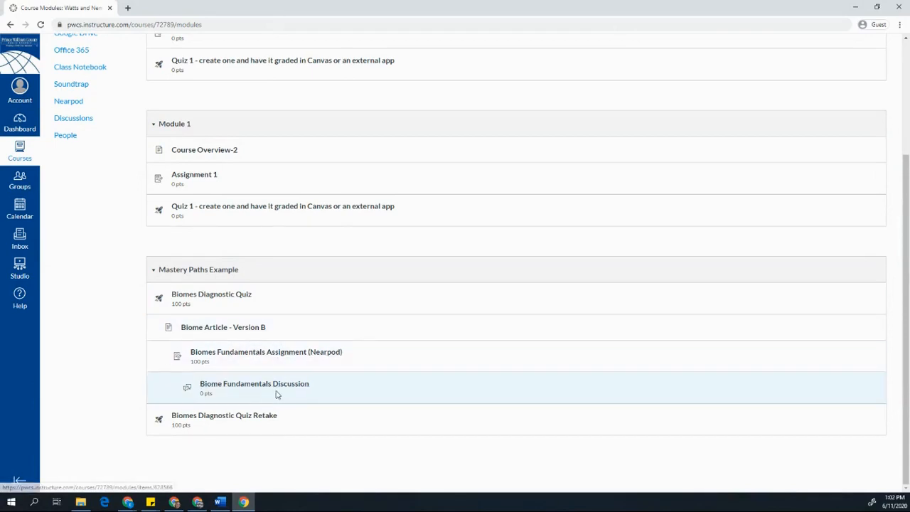
{"action": "mouse_move", "coordinate": [230, 420]}
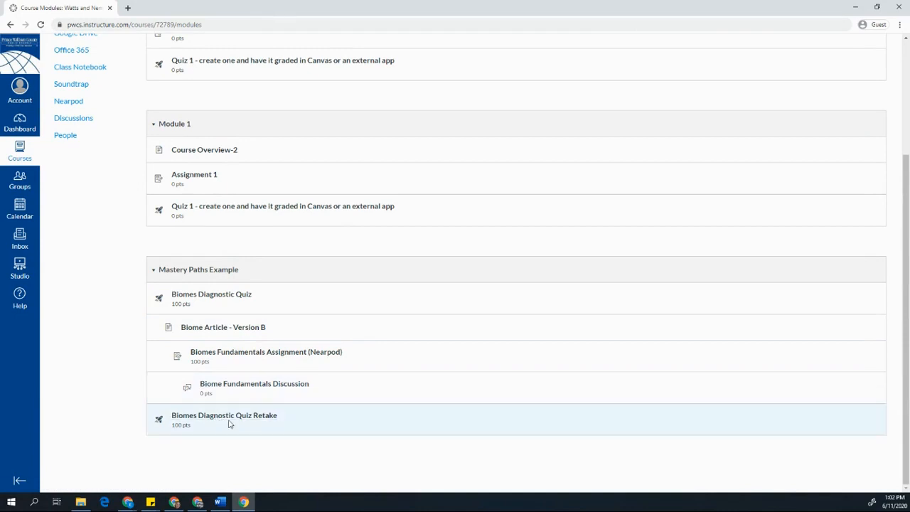